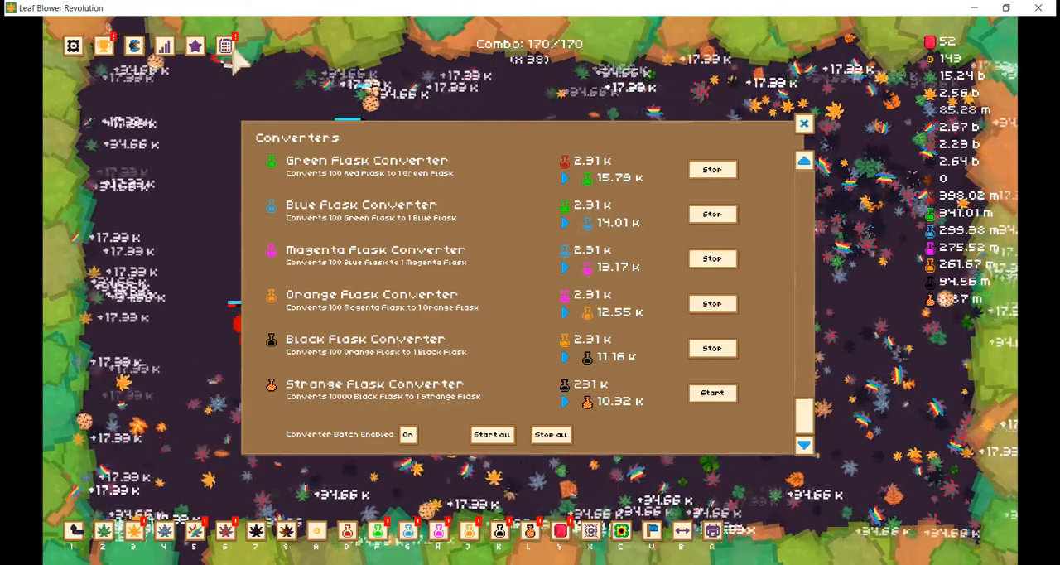
# Browse the daily rewards, scroll the achievements list, and glance at the game options
pyautogui.click(135, 45)
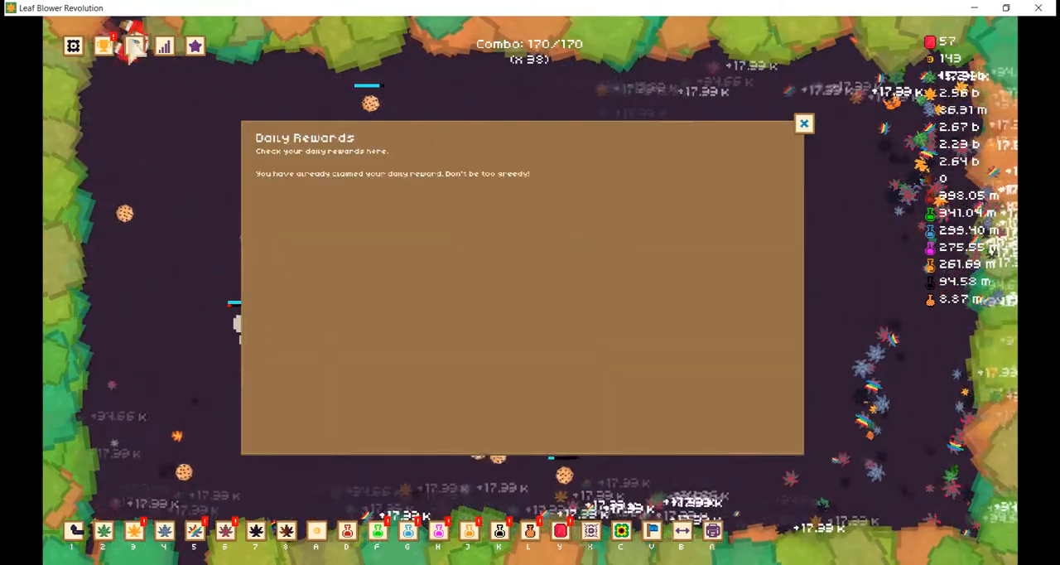
pyautogui.click(164, 46)
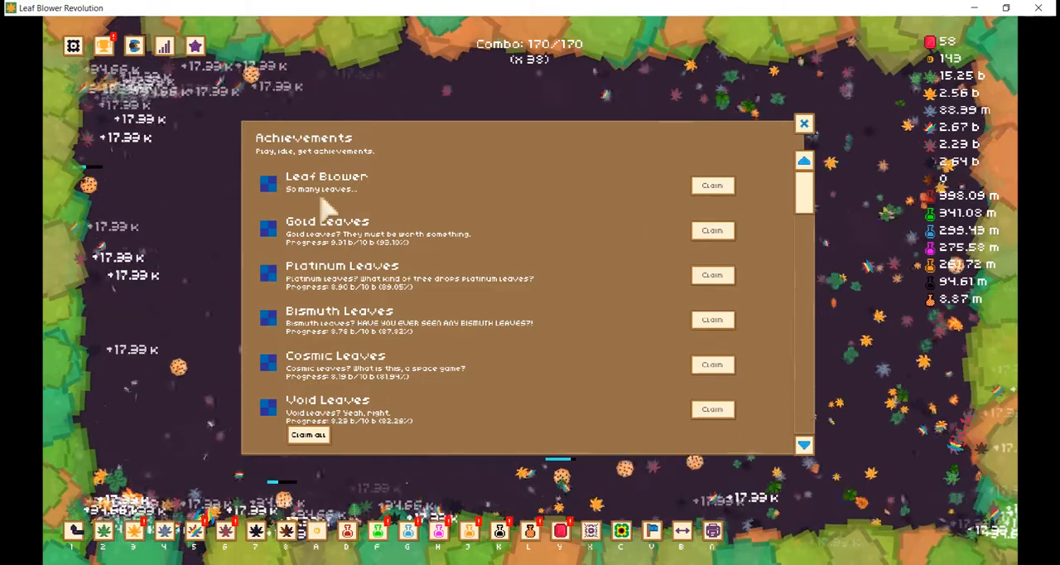
pyautogui.scroll(-3)
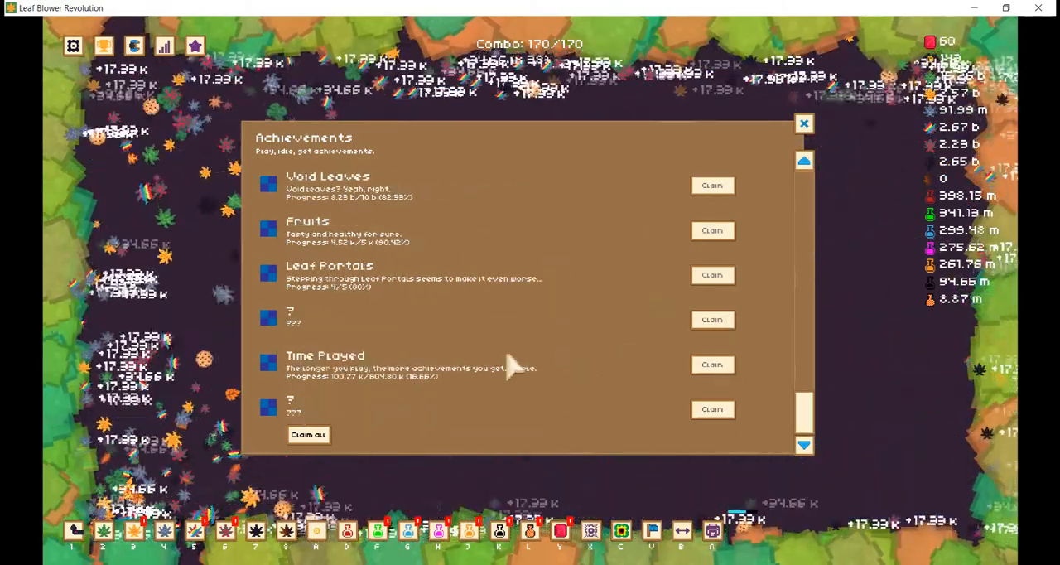
pyautogui.click(803, 122)
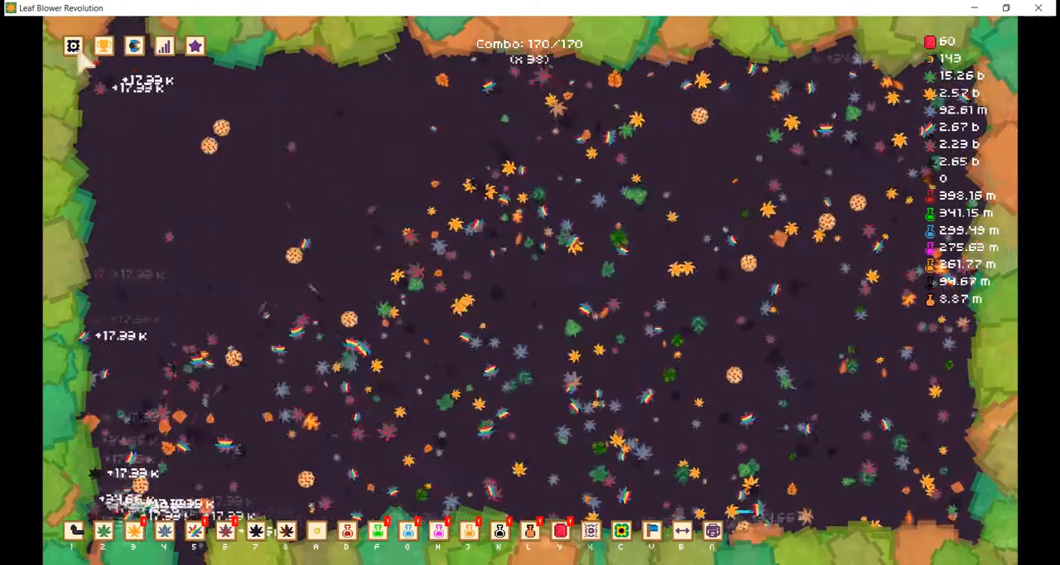
pyautogui.click(73, 46)
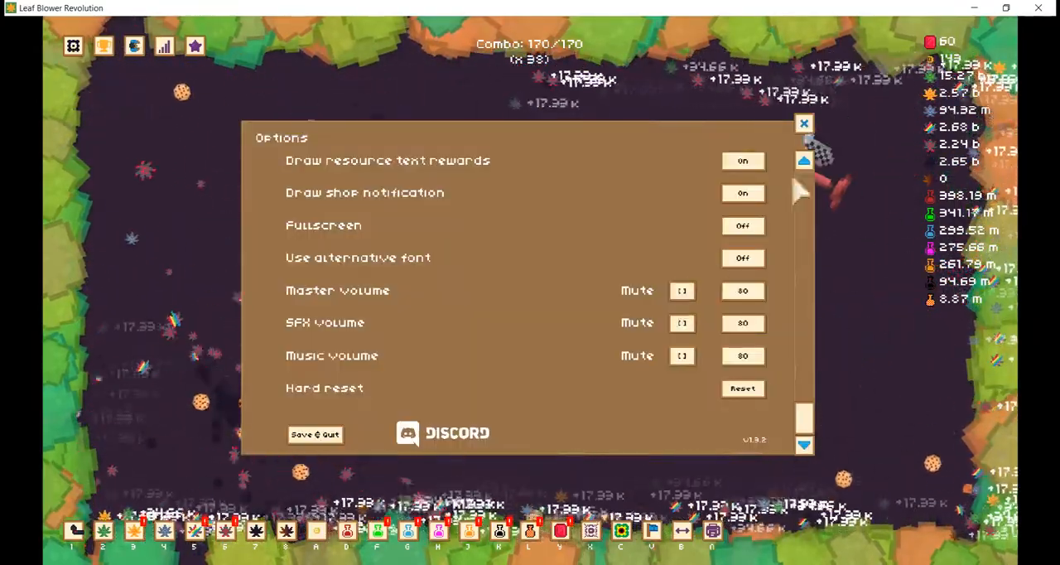
pyautogui.click(803, 122)
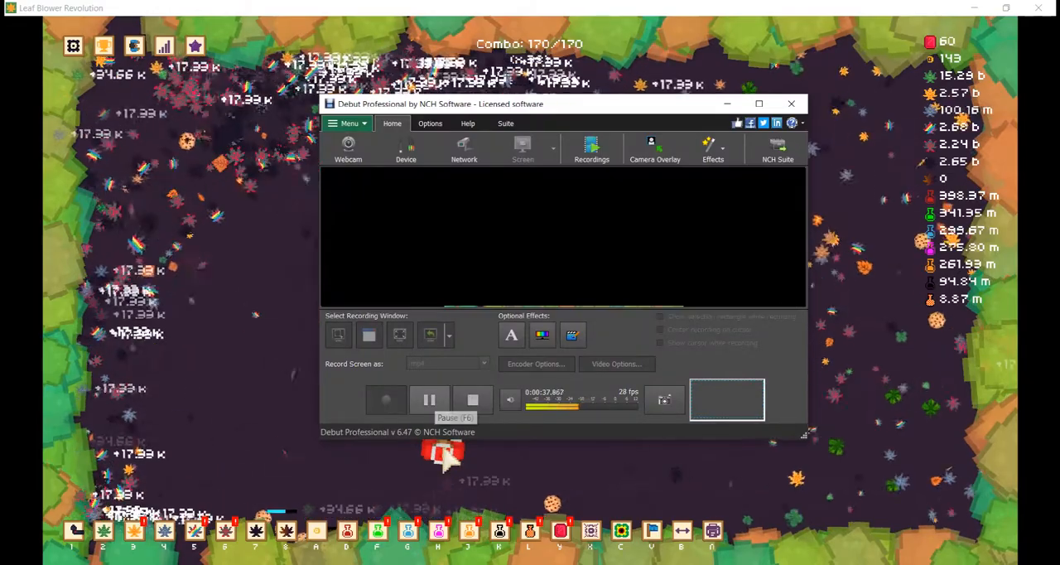
# Minimize the Debut Professional recorder window
pyautogui.click(790, 104)
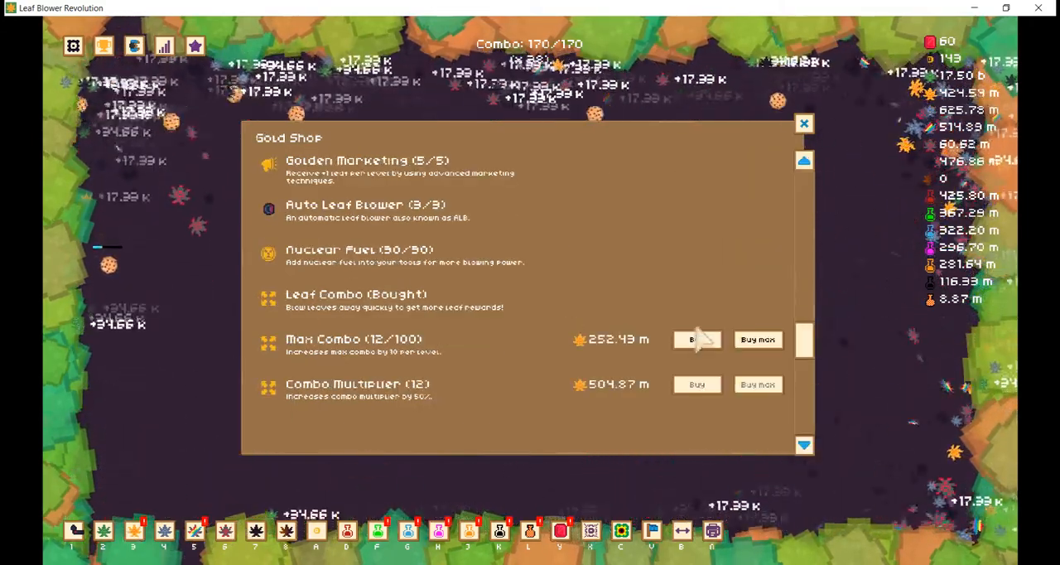
# Buy one Max Combo level, raising the combo cap to 180, and view Green Science
pyautogui.click(696, 338)
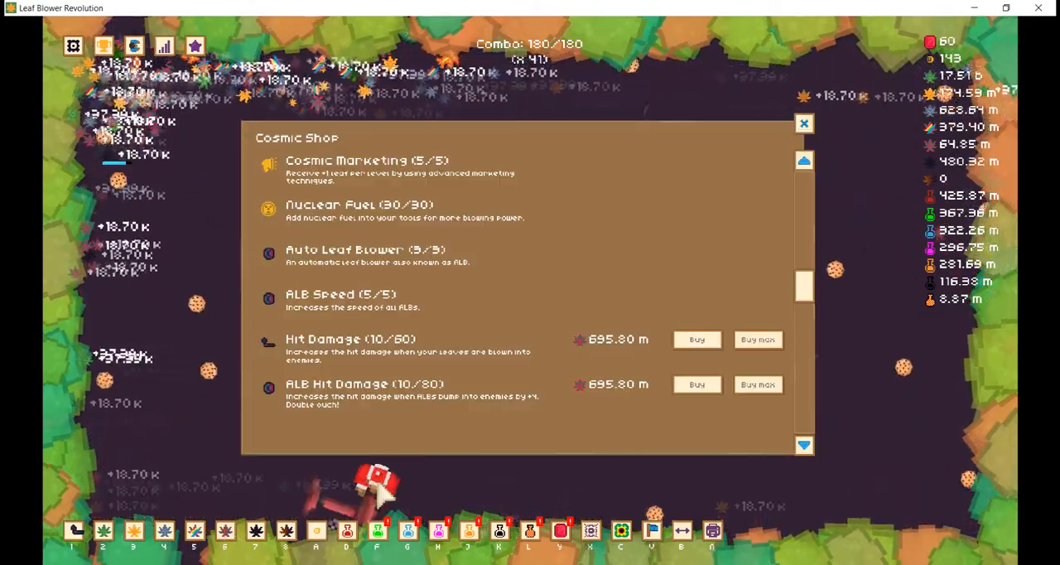
pyautogui.scroll(3)
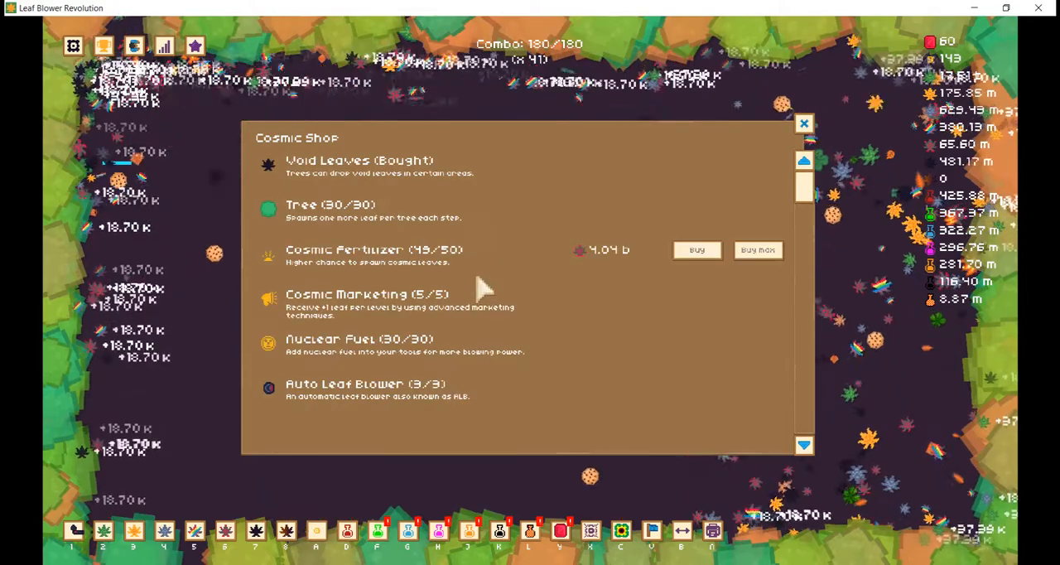
pyautogui.scroll(-3)
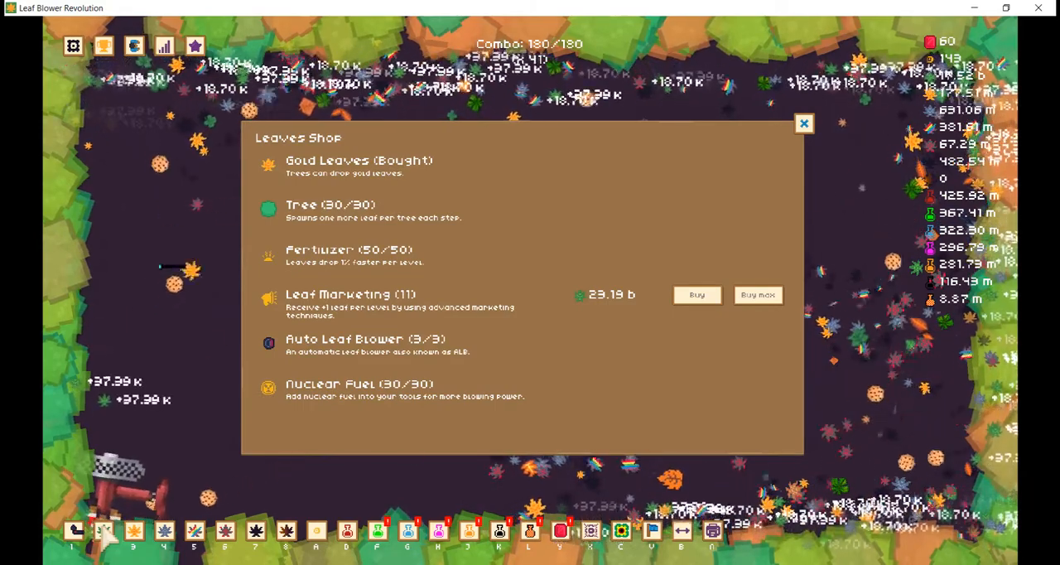
pyautogui.click(164, 46)
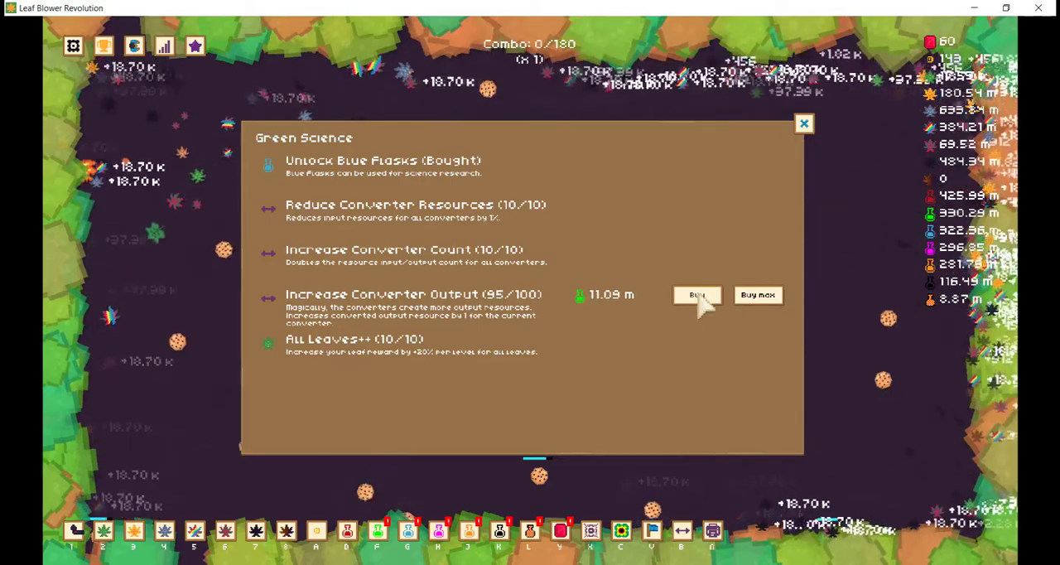
# Buy a Converter Output level in both Green Science and Blue Science
pyautogui.click(802, 124)
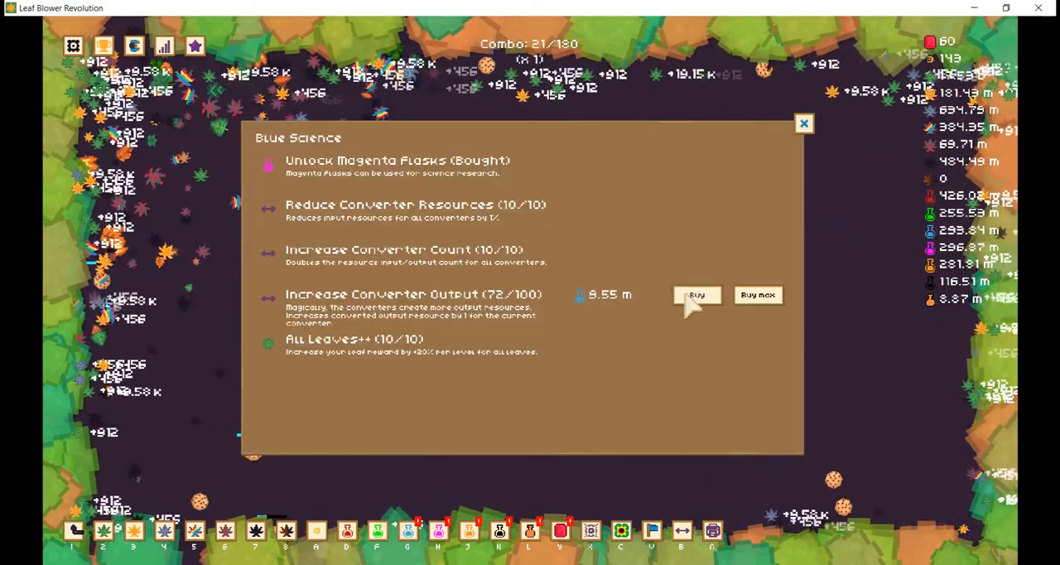
pyautogui.click(696, 294)
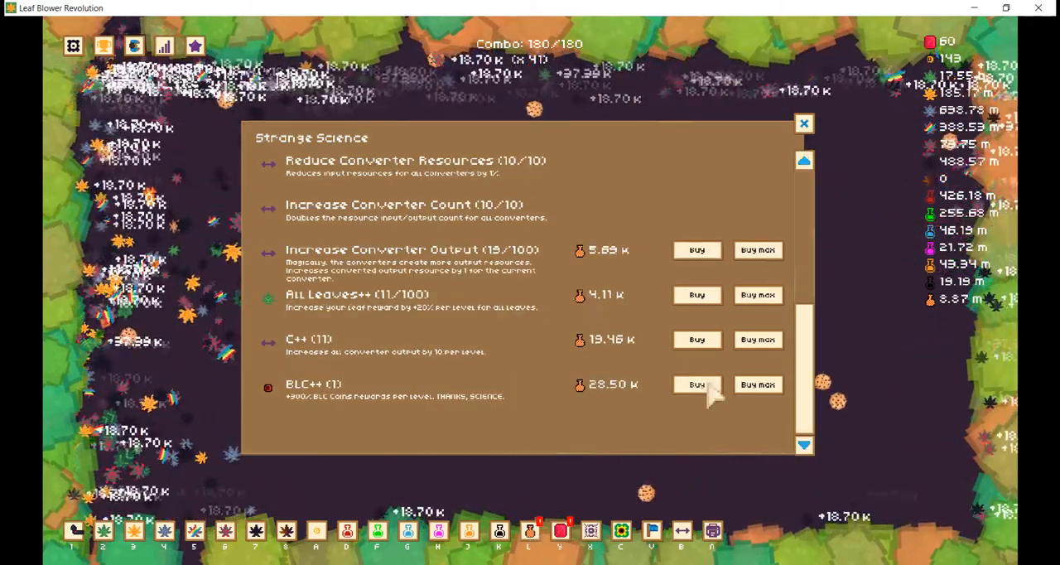
# In Strange Science, raise BLC++ to 5, C++ to 17 and Converter Output to 37/100
pyautogui.click(696, 384)
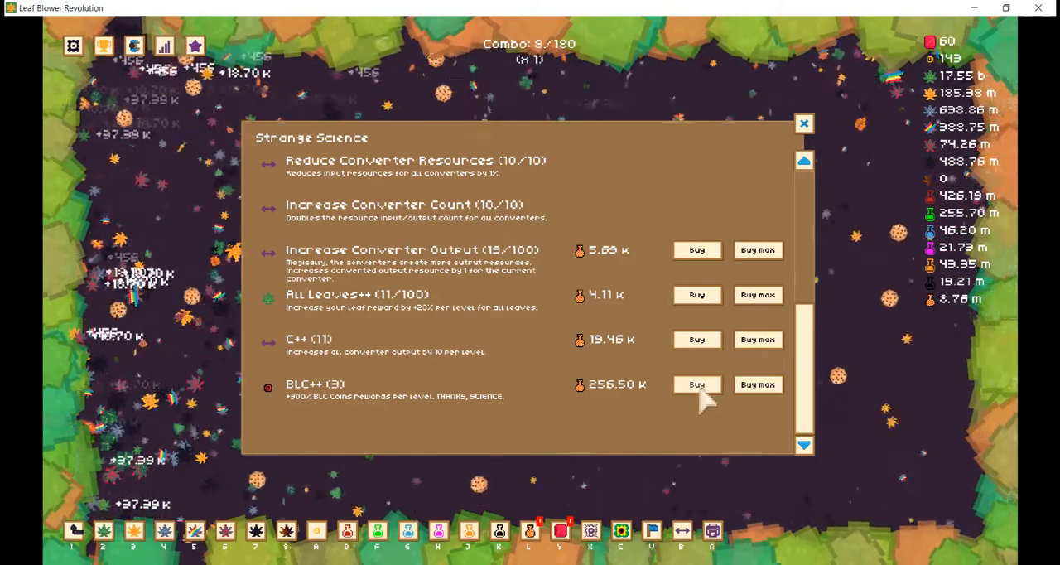
pyautogui.click(696, 384)
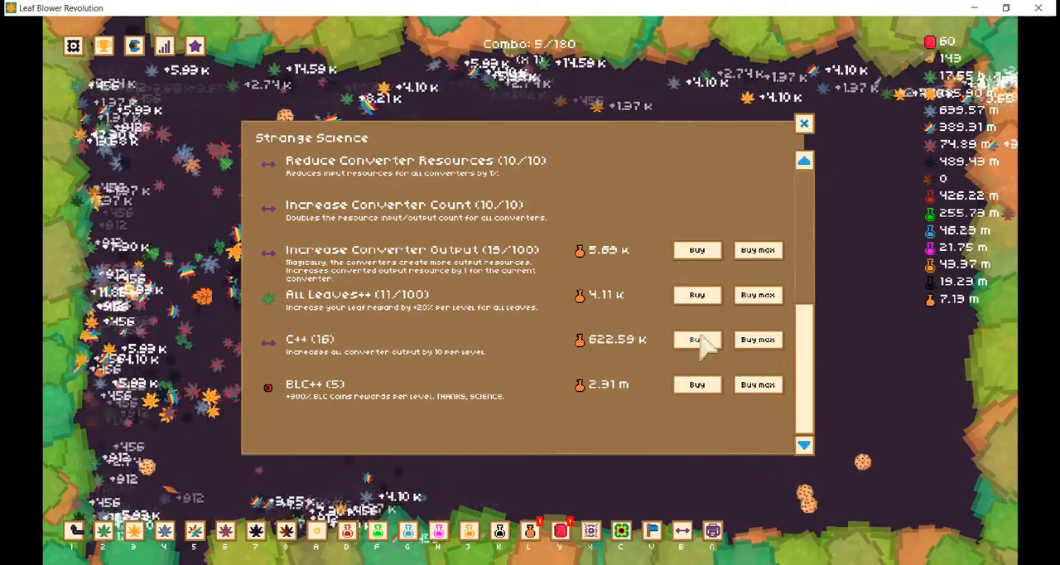
pyautogui.click(696, 339)
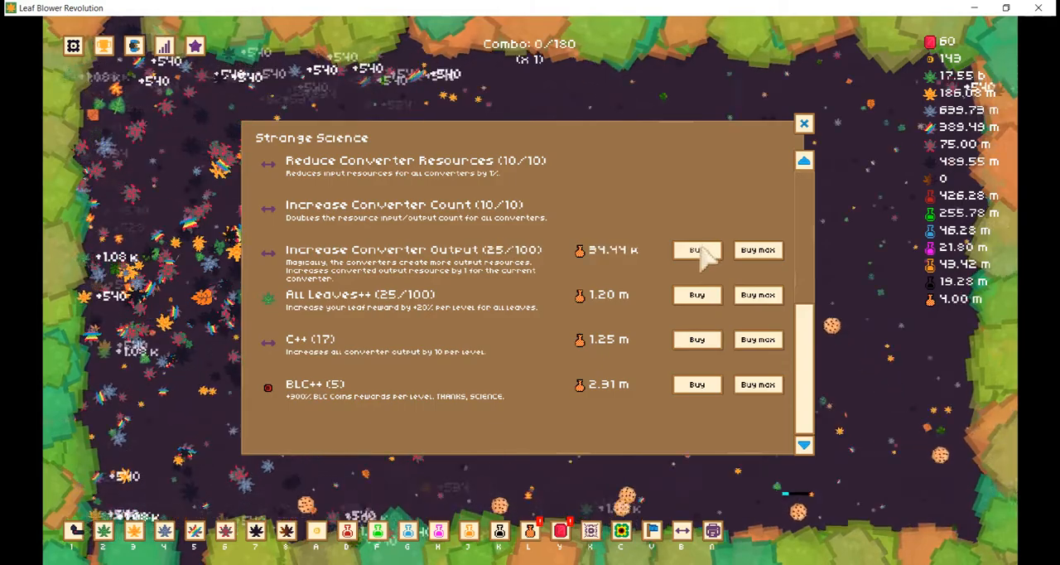
pyautogui.click(696, 249)
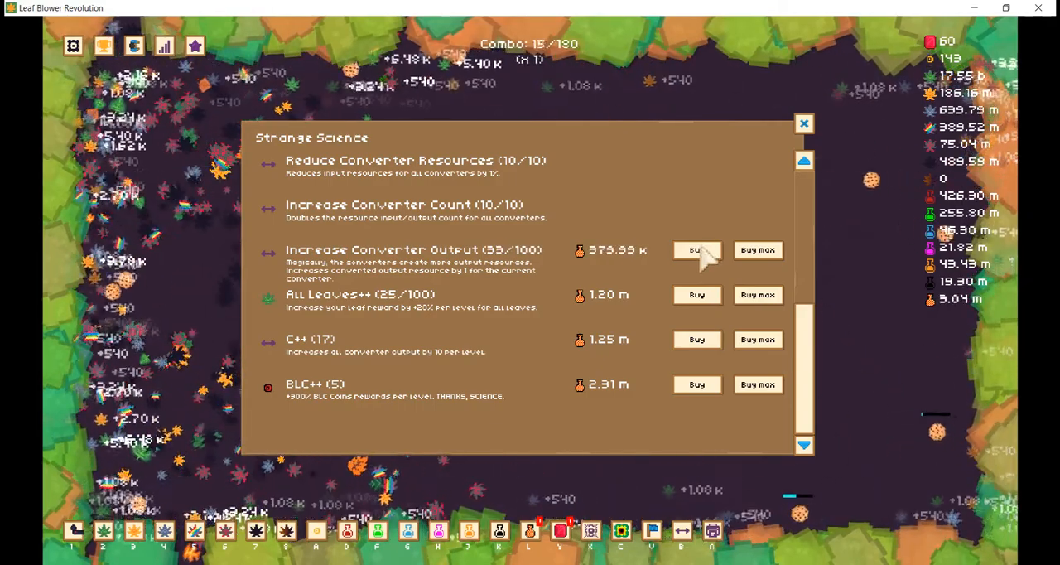
pyautogui.click(696, 249)
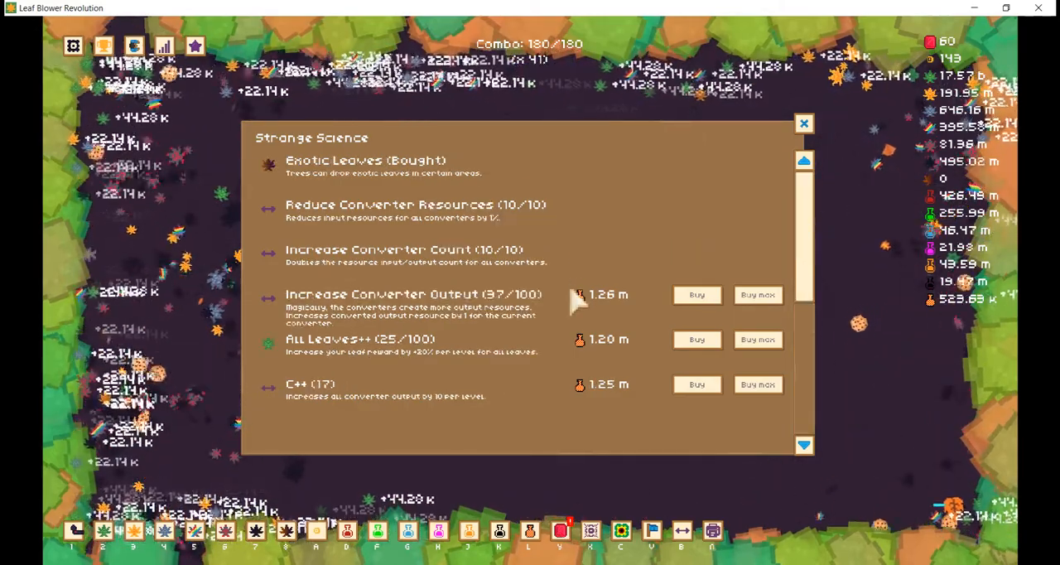
pyautogui.scroll(-3)
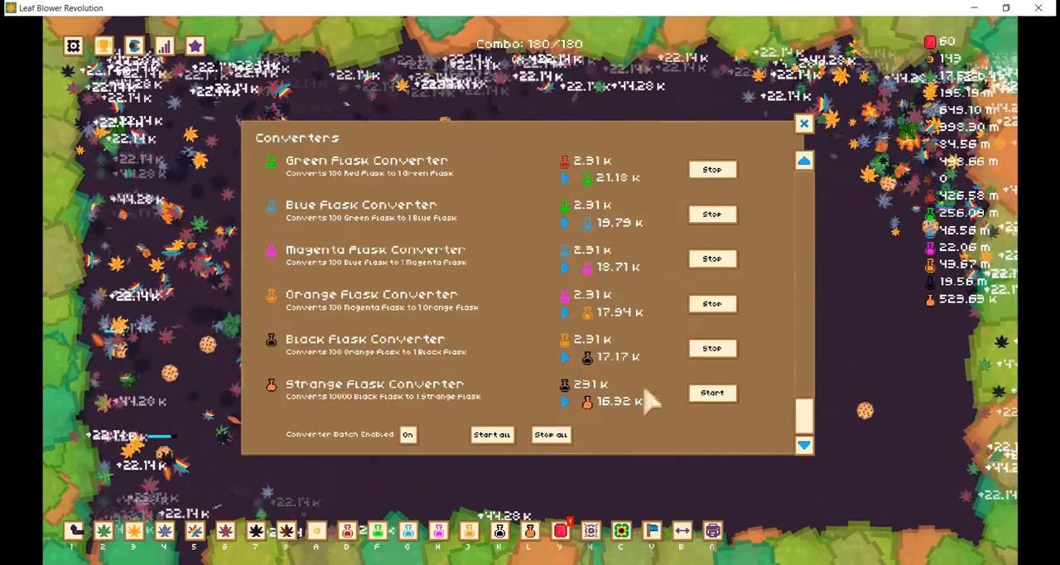
# Look through Black Science (Converter Output 48/100) and the Areas list, ending on Options
pyautogui.click(711, 392)
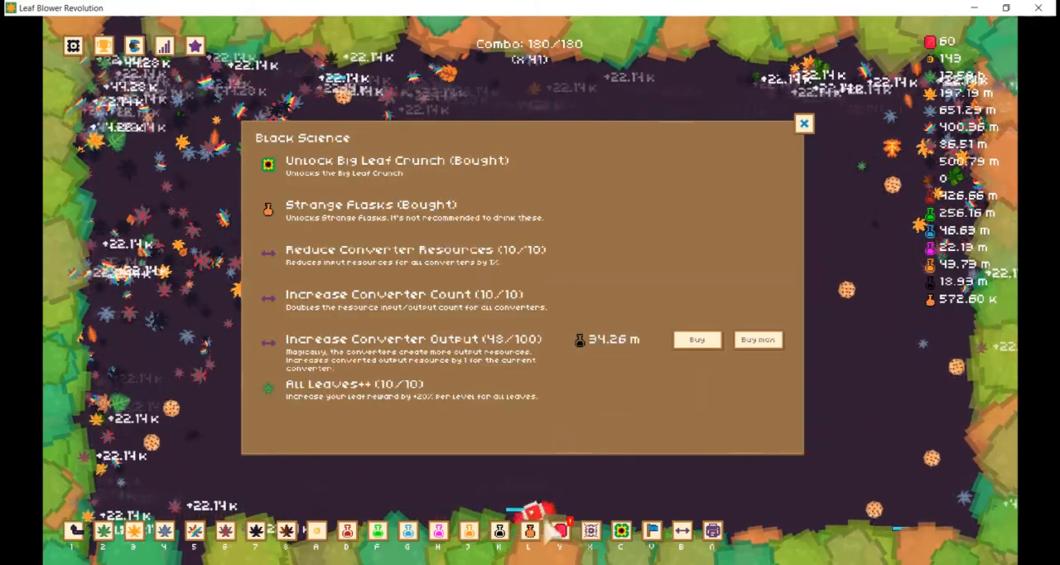
pyautogui.click(651, 531)
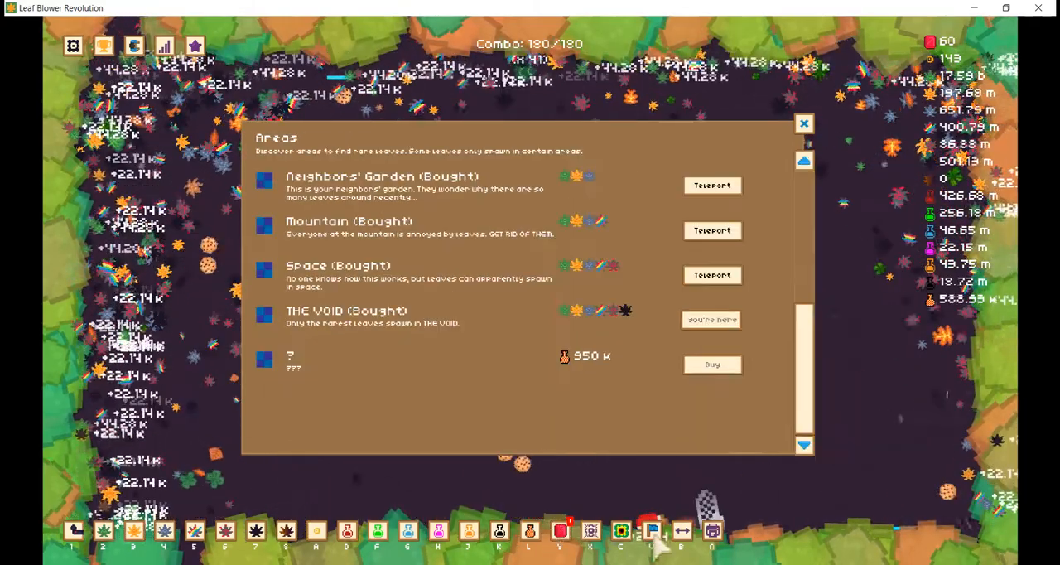
pyautogui.click(73, 45)
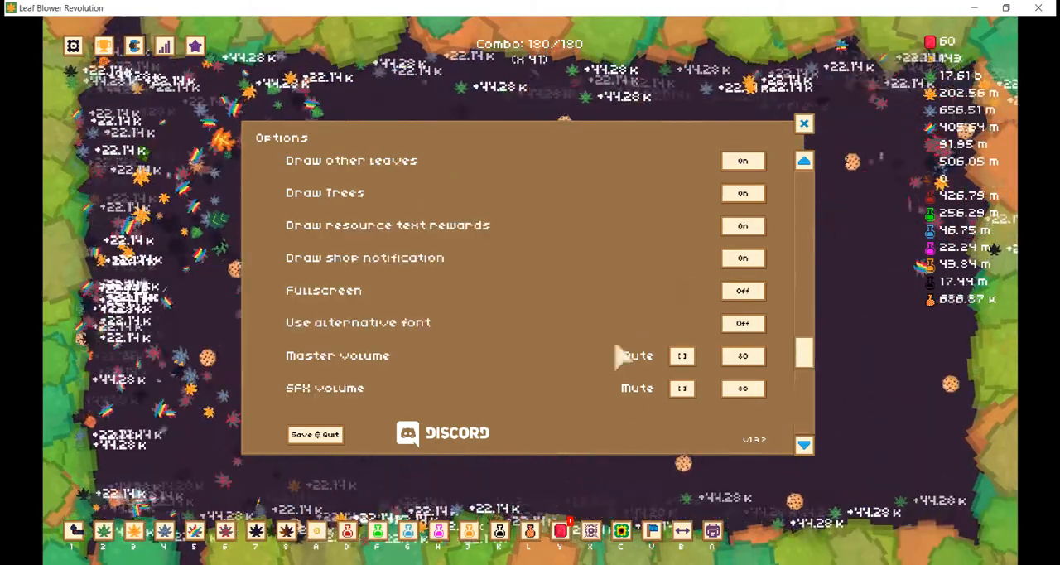
# Set SFX and music volumes to 100 and buy The Abyss area
pyautogui.scroll(3)
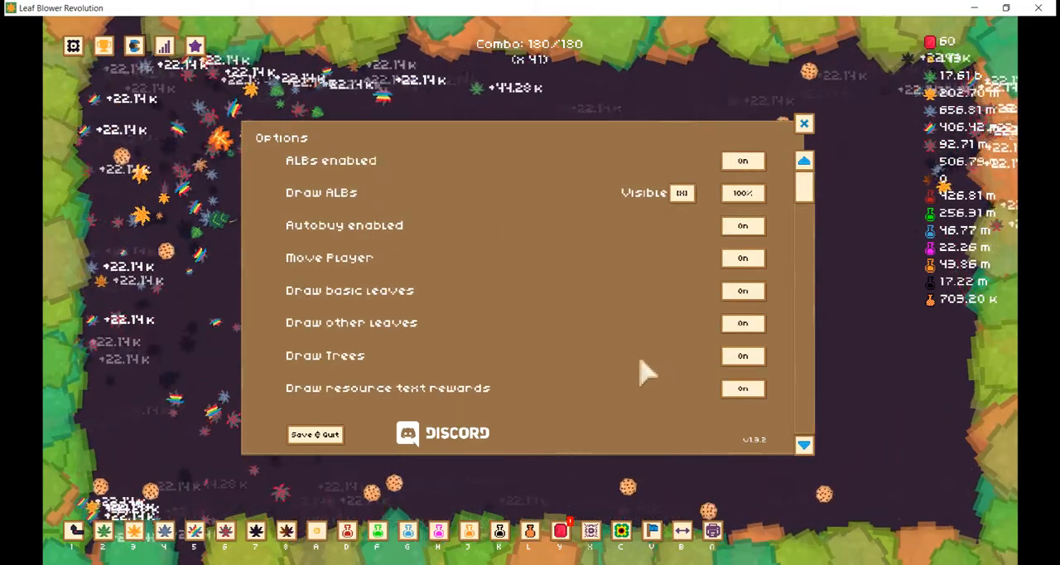
pyautogui.scroll(-3)
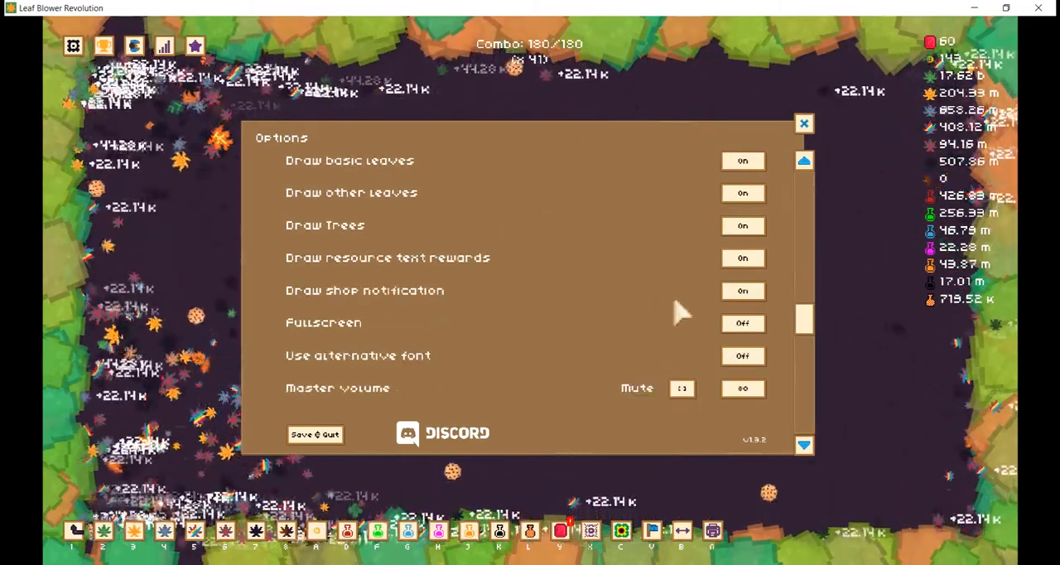
pyautogui.scroll(-3)
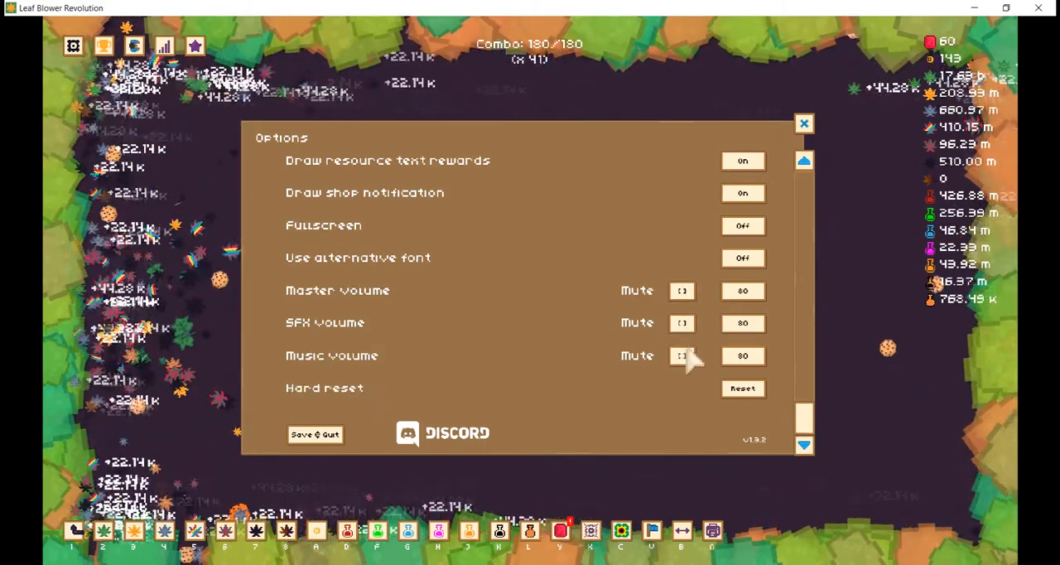
pyautogui.click(753, 355)
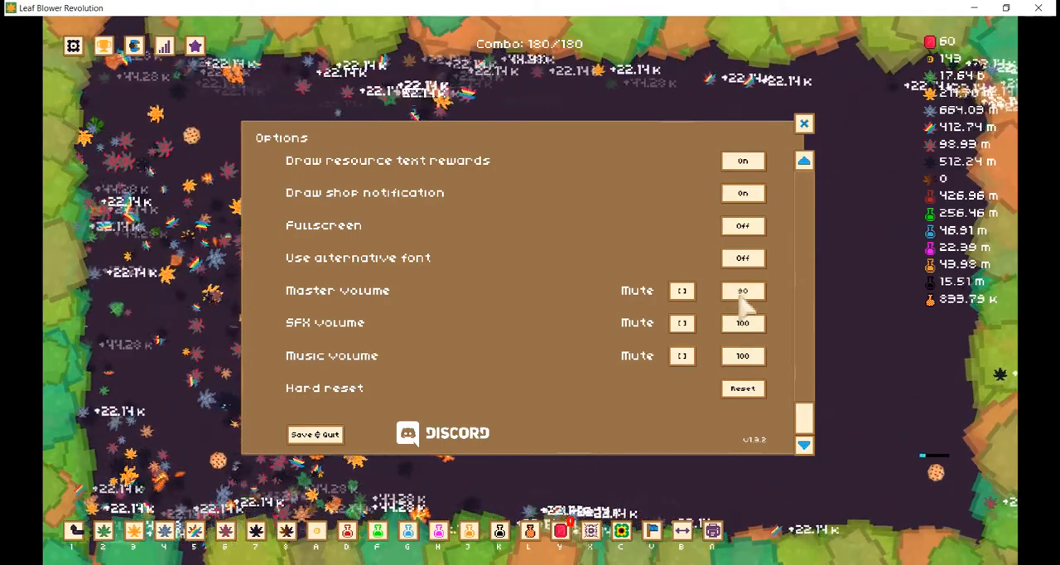
pyautogui.click(802, 123)
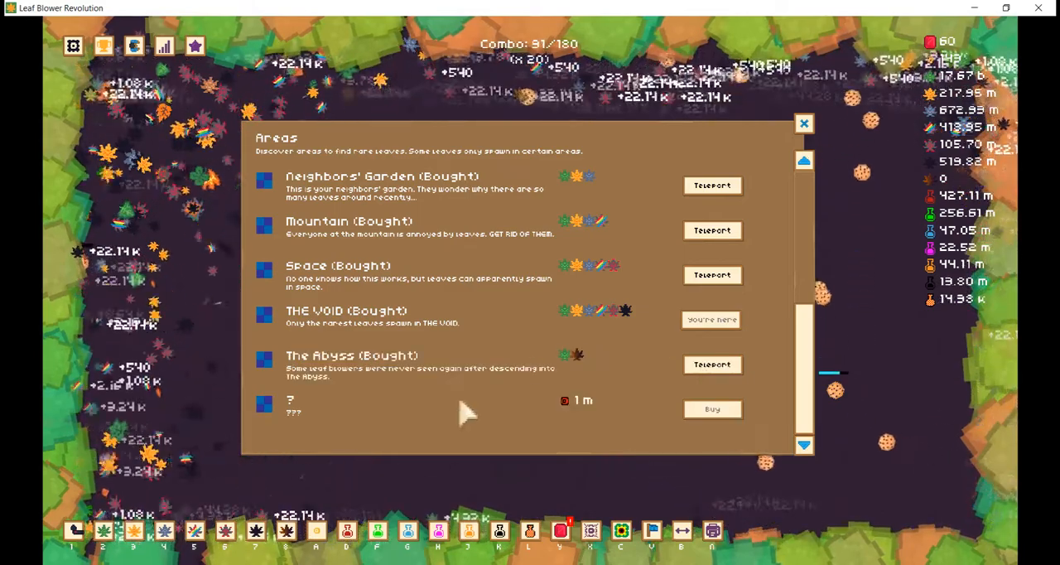
# Teleport to The Abyss and reopen the Gold Shop, showing Max Combo at 13/100
pyautogui.click(711, 364)
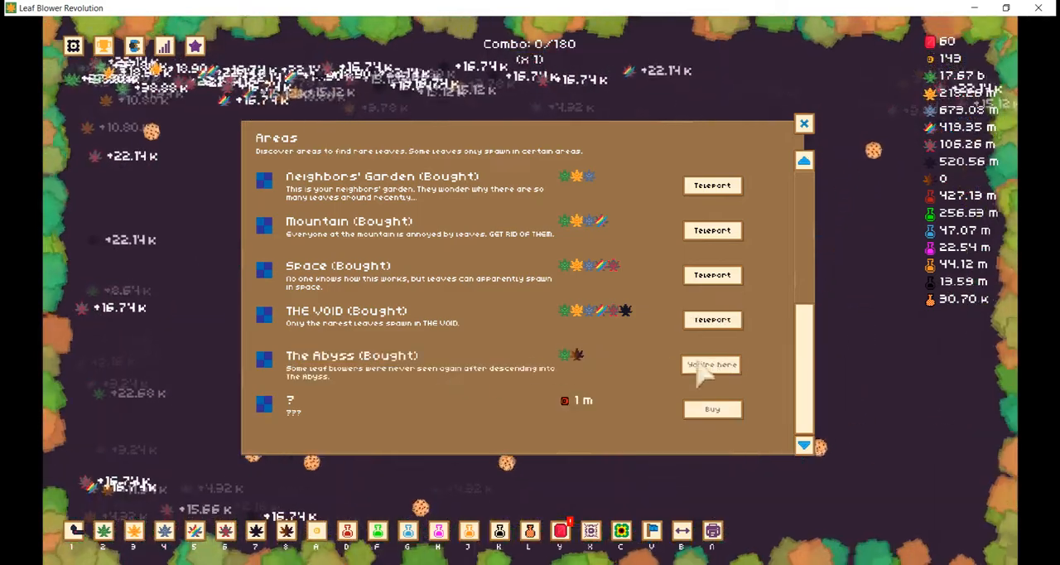
pyautogui.click(711, 364)
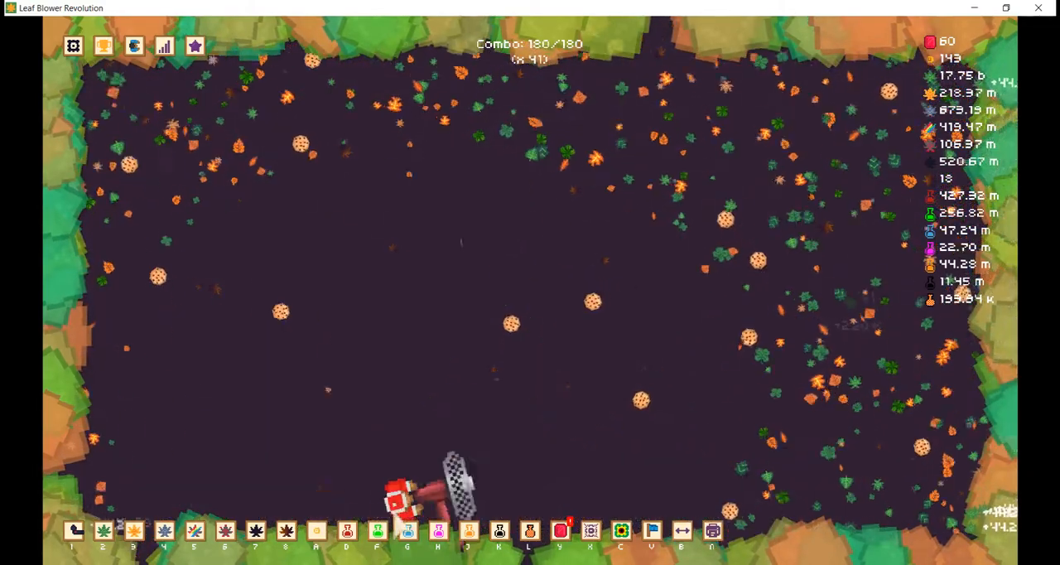
pyautogui.click(134, 531)
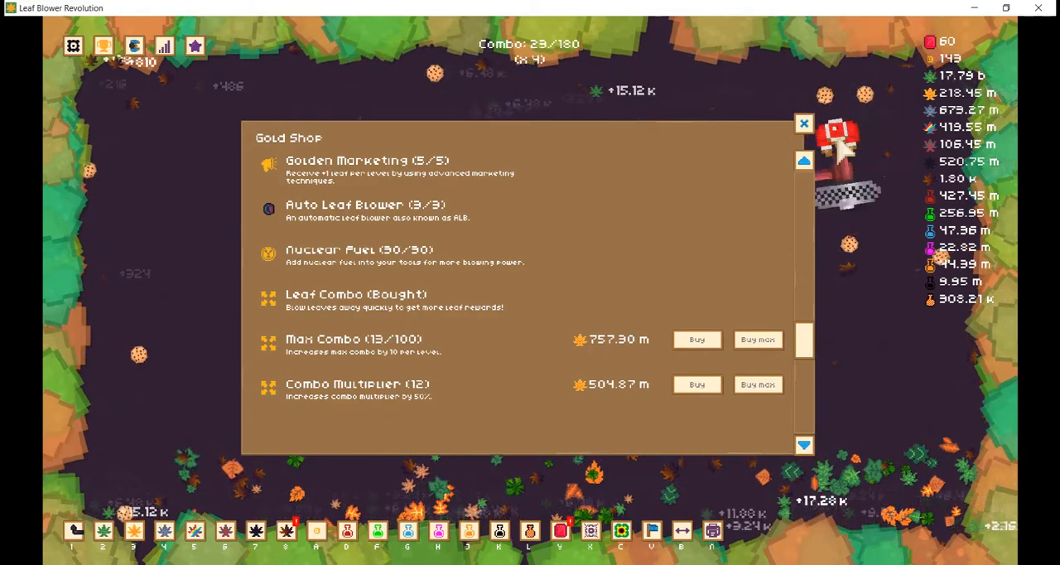
# Buy several Exotic Fertilizer and Nuclear Fuel levels and max Exotic Marketing at 5/5
pyautogui.click(802, 123)
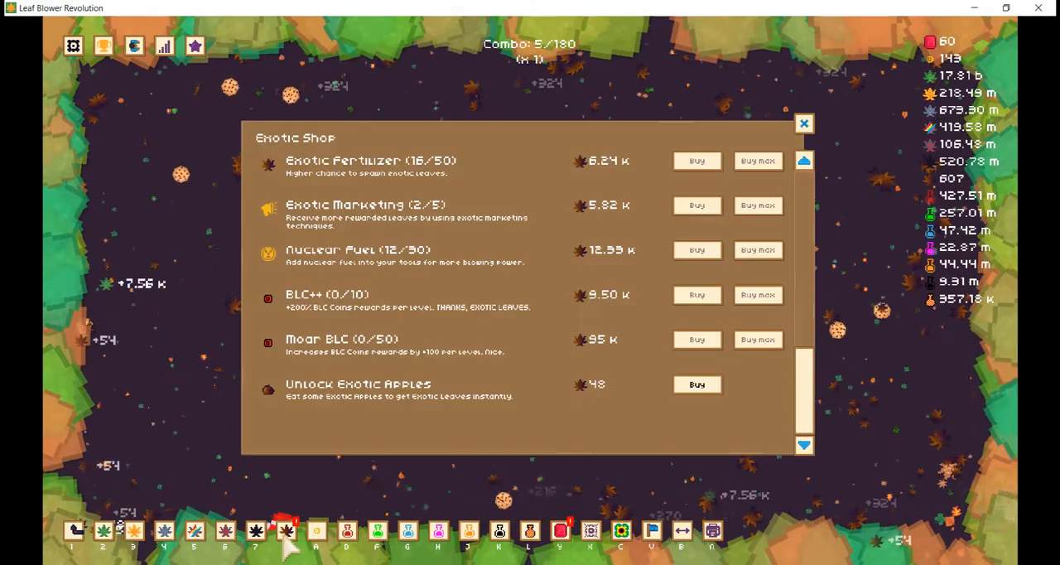
pyautogui.click(696, 383)
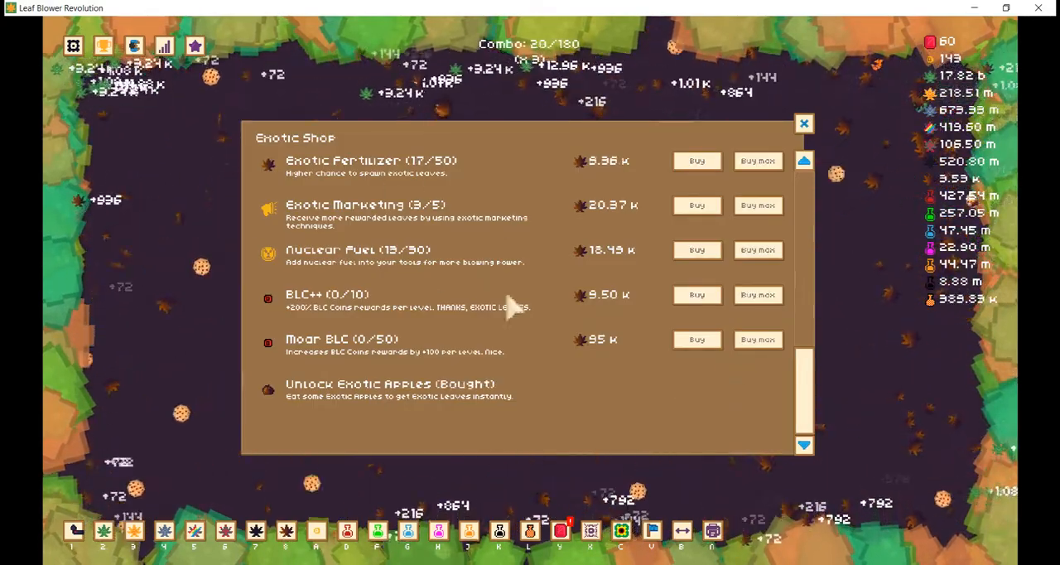
pyautogui.click(802, 160)
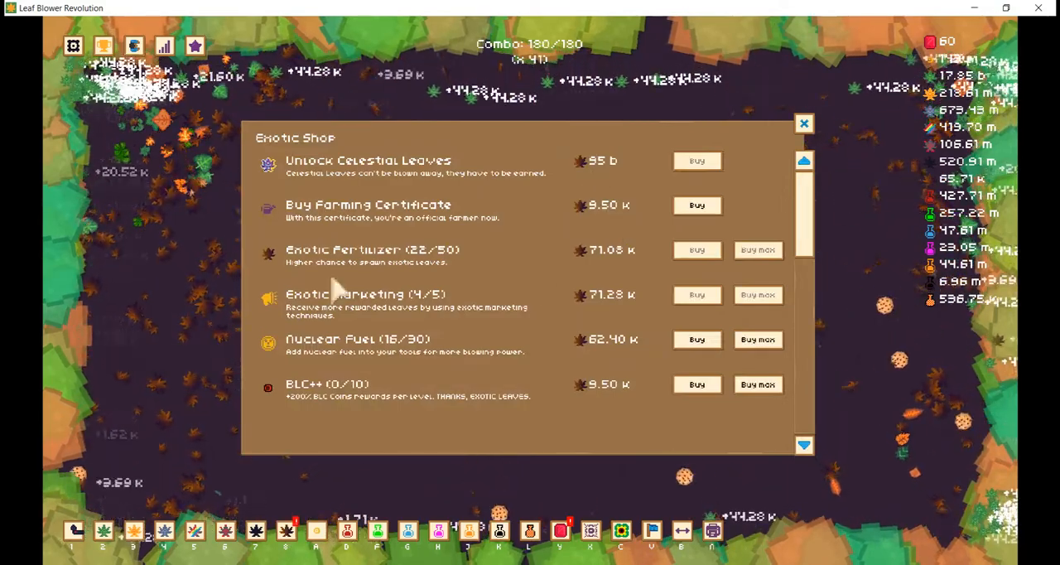
pyautogui.click(696, 339)
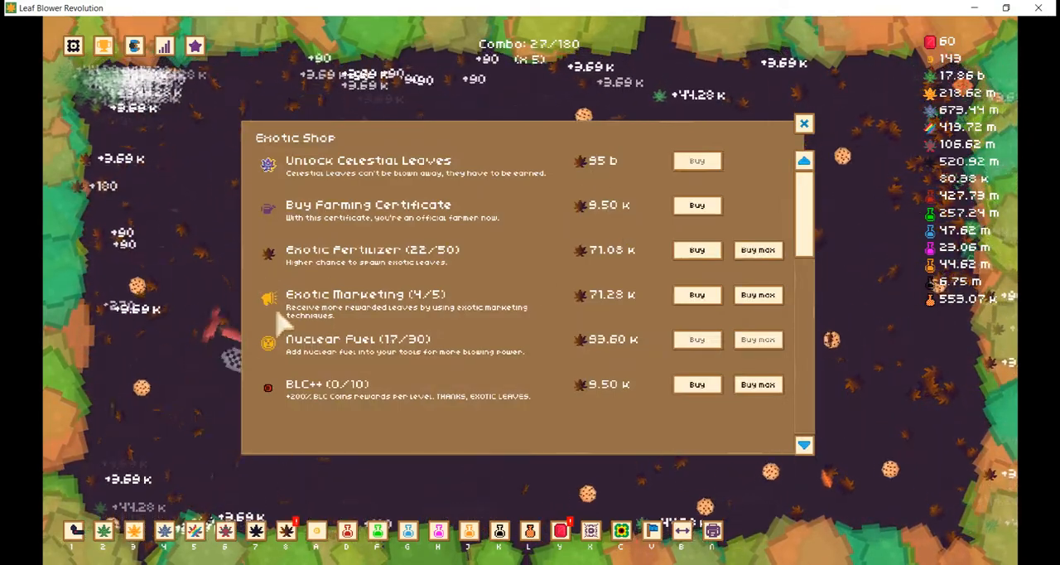
pyautogui.click(697, 339)
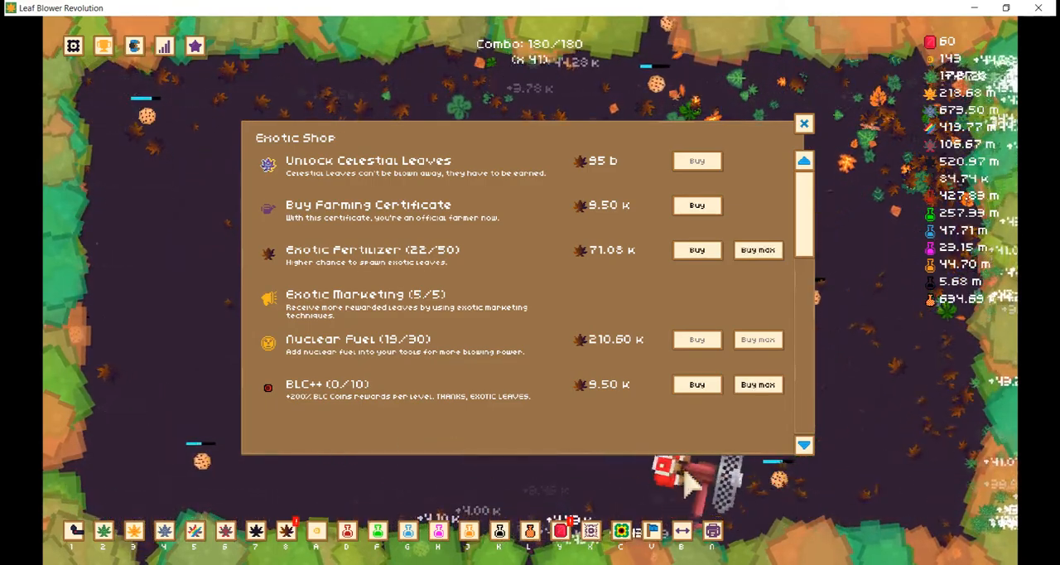
pyautogui.click(696, 249)
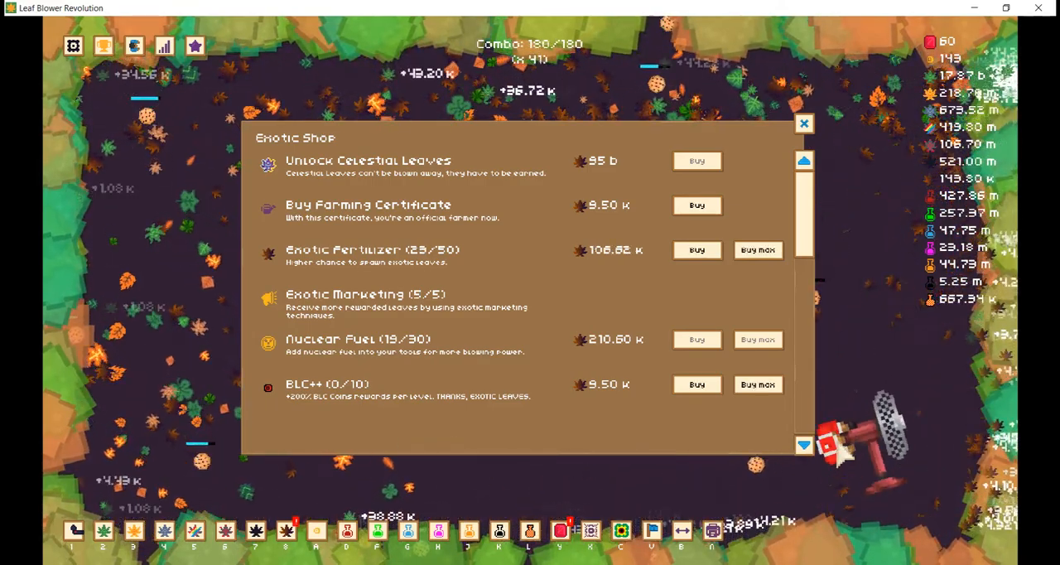
pyautogui.click(697, 339)
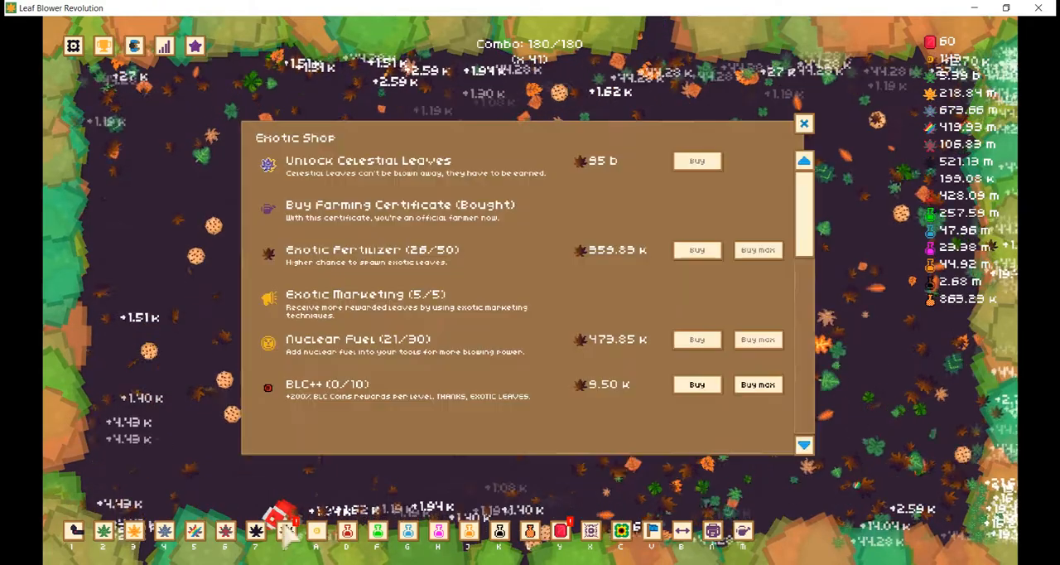
# Raise BLC++ to 4/10 and Nuclear Fuel to 22/30, then close the Exotic Shop
pyautogui.scroll(-3)
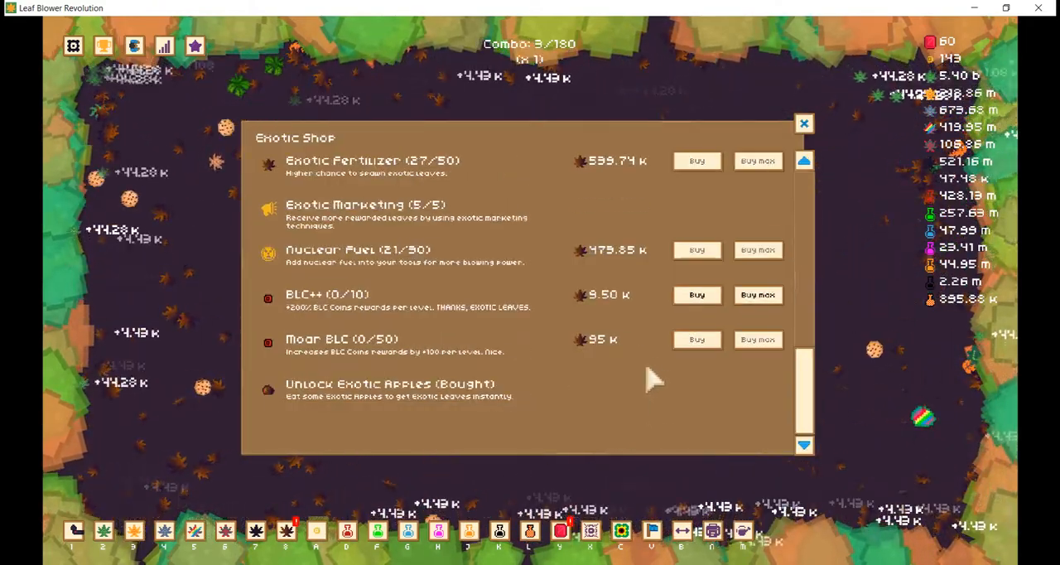
pyautogui.click(696, 294)
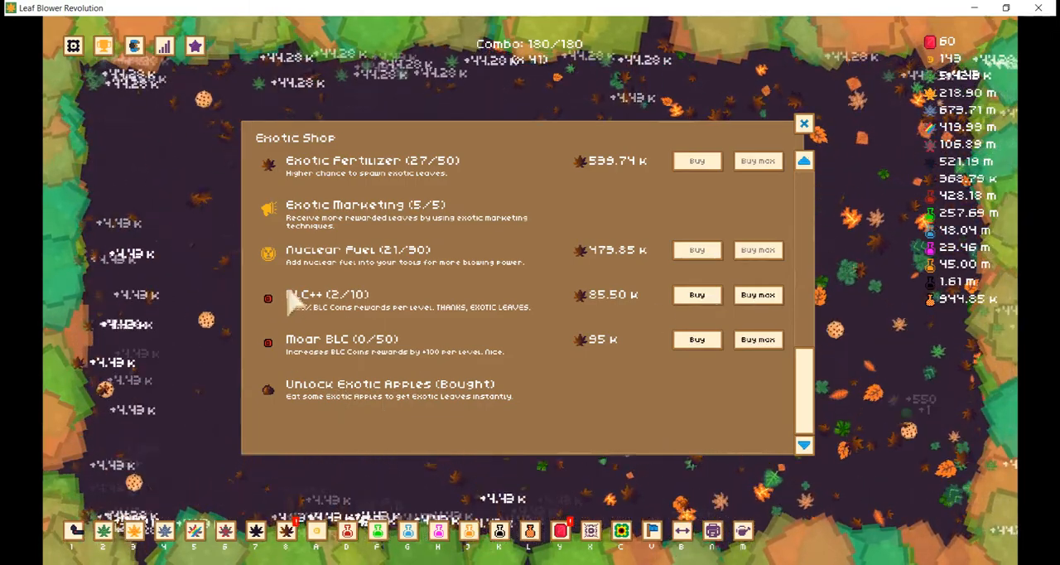
pyautogui.click(696, 339)
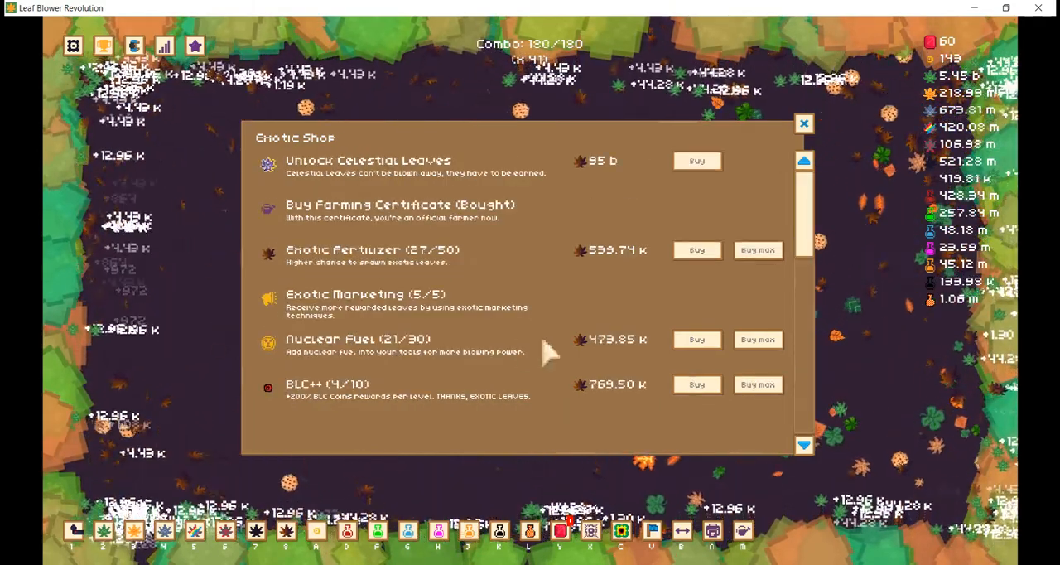
pyautogui.click(696, 339)
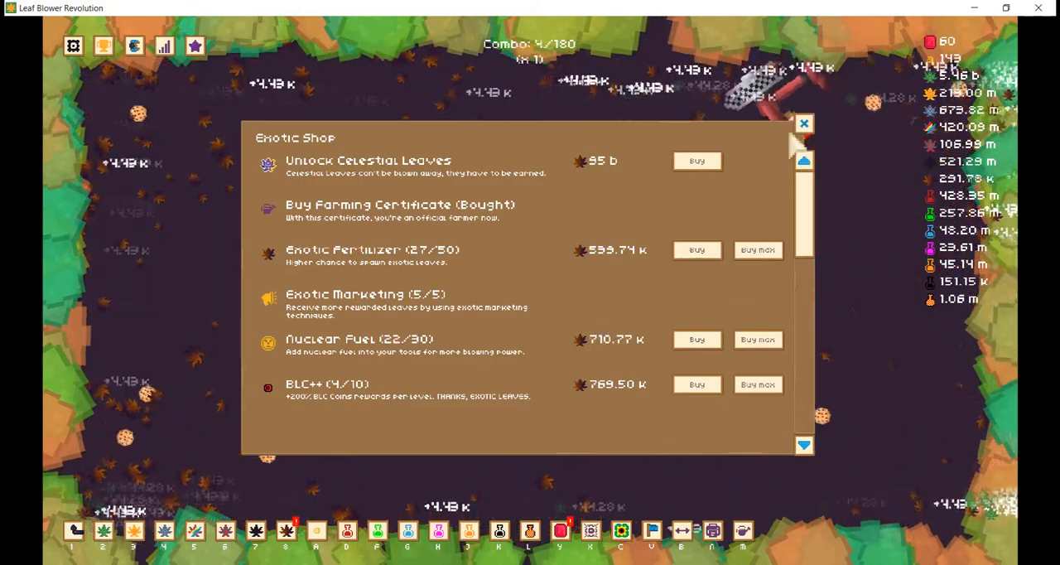
pyautogui.click(803, 123)
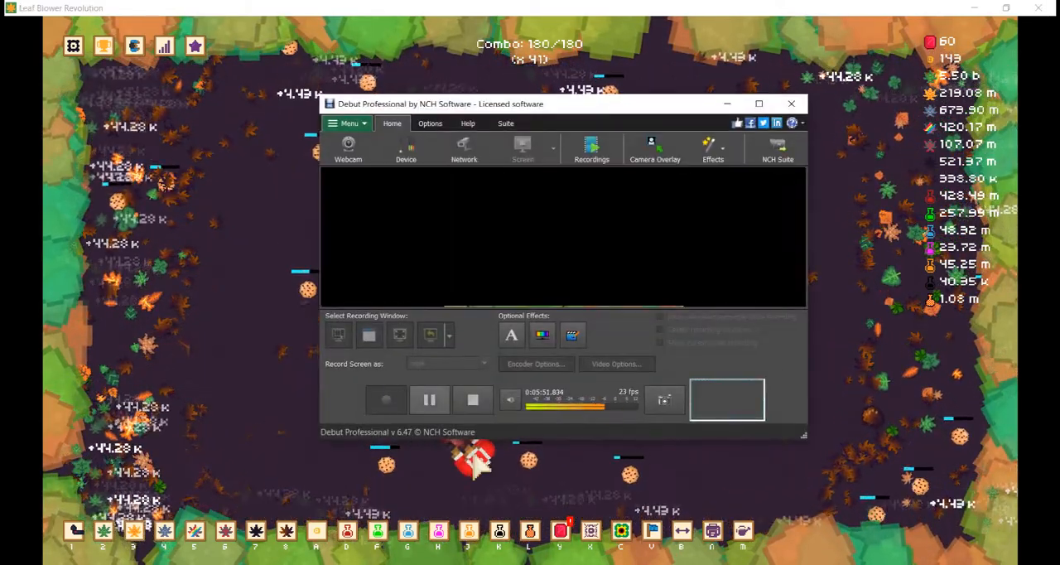
# Minimize the Debut Professional recorder window, leaving the recording running and the game in view
pyautogui.click(790, 103)
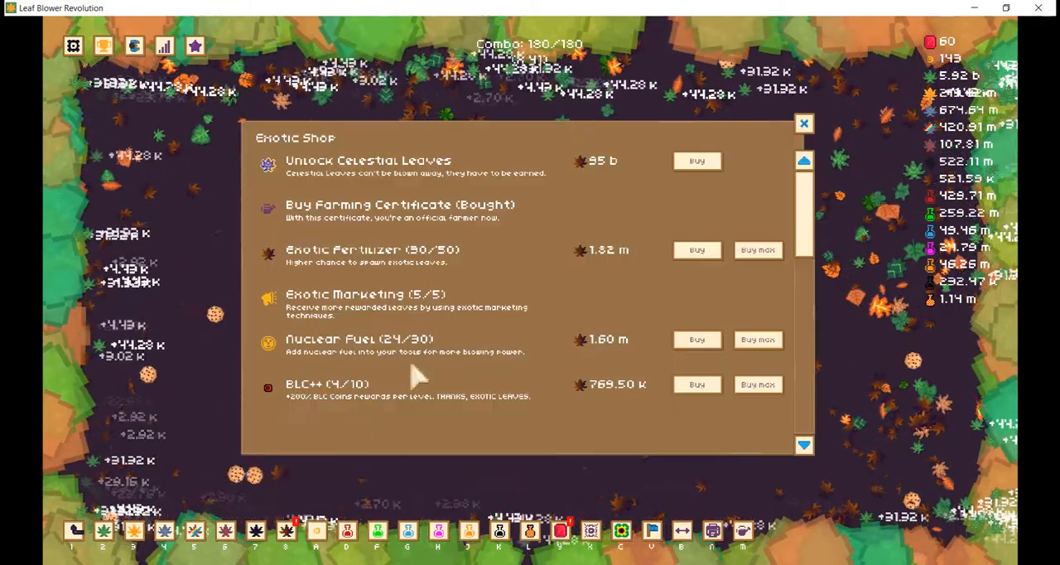
# Buy another Moar BLC level to reach 3/50, then bring up the Converters panel
pyautogui.scroll(-3)
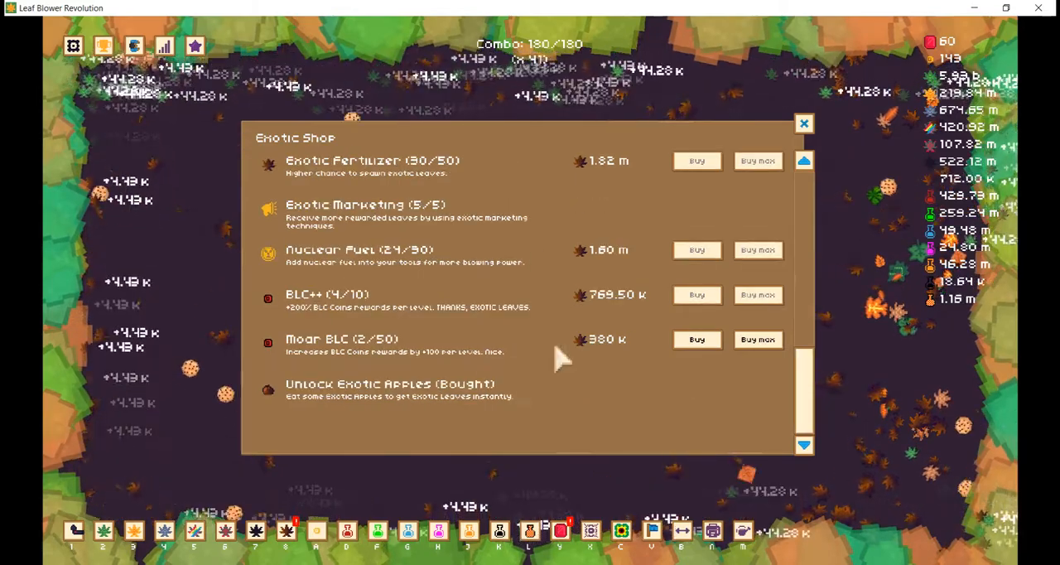
pyautogui.click(696, 339)
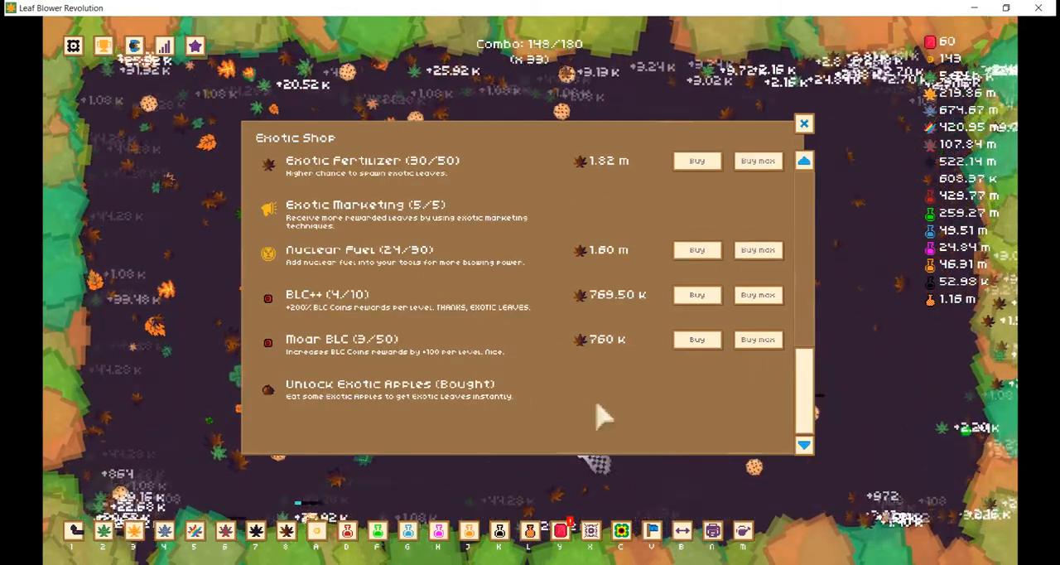
pyautogui.click(802, 123)
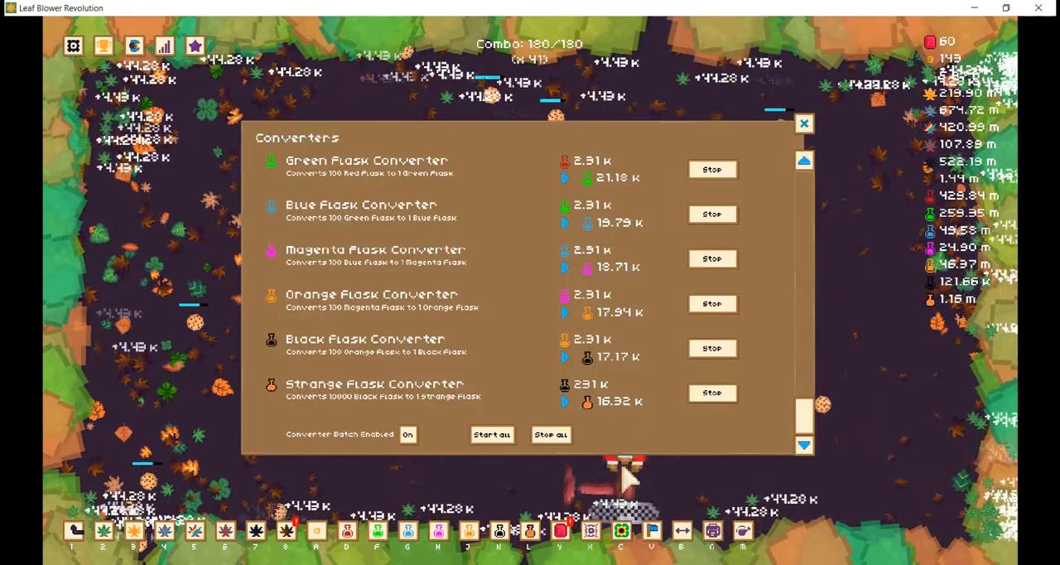
# Close Converters and cycle through the Gold Shop and Leaves Shop back to the Exotic Shop
pyautogui.click(803, 122)
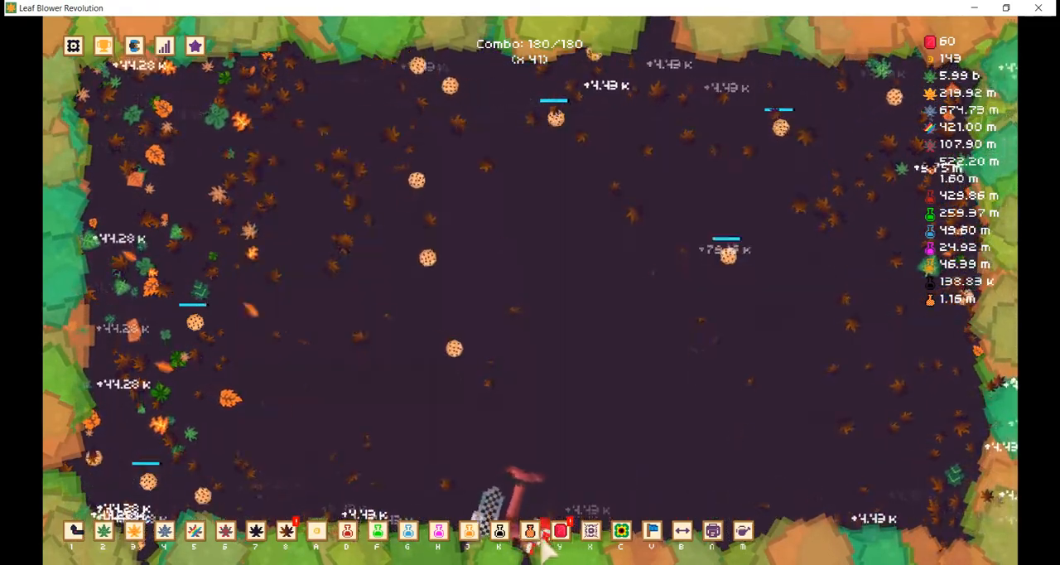
pyautogui.click(529, 531)
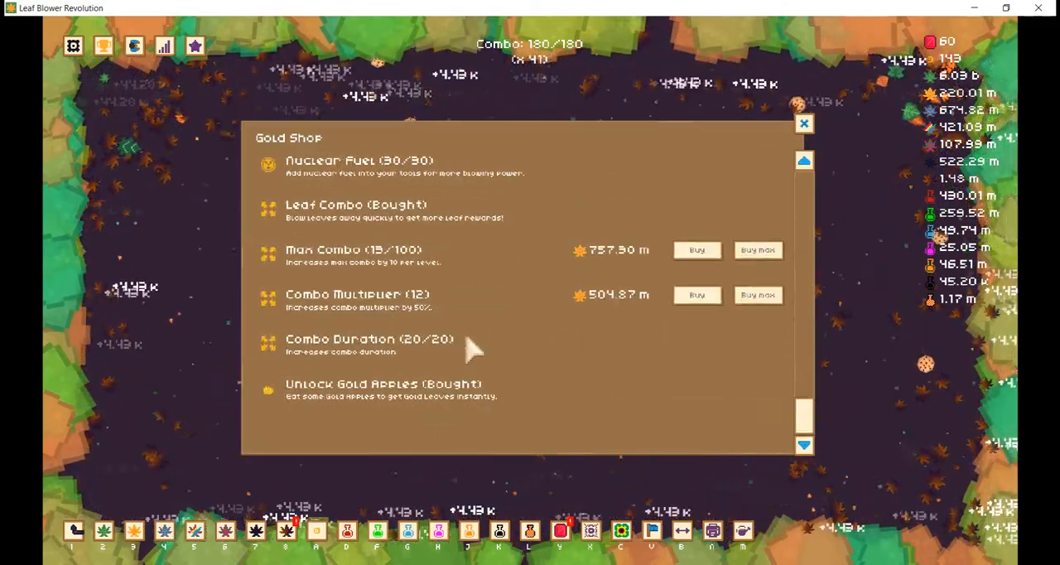
pyautogui.click(803, 122)
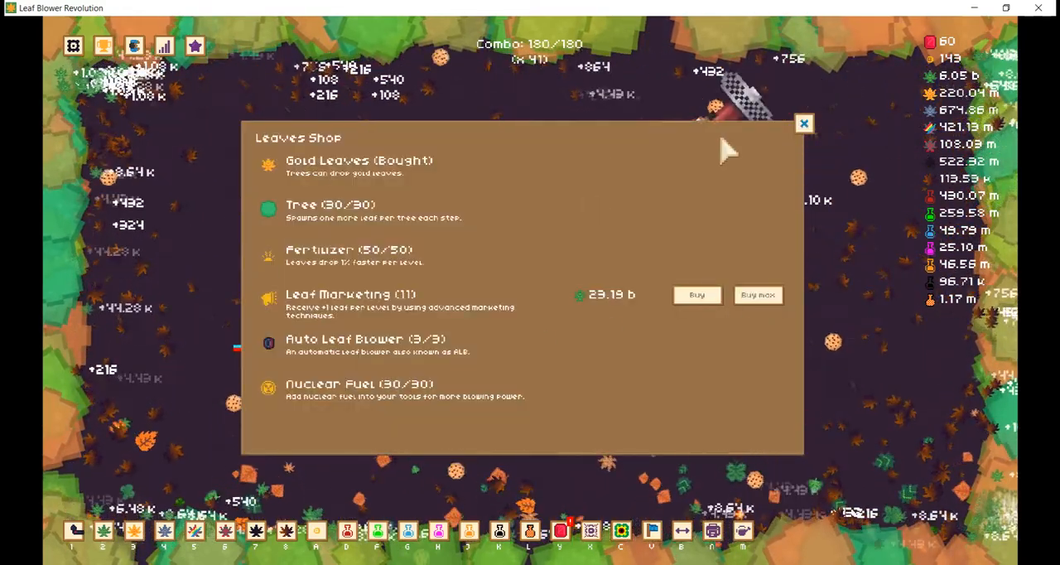
pyautogui.click(803, 123)
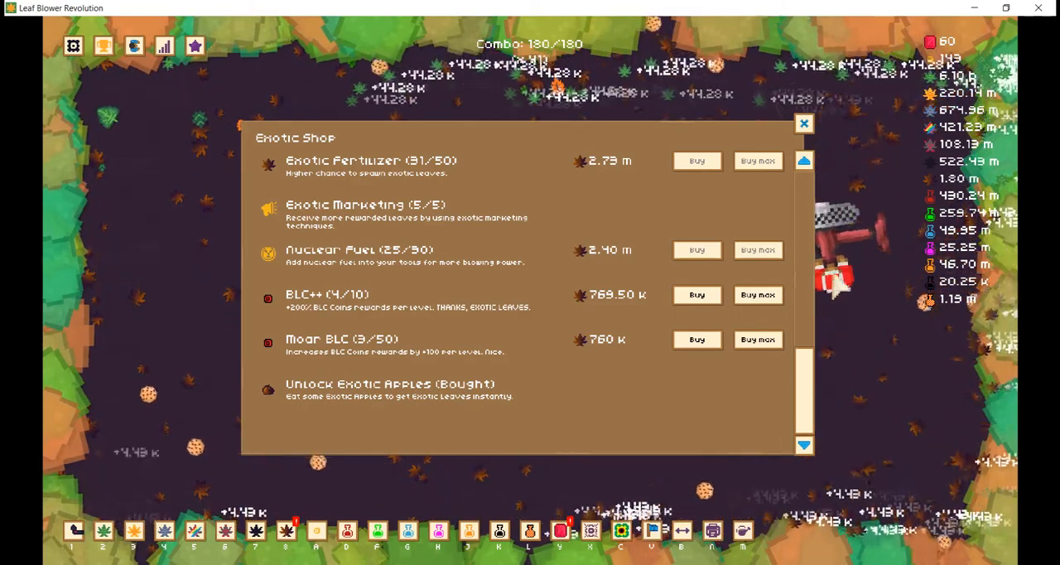
pyautogui.moveTo(700, 331)
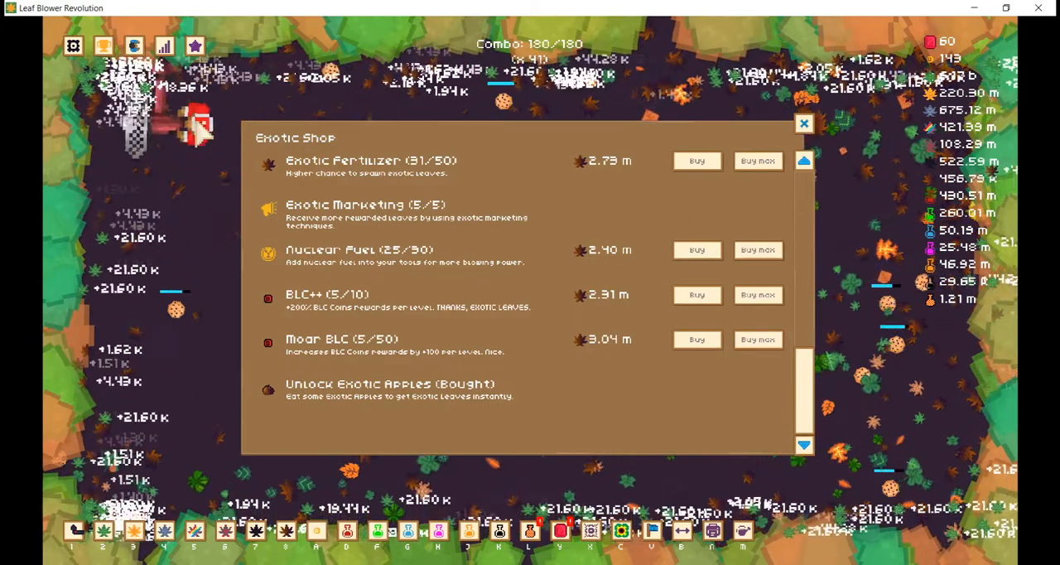
# Scroll the Exotic Shop list up and back down
pyautogui.scroll(3)
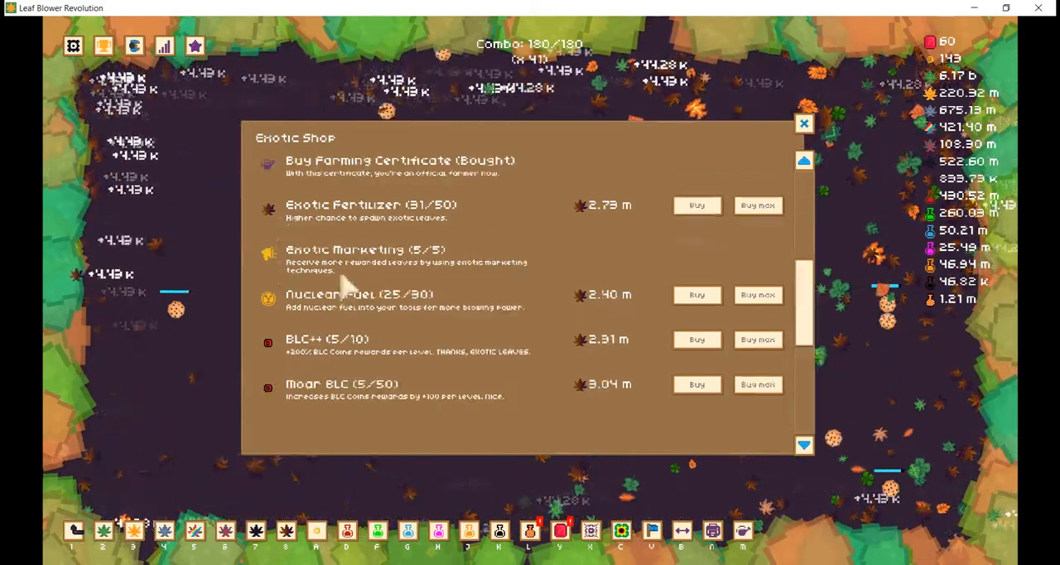
pyautogui.scroll(-3)
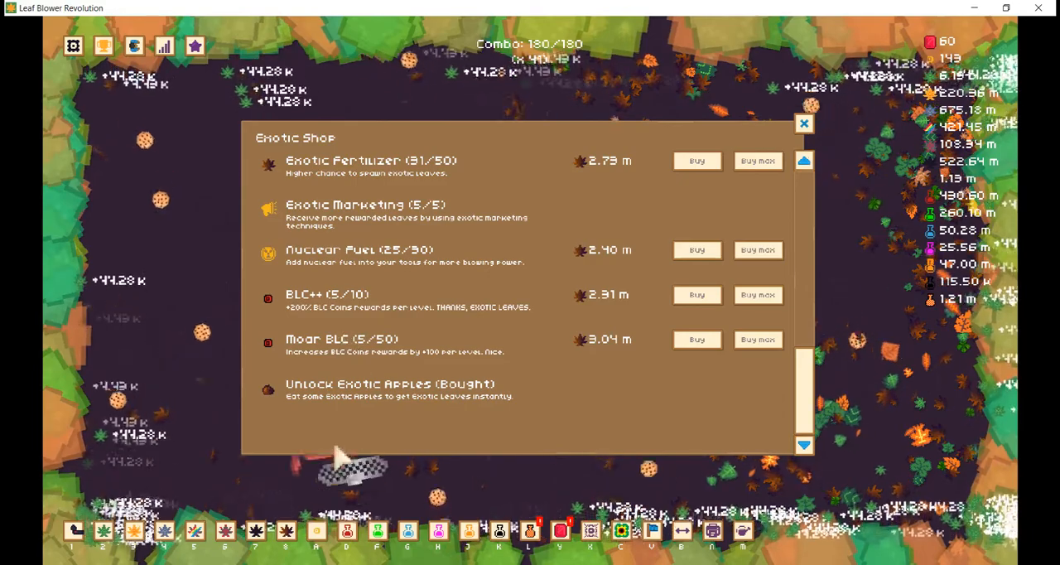
pyautogui.moveTo(596, 389)
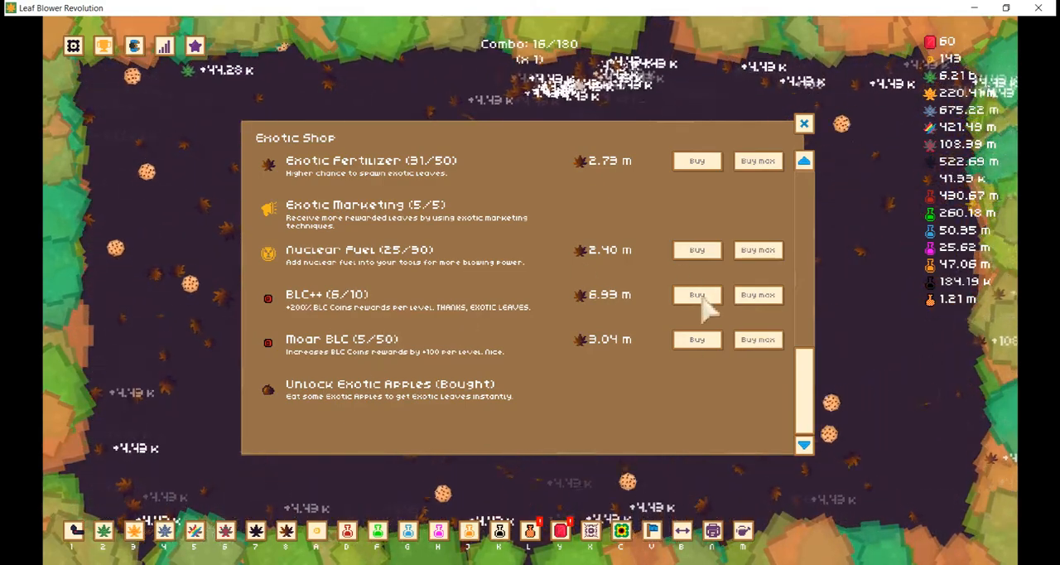
pyautogui.moveTo(604, 402)
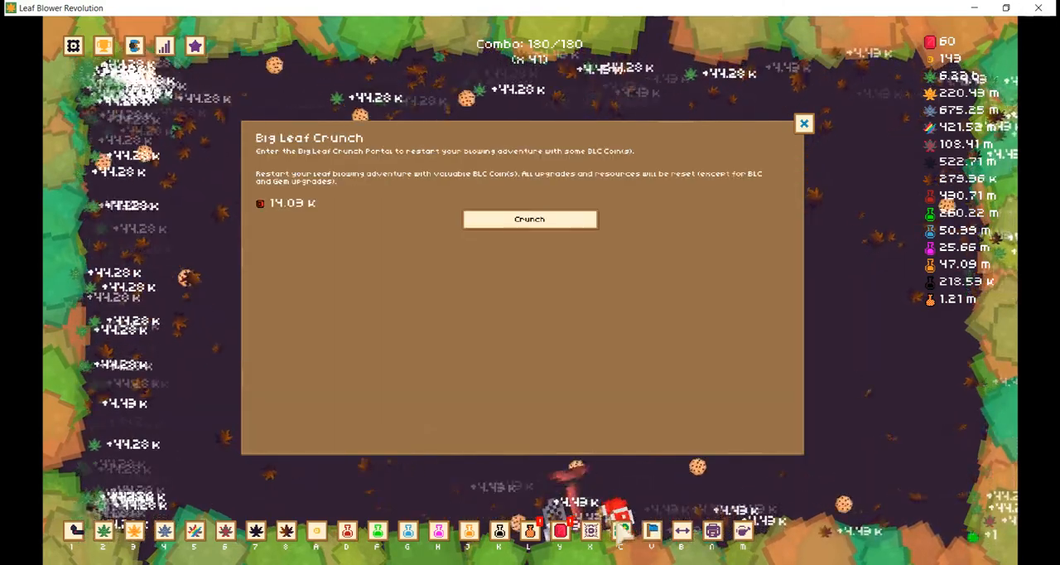
# Crunch the run for 14.03 k BLC coins and confirm entering the portal
pyautogui.click(529, 219)
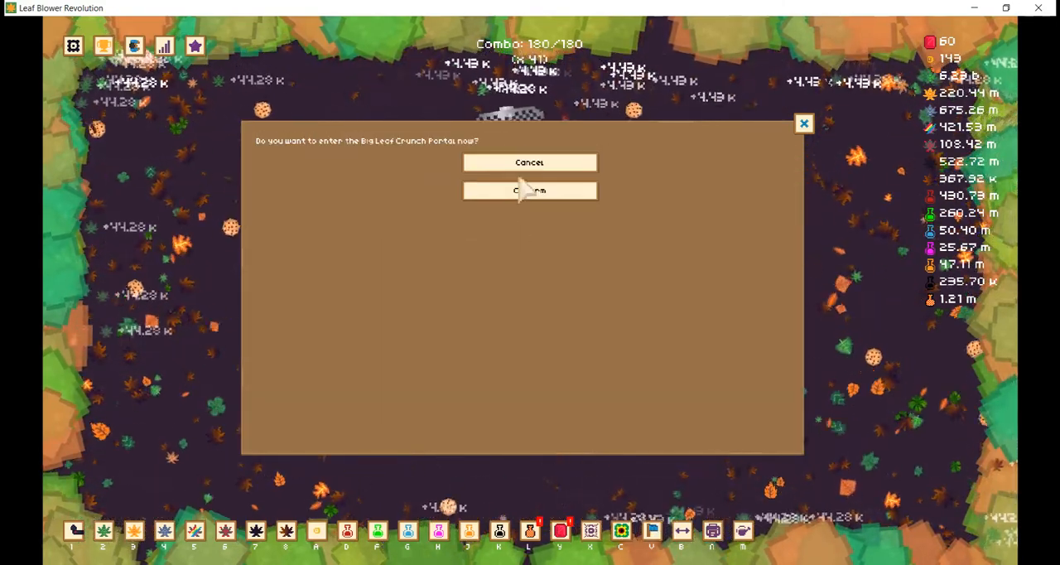
pyautogui.click(529, 190)
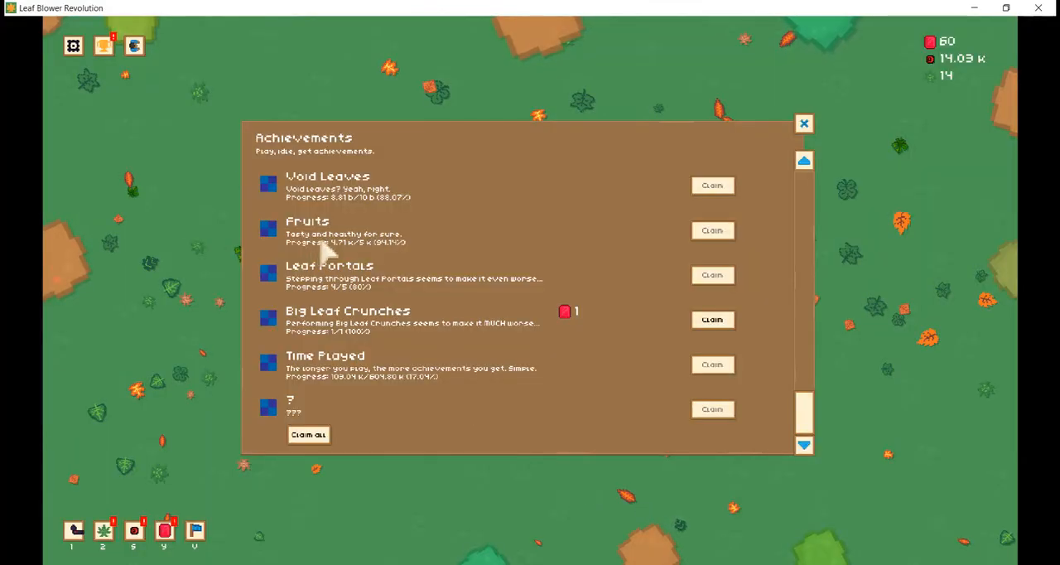
# Claim the Big Leaf Crunches achievement gem and go to the BLC Shop
pyautogui.click(803, 123)
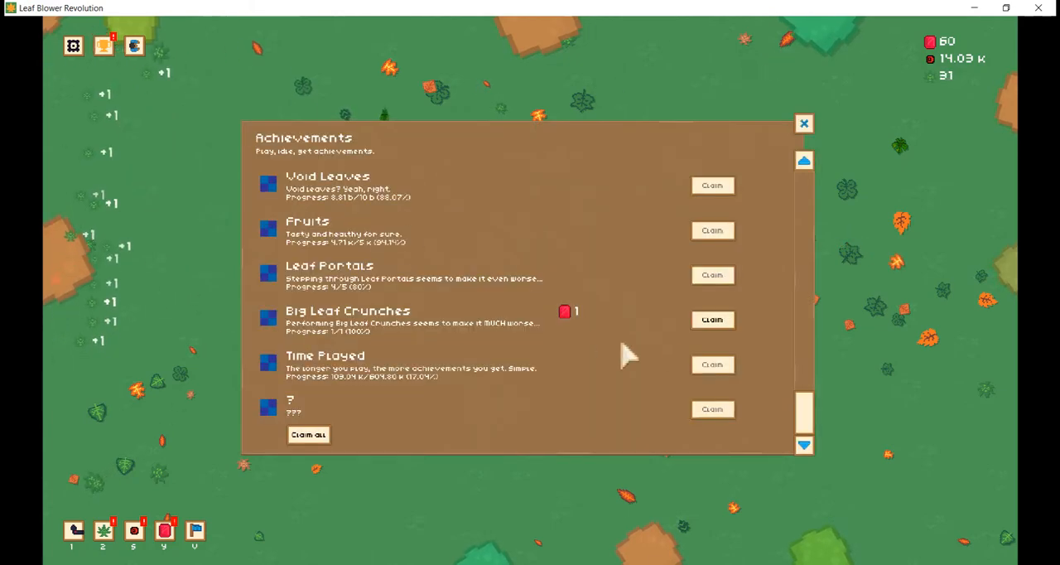
pyautogui.click(712, 320)
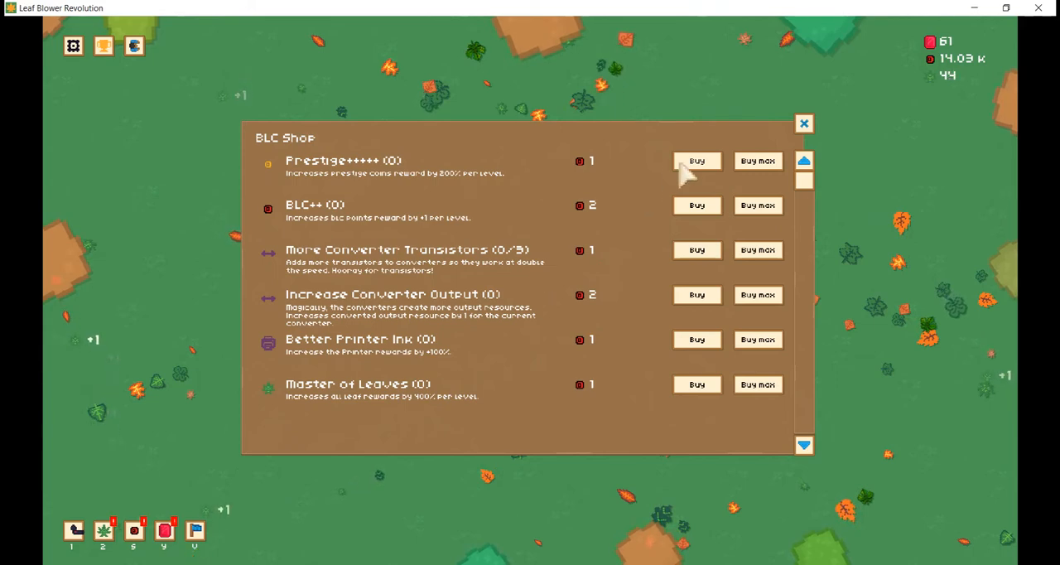
# Buy ten Prestige+++++ levels, BLC++ to level 6, and More Converter Transistors level 1
pyautogui.click(757, 161)
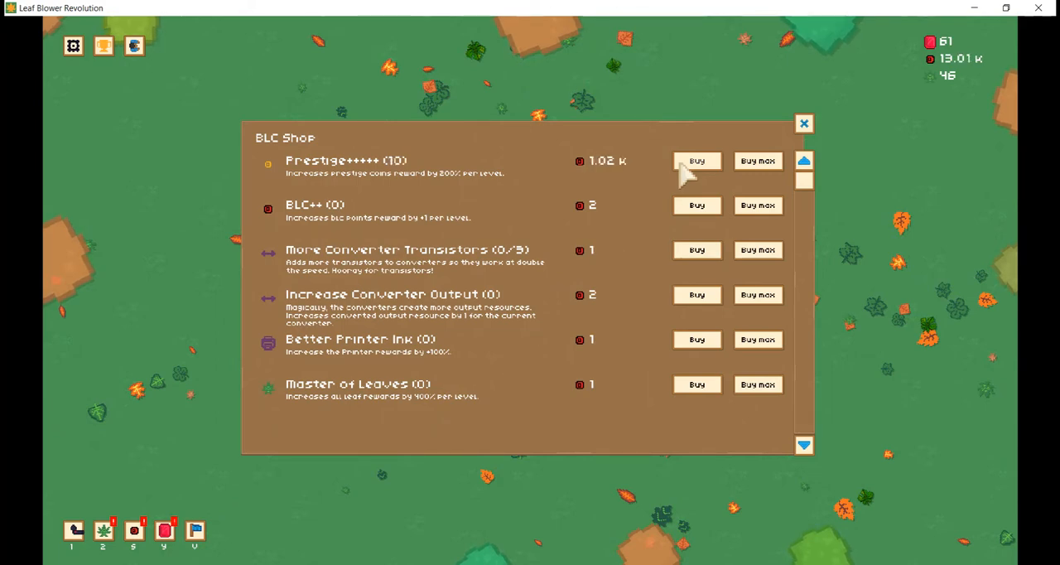
pyautogui.moveTo(493, 364)
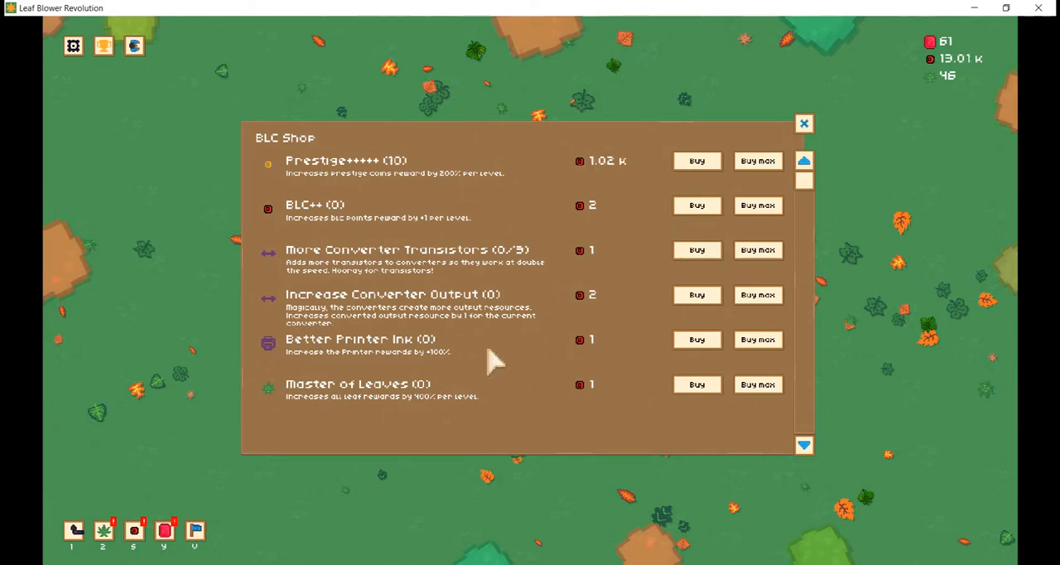
pyautogui.click(697, 205)
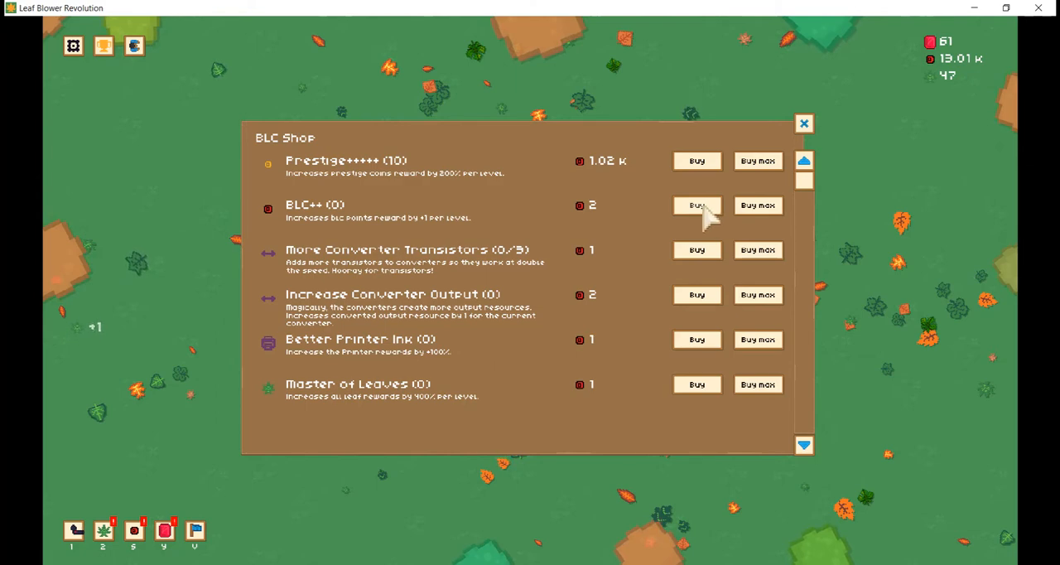
pyautogui.click(696, 205)
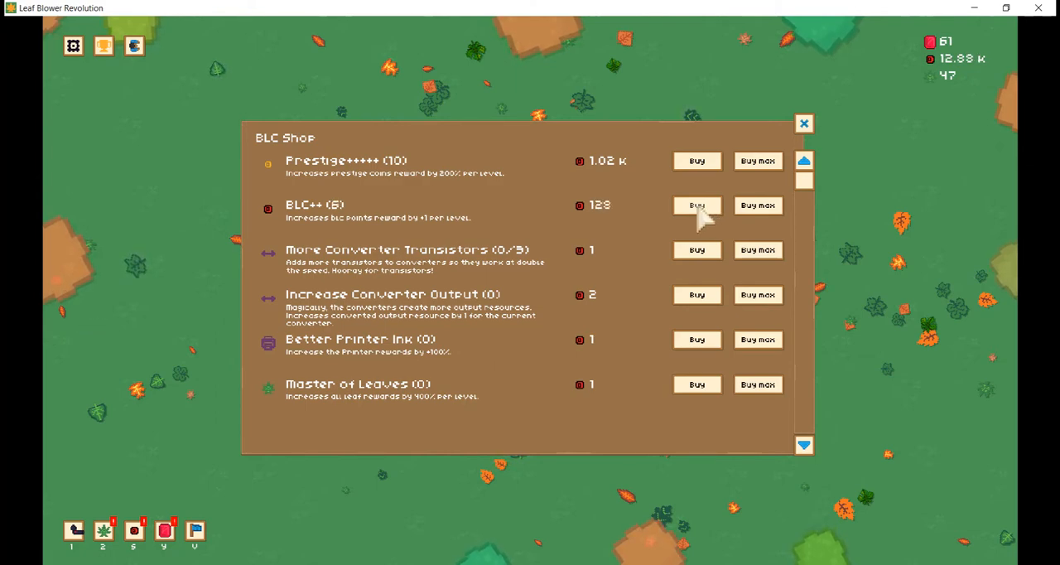
pyautogui.moveTo(699, 285)
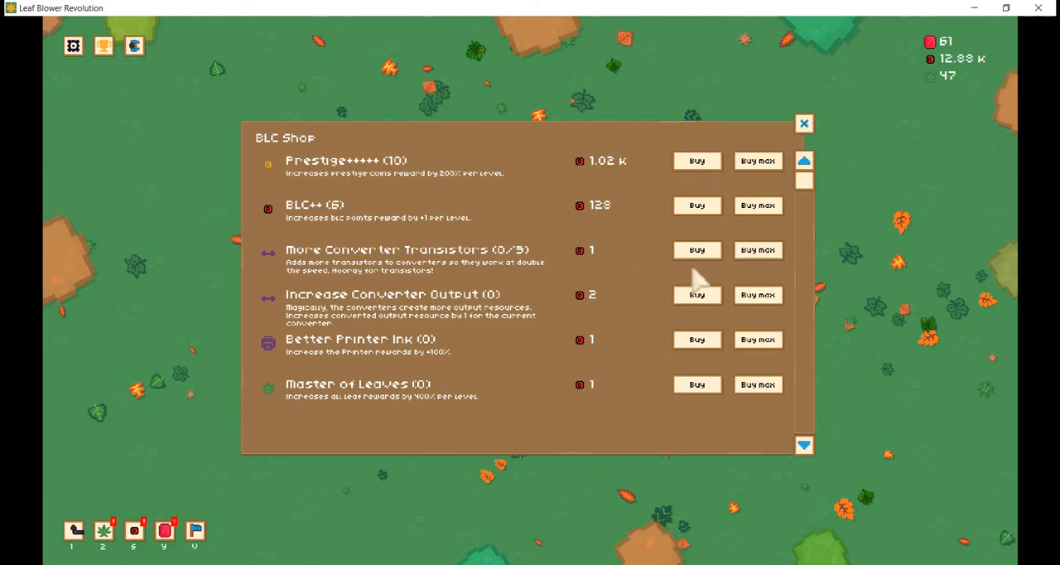
pyautogui.moveTo(691, 269)
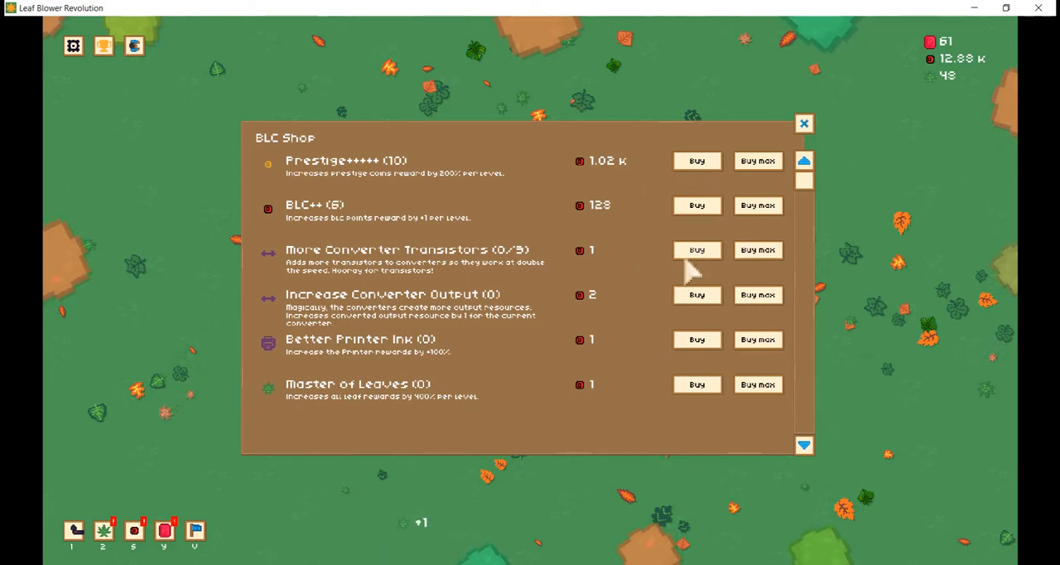
pyautogui.click(696, 249)
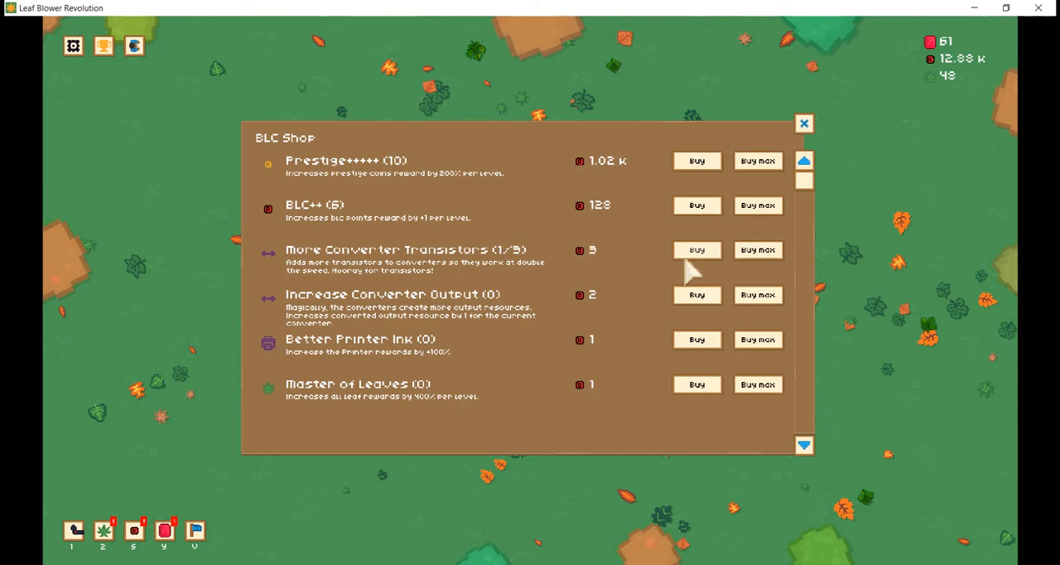
pyautogui.scroll(-3)
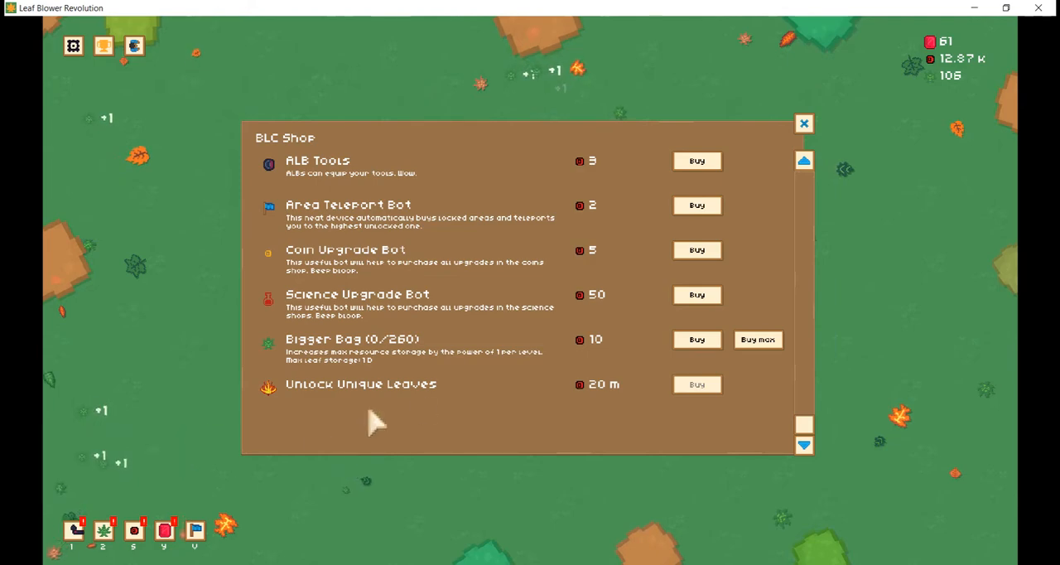
# Buy Bigger Bag level 1, the Science Upgrade Bot and the Coin Upgrade Bot
pyautogui.click(696, 338)
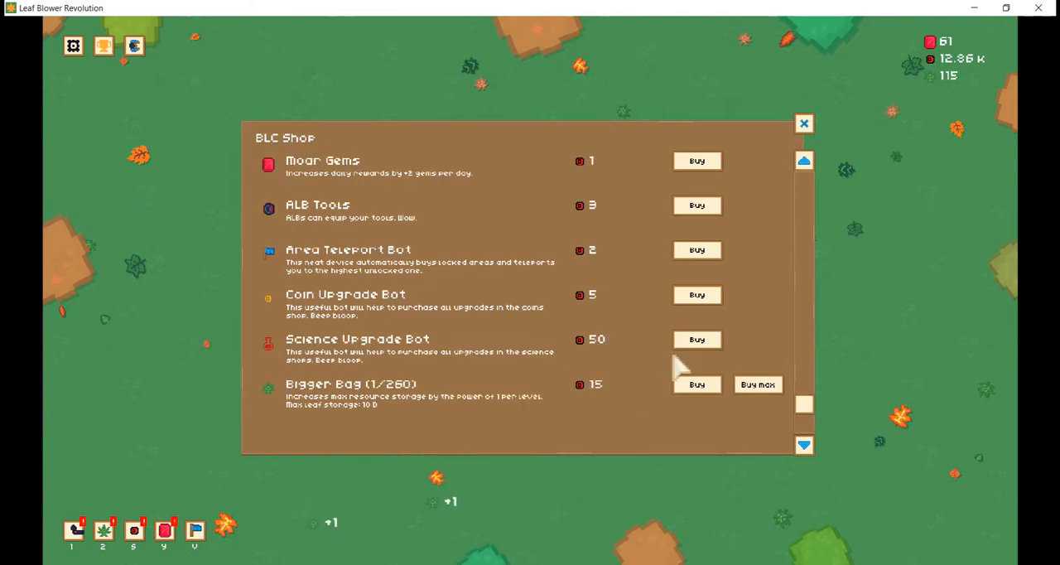
pyautogui.click(696, 339)
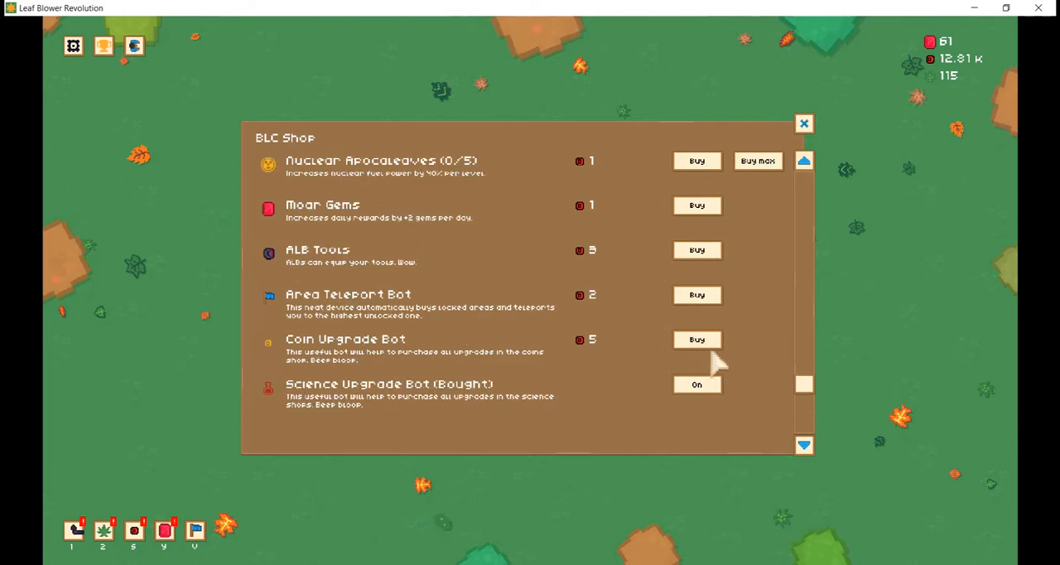
pyautogui.moveTo(711, 364)
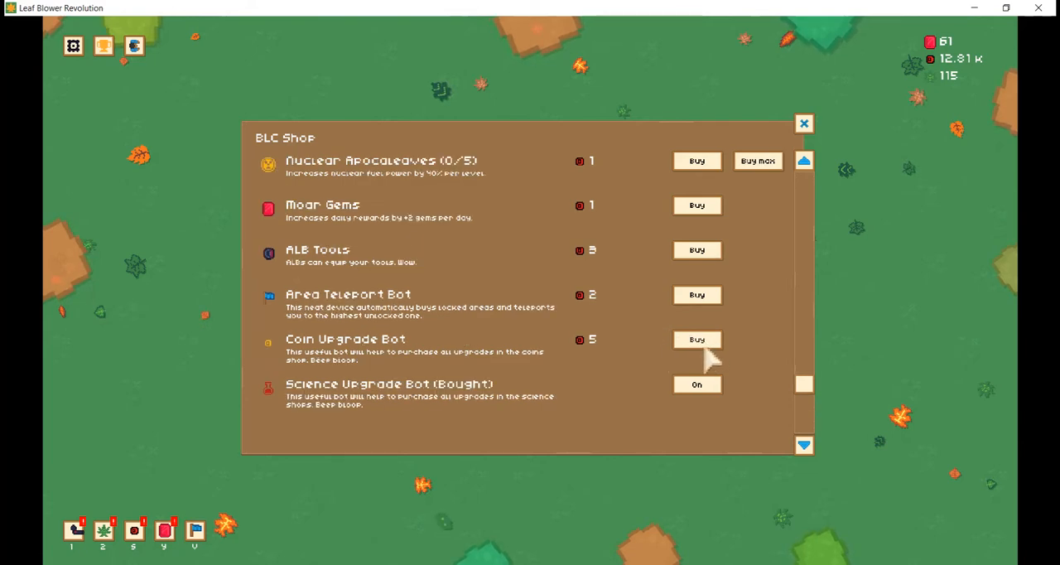
pyautogui.click(696, 338)
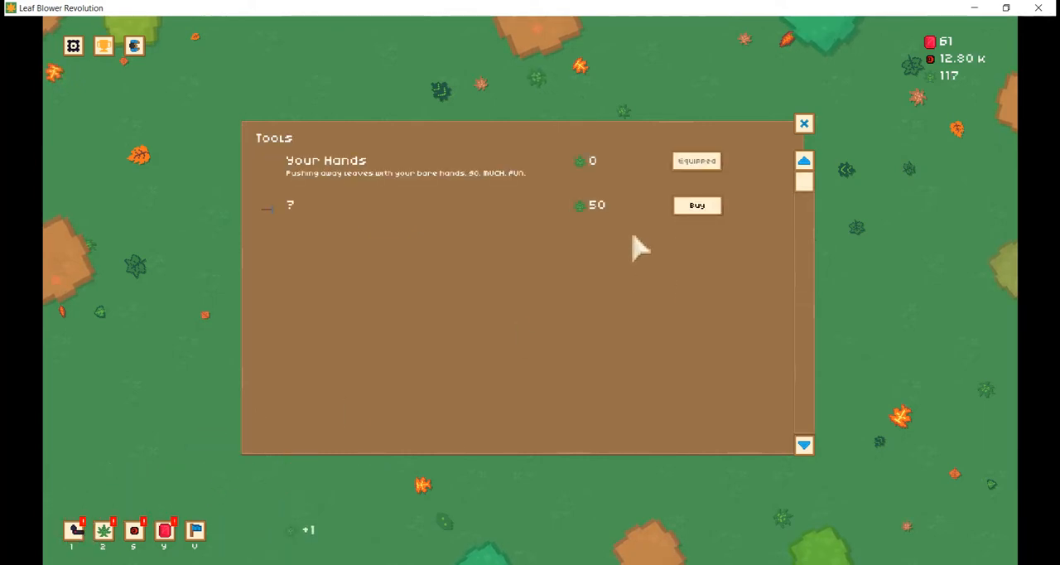
# Visit the Leaves Shop and game Options, then return to the BLC Shop
pyautogui.click(696, 205)
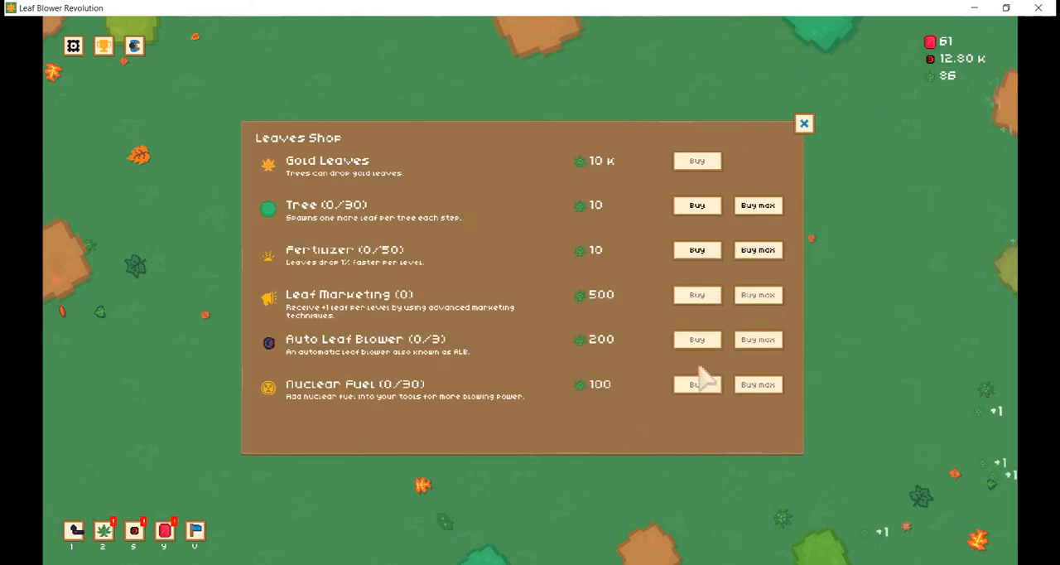
pyautogui.click(73, 46)
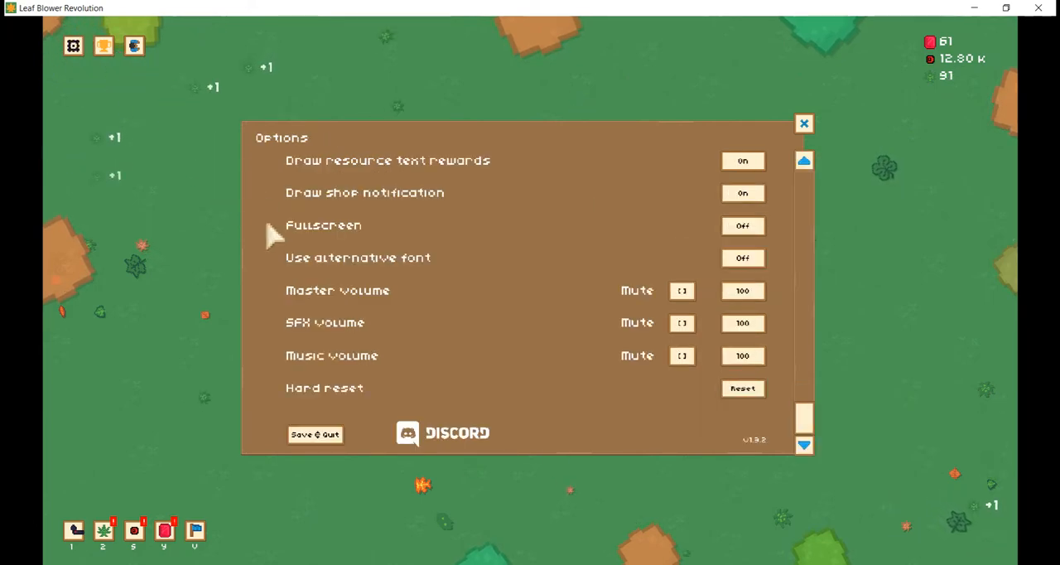
pyautogui.moveTo(402, 307)
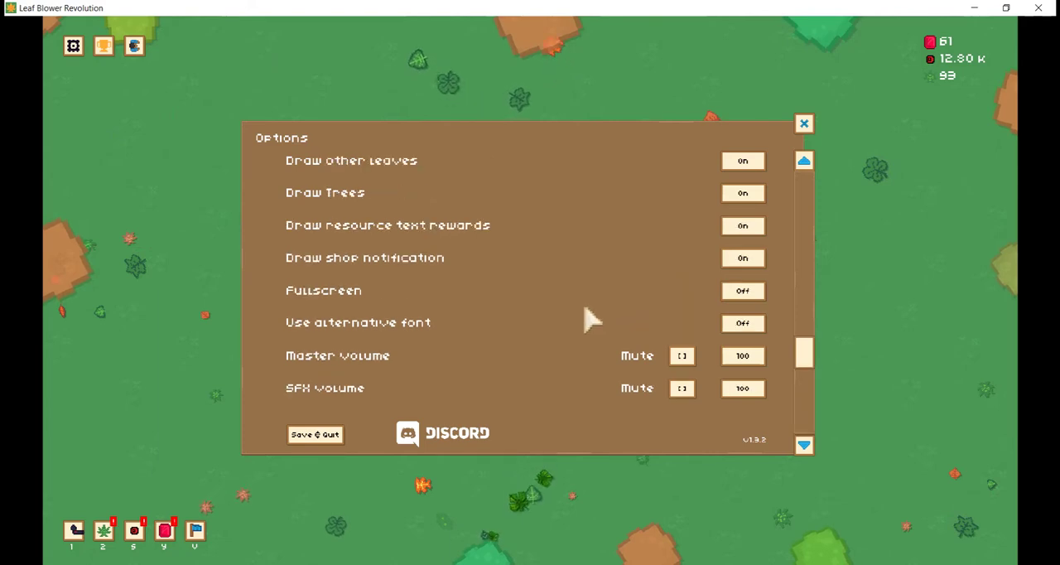
pyautogui.click(802, 123)
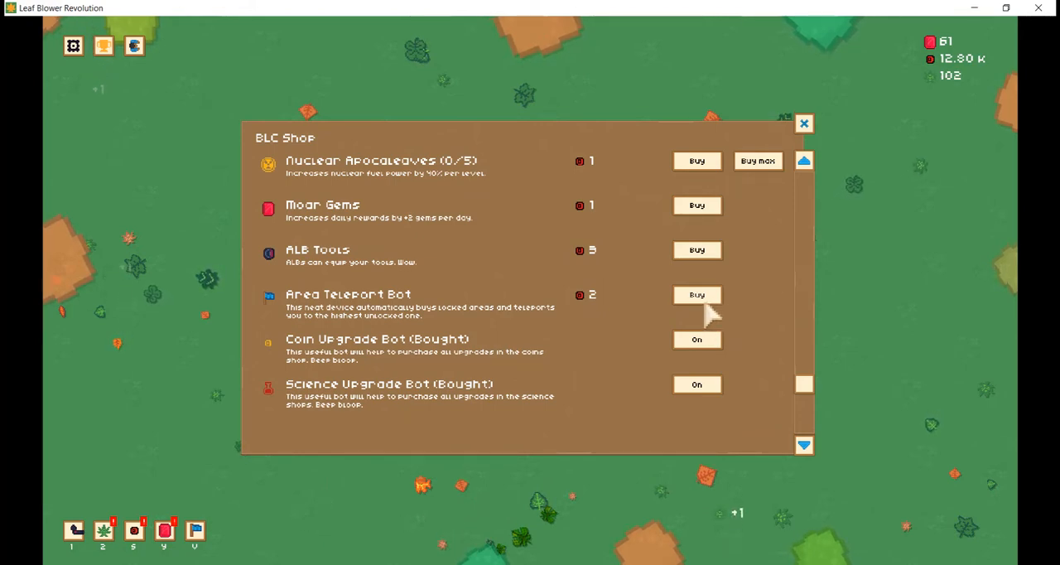
# Buy Area Teleport Bot, ALB Tools, Moar Gems and Fruit Magnet, and max Nuclear Apocaleaves at 5/5
pyautogui.click(696, 294)
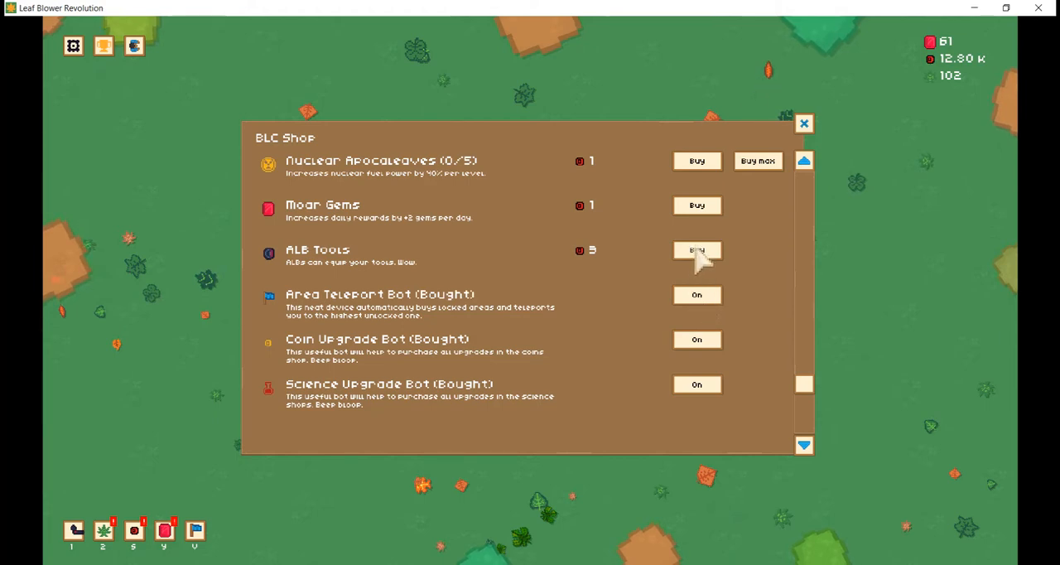
pyautogui.click(697, 250)
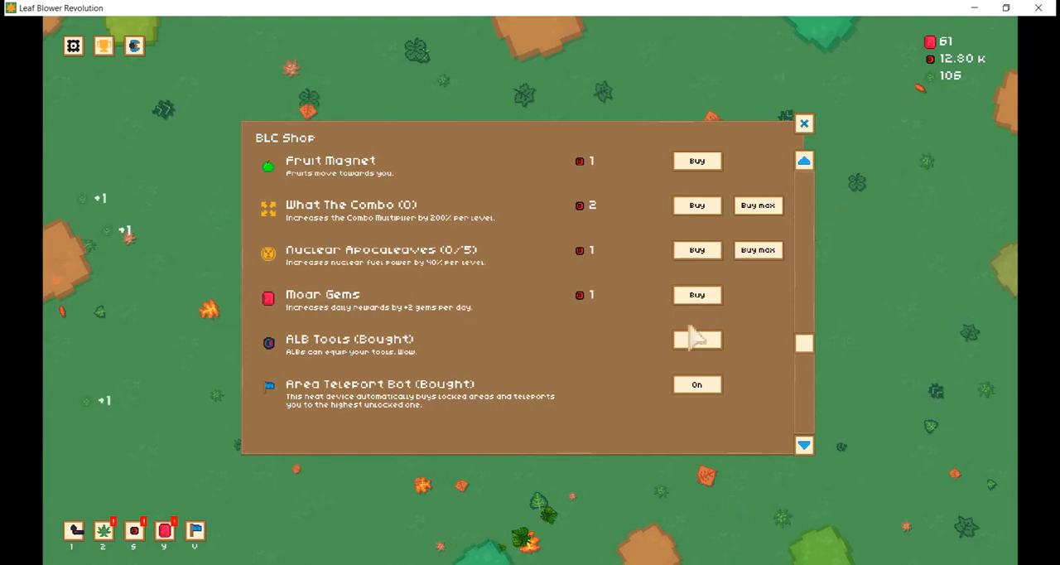
pyautogui.click(696, 295)
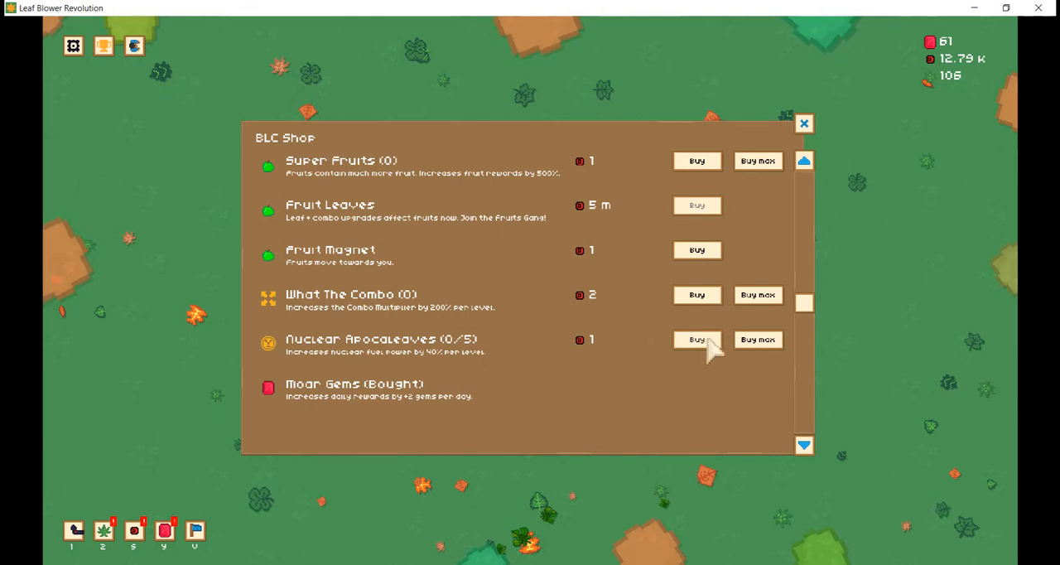
pyautogui.click(696, 340)
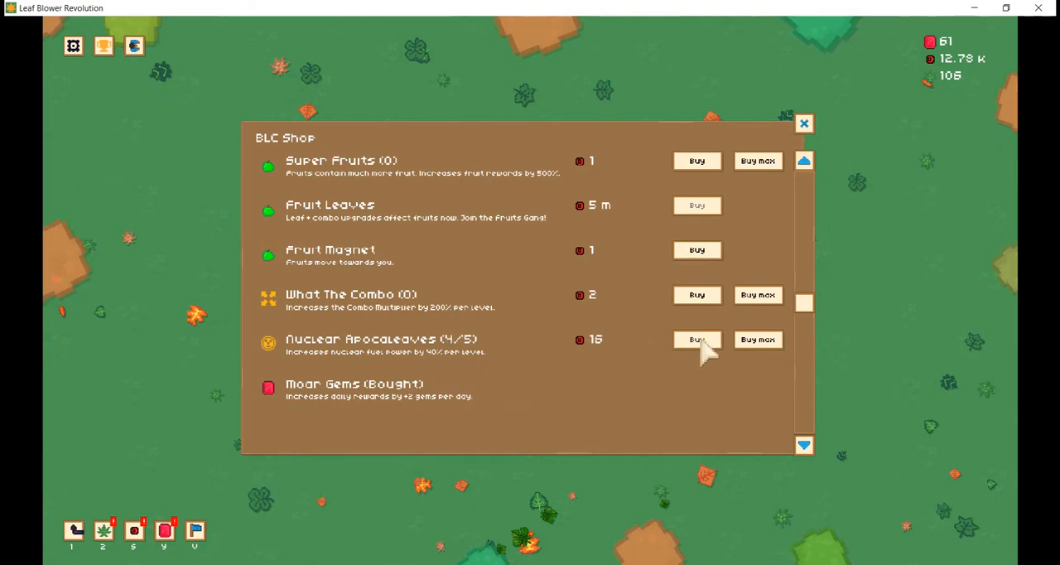
pyautogui.click(696, 338)
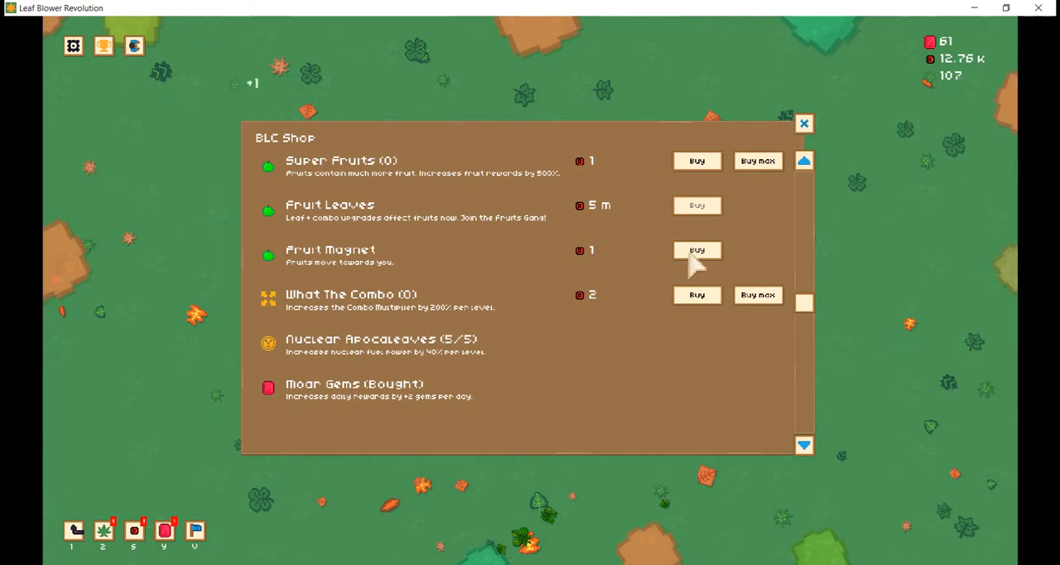
pyautogui.click(696, 249)
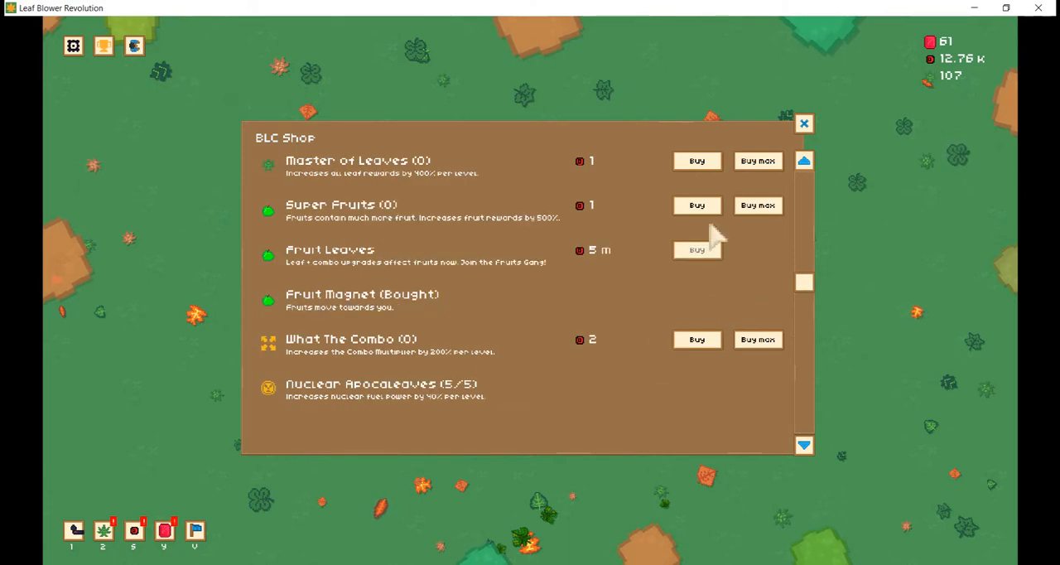
pyautogui.scroll(3)
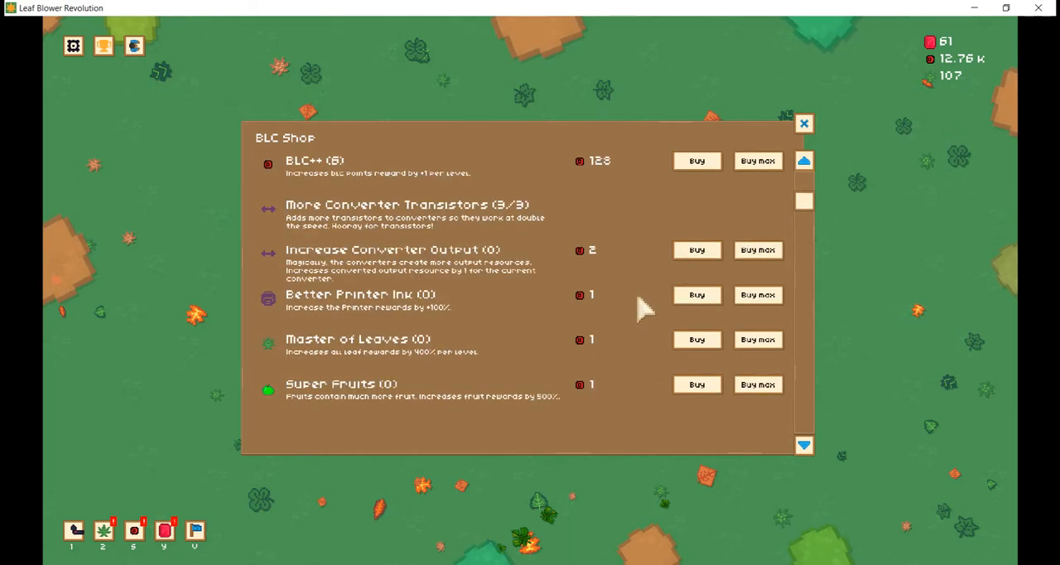
pyautogui.scroll(-3)
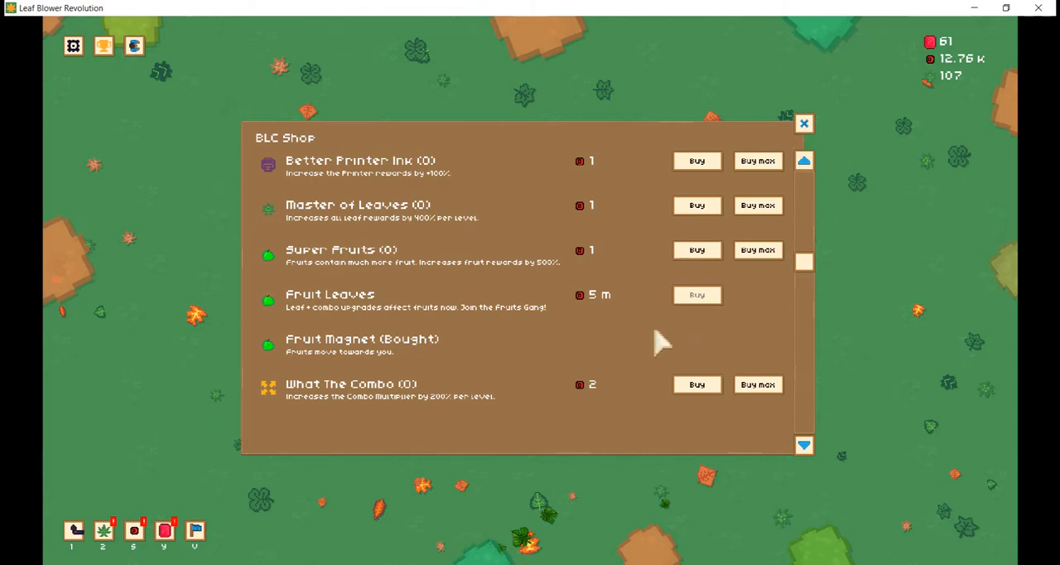
pyautogui.moveTo(422, 402)
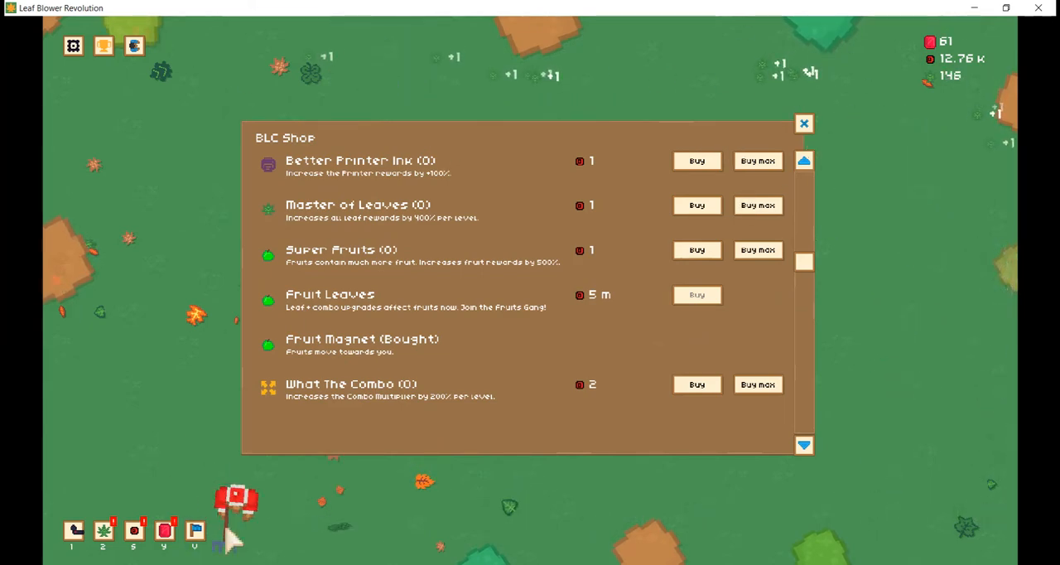
# Return to the BLC Shop and buy several What The Combo levels
pyautogui.click(102, 529)
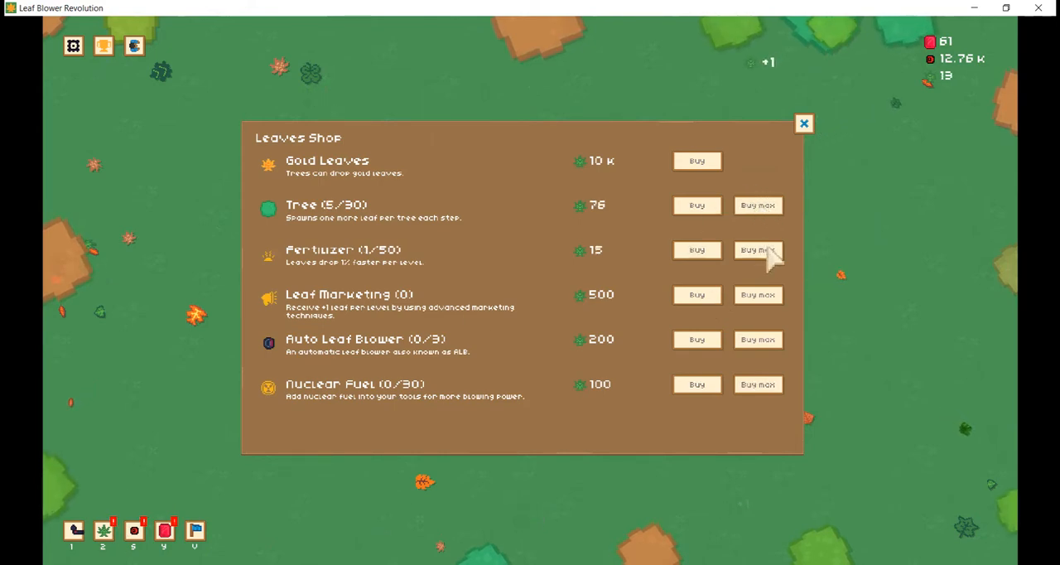
pyautogui.click(757, 249)
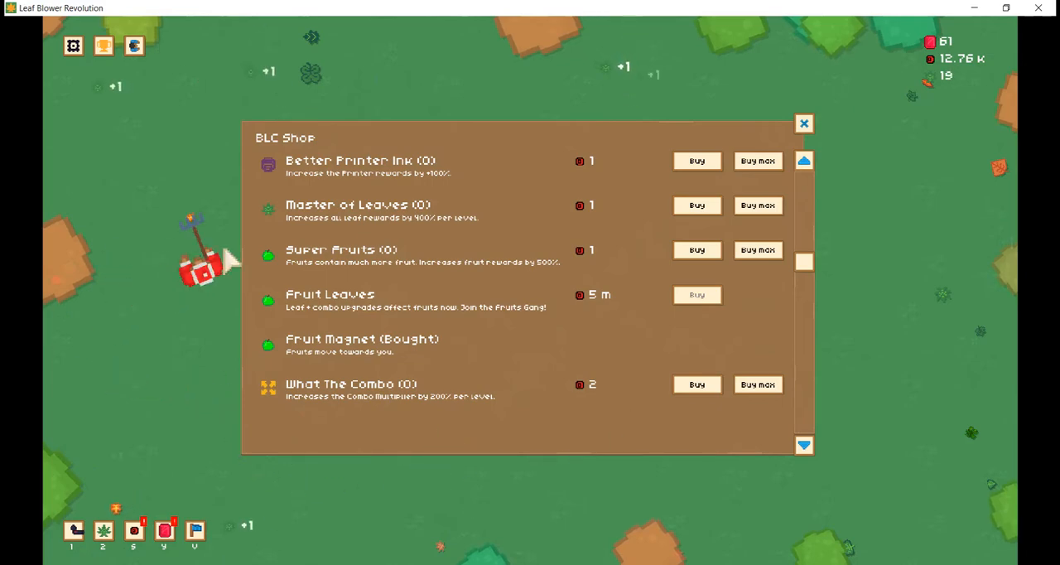
pyautogui.click(696, 384)
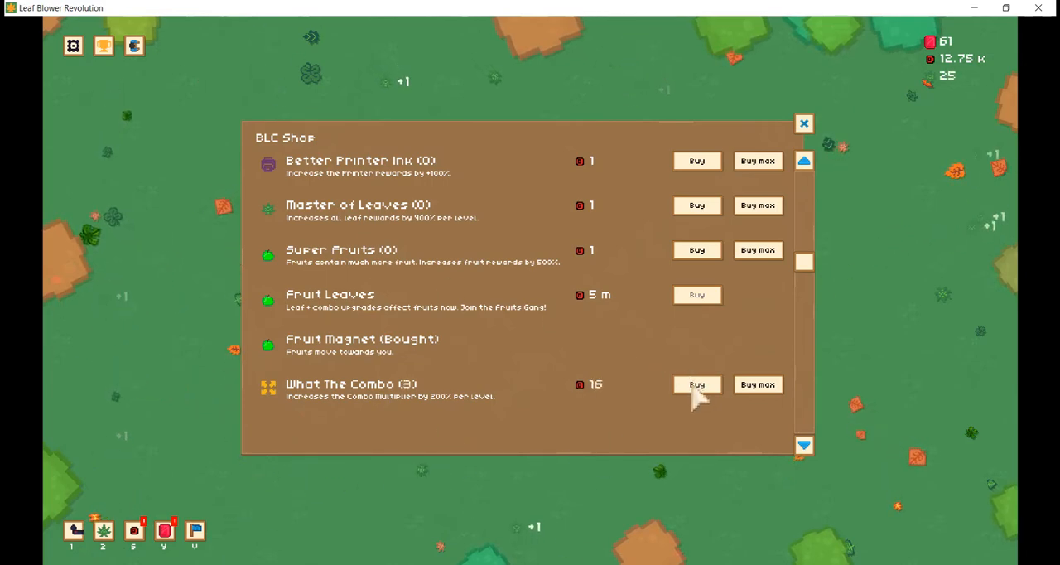
pyautogui.click(696, 384)
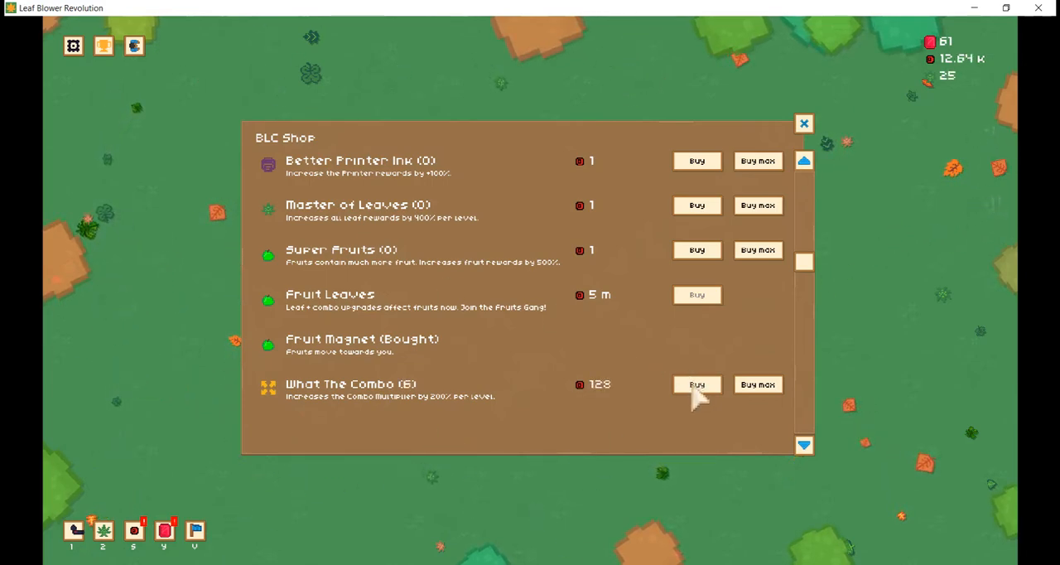
pyautogui.click(697, 383)
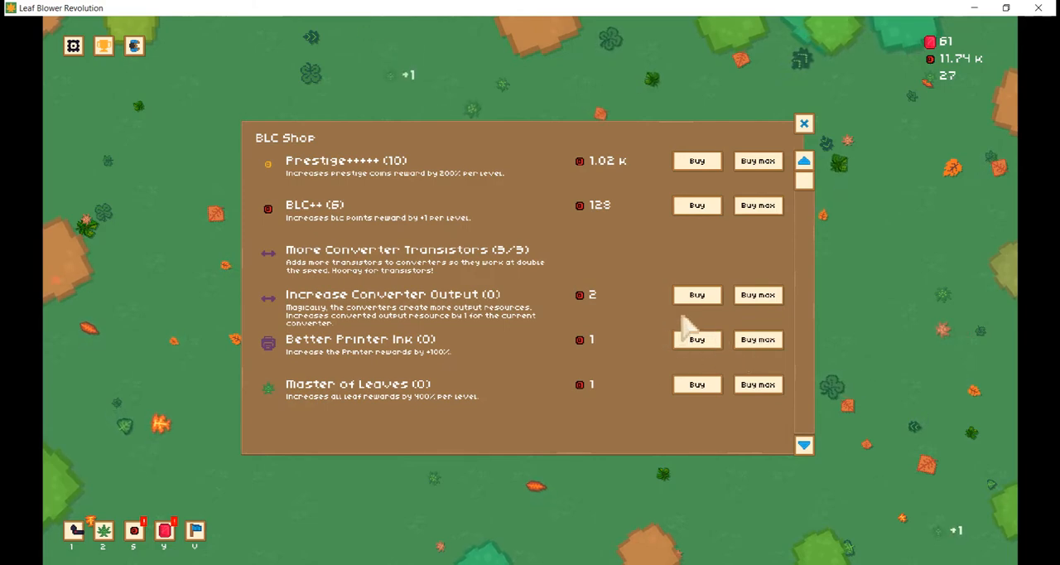
# Raise Better Printer Ink to level 18
pyautogui.click(697, 338)
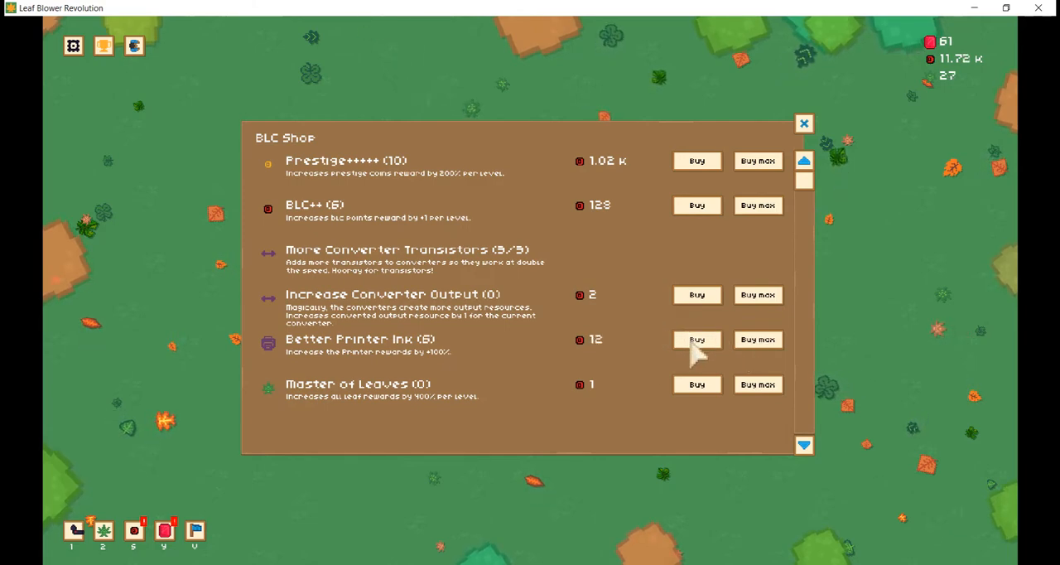
pyautogui.click(696, 340)
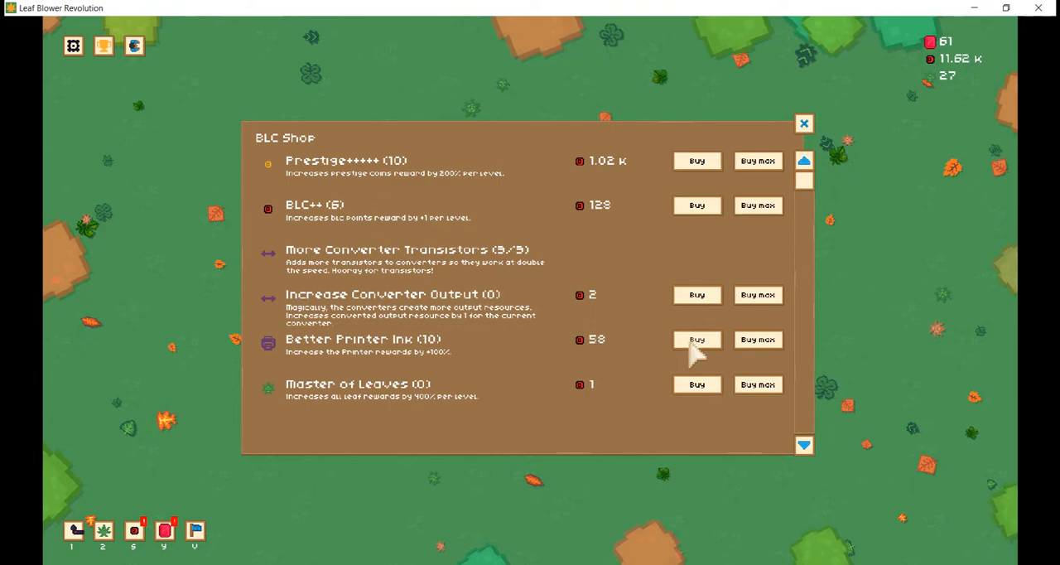
pyautogui.click(696, 340)
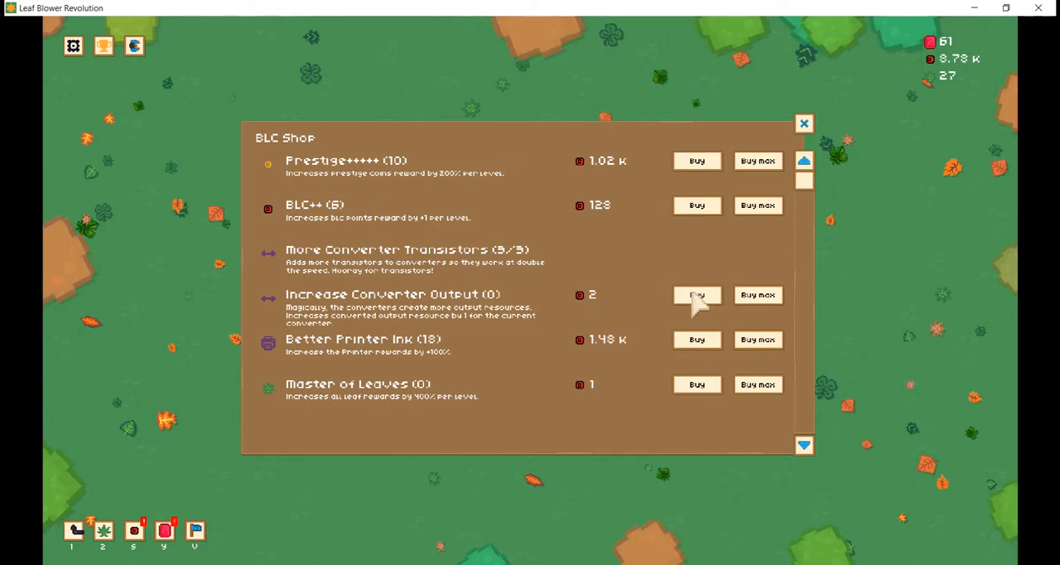
# Raise Increase Converter Output to 7 and BLC++ to level 6
pyautogui.click(696, 295)
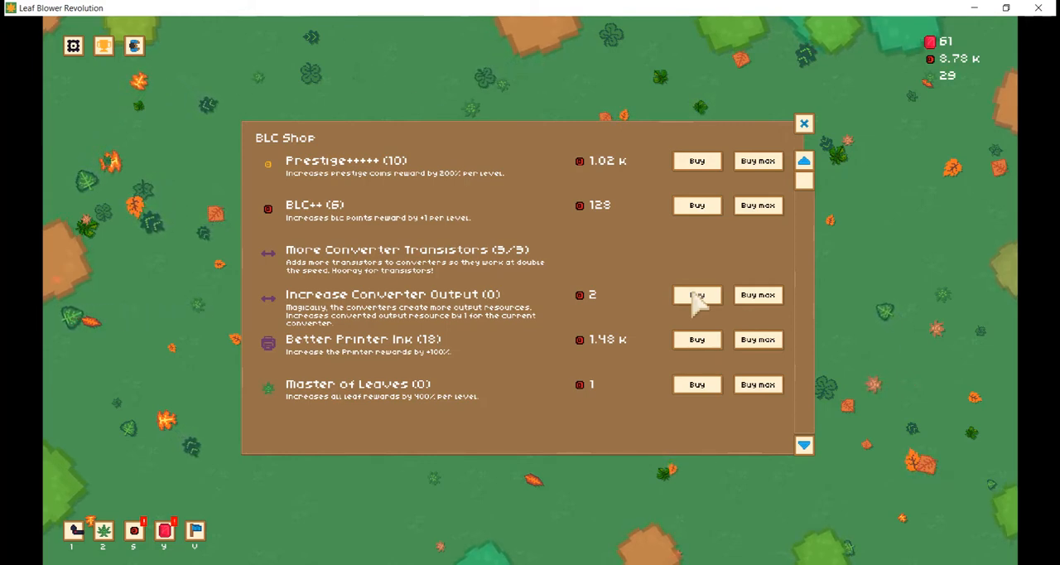
pyautogui.click(697, 295)
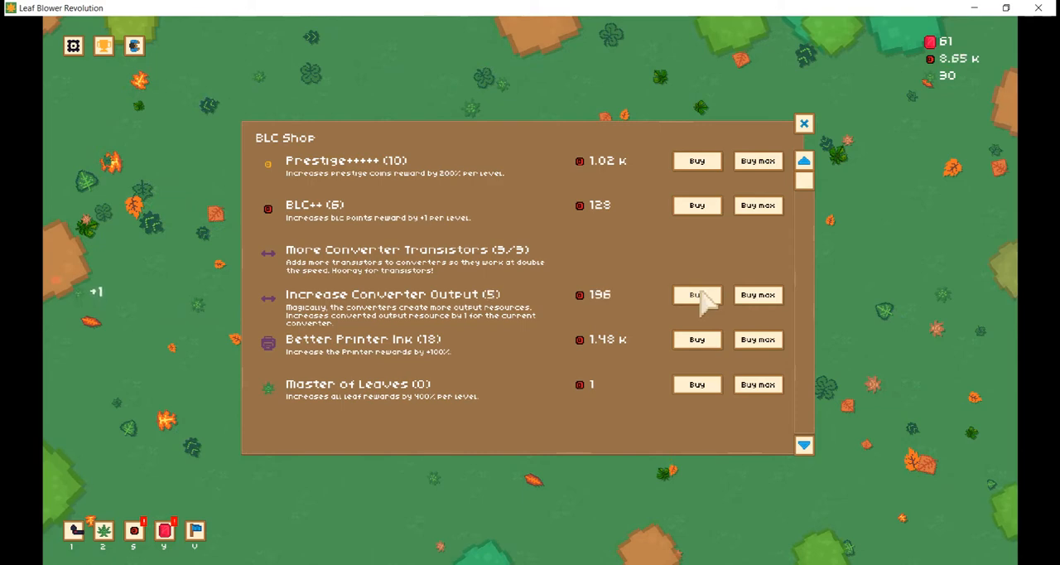
pyautogui.click(696, 295)
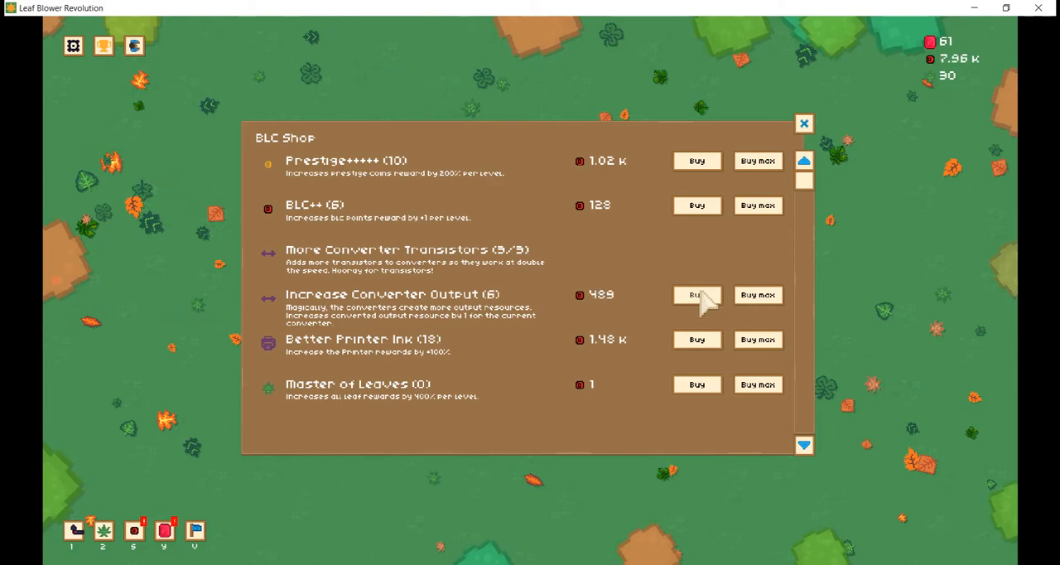
pyautogui.click(696, 294)
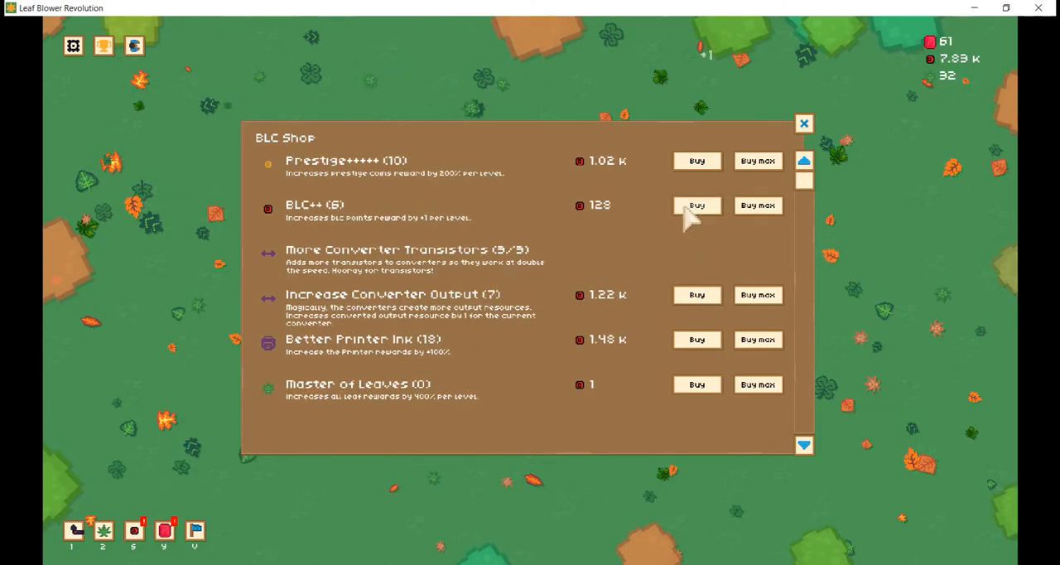
# Scroll down and raise Master of Leaves from 0 to level 10
pyautogui.scroll(-3)
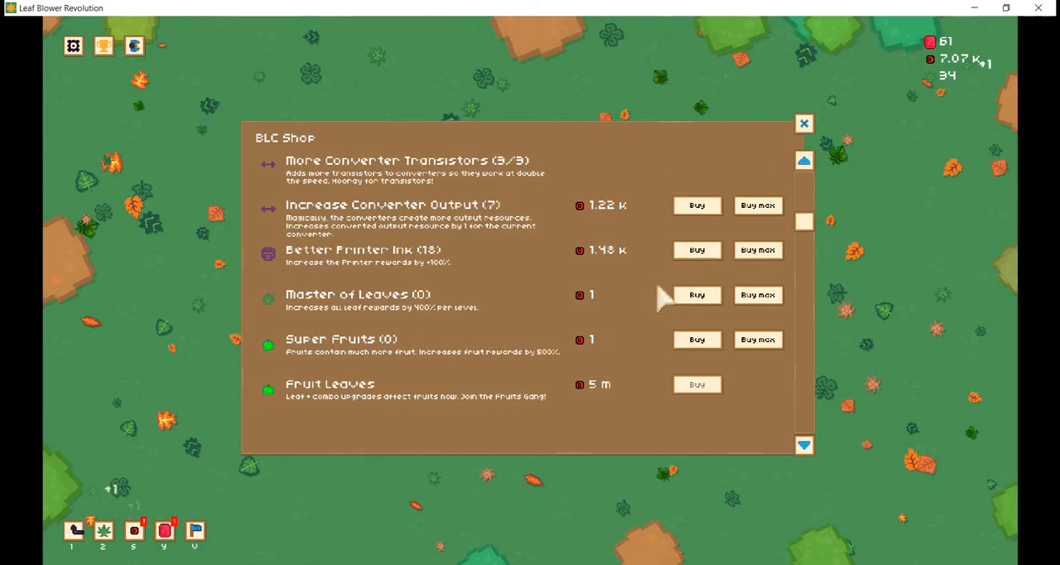
pyautogui.click(696, 295)
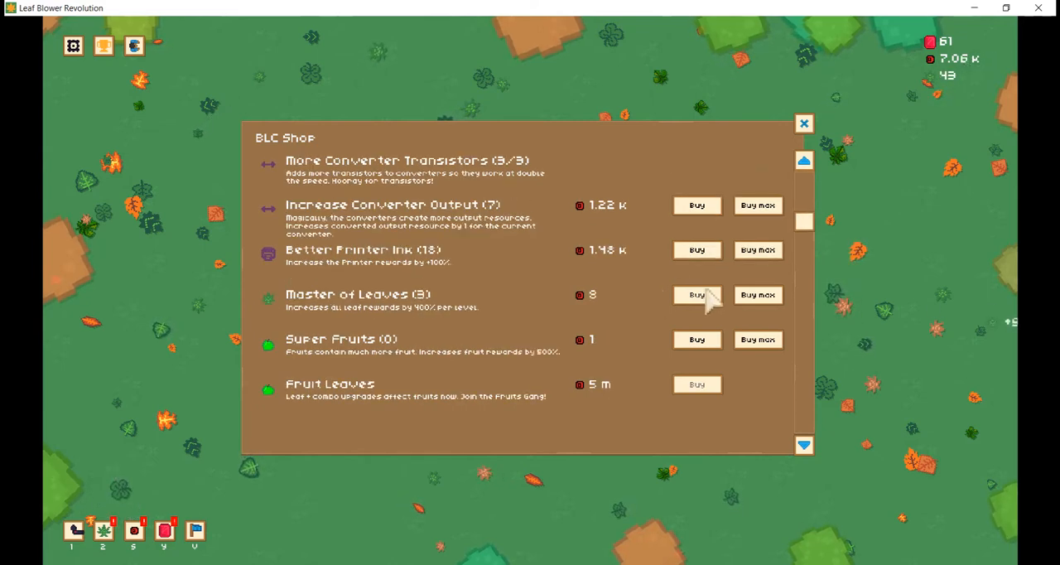
pyautogui.click(696, 295)
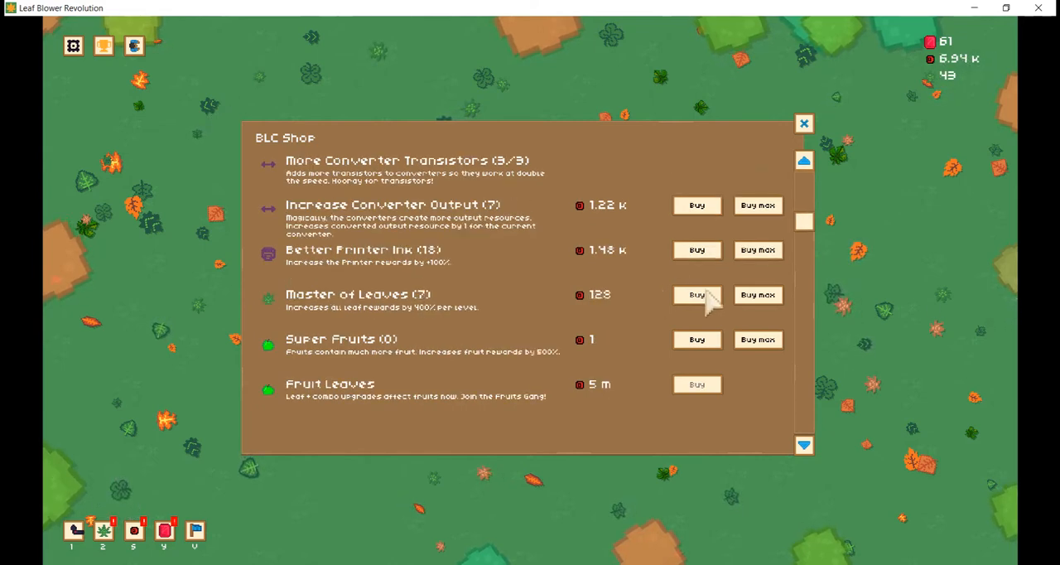
pyautogui.click(696, 294)
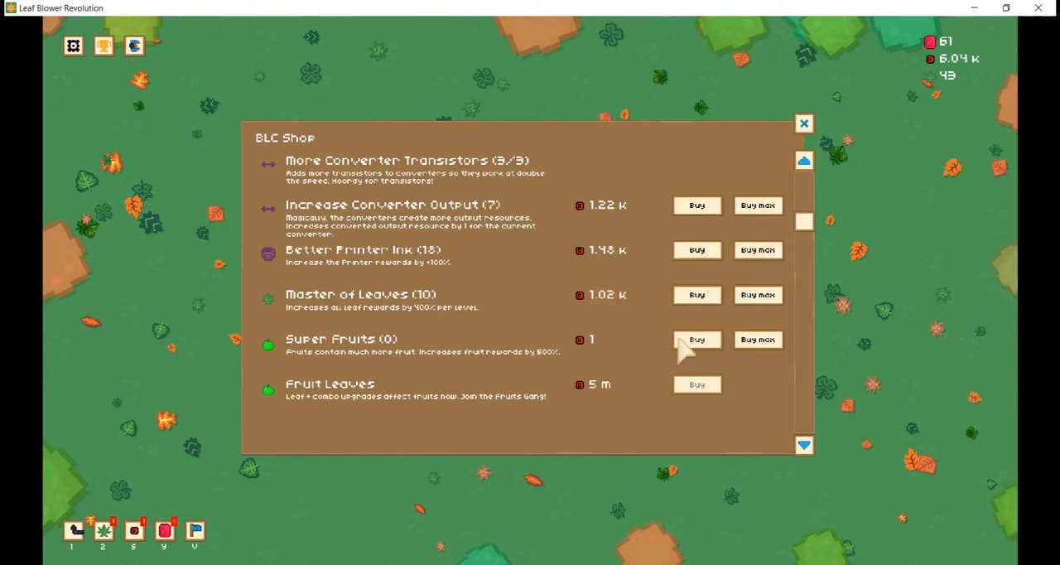
# Raise Super Fruits from 0 to level 10
pyautogui.click(696, 339)
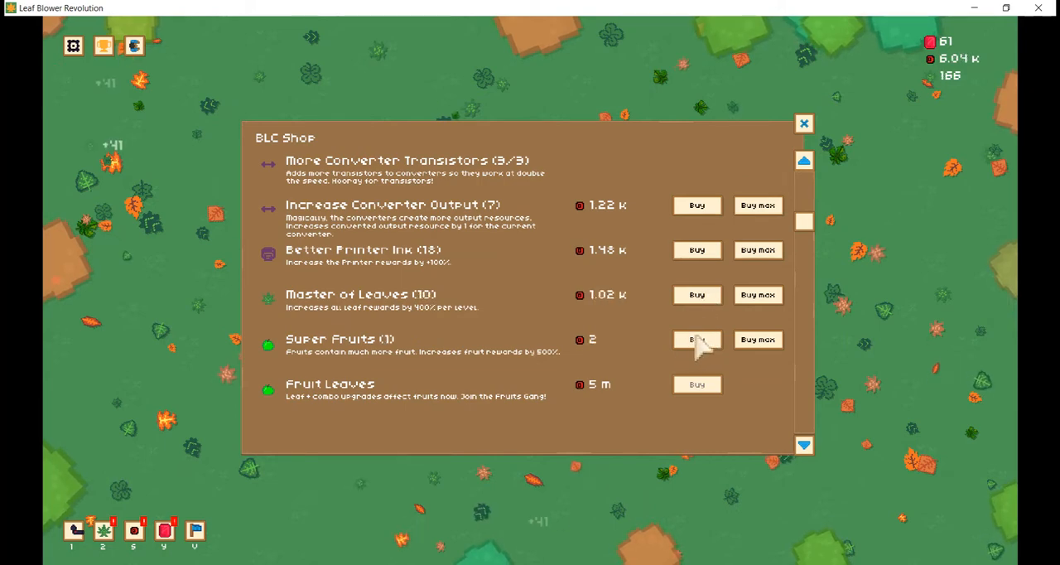
pyautogui.click(696, 340)
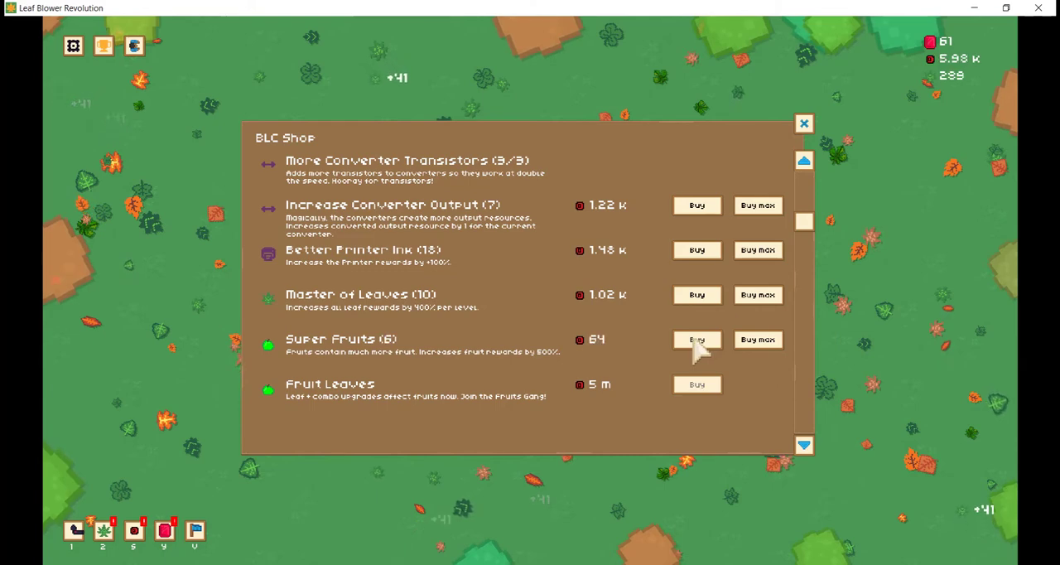
pyautogui.click(696, 340)
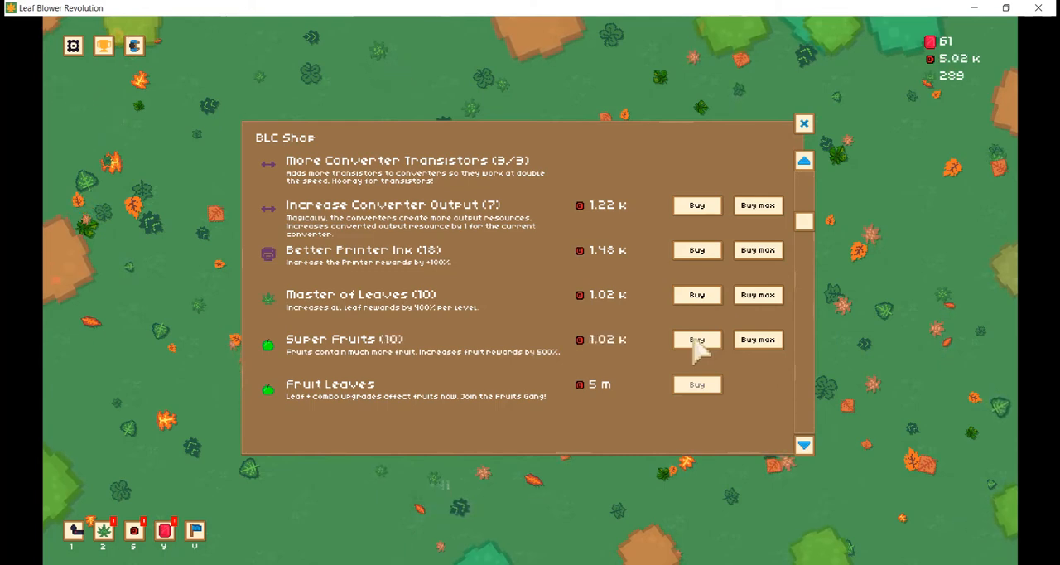
pyautogui.moveTo(633, 356)
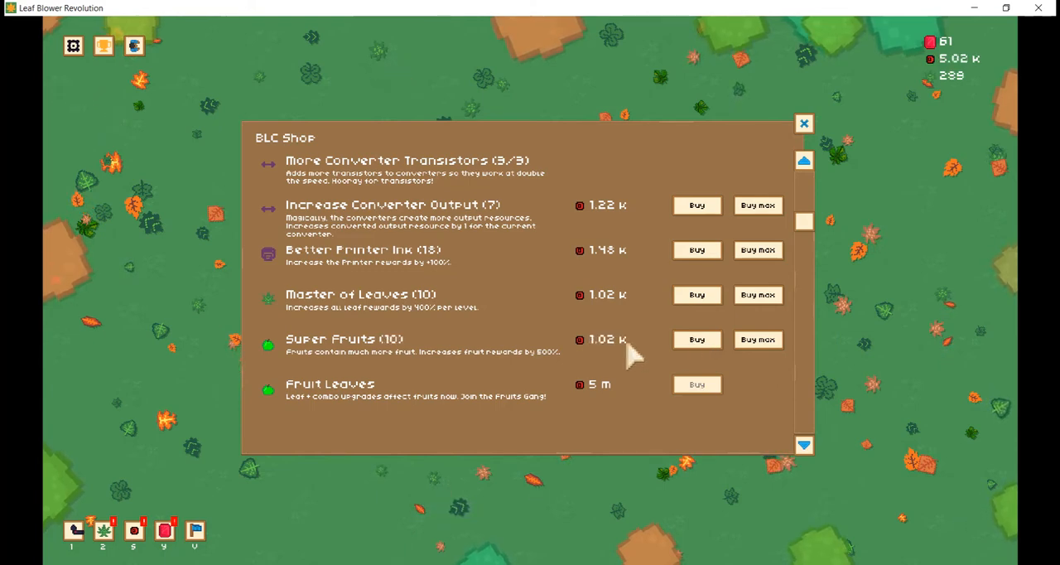
# Upgrade Bigger Bag to level 10/260
pyautogui.scroll(-3)
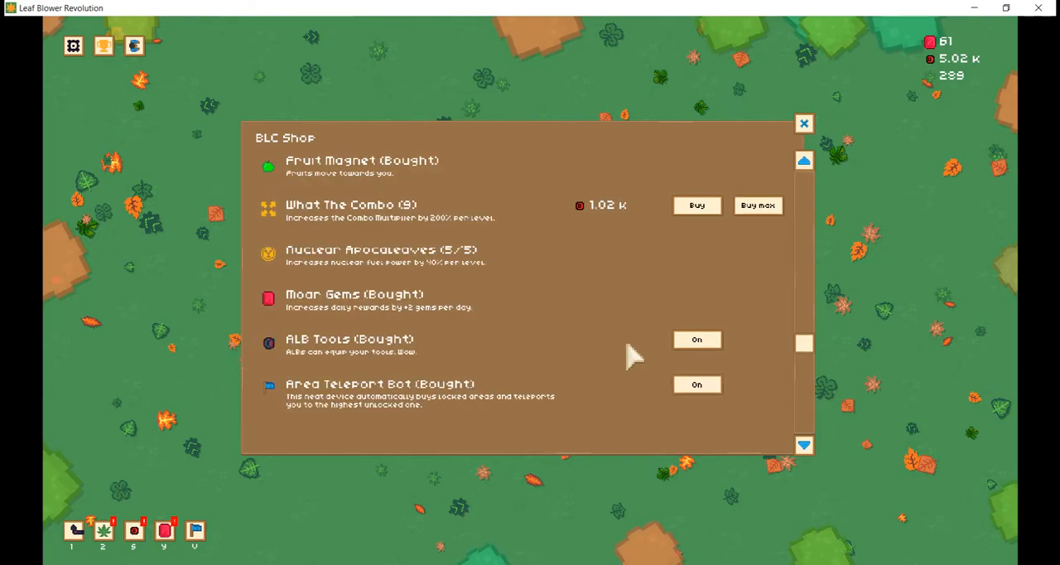
pyautogui.scroll(-3)
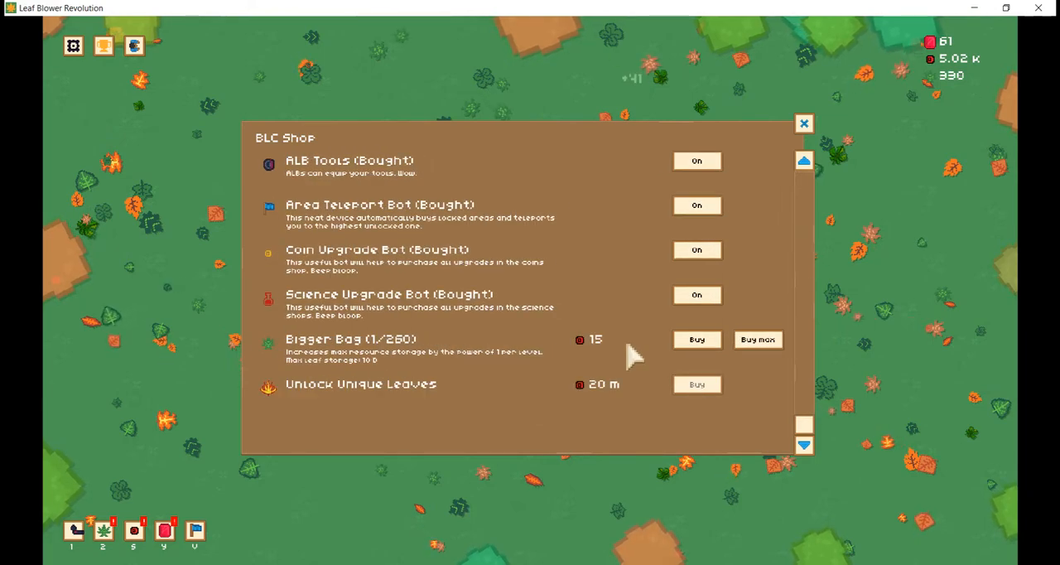
pyautogui.click(696, 340)
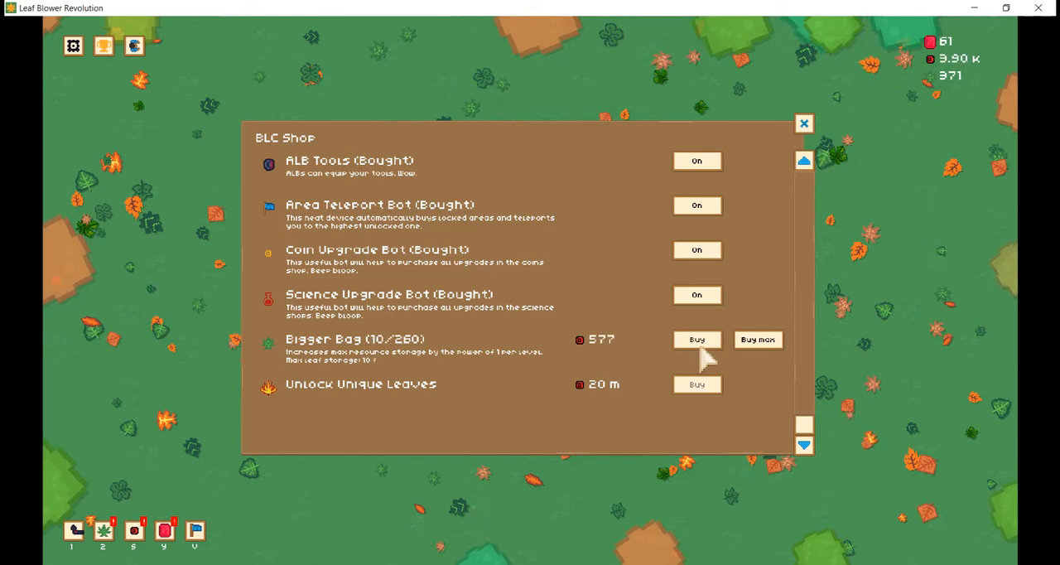
pyautogui.moveTo(687, 352)
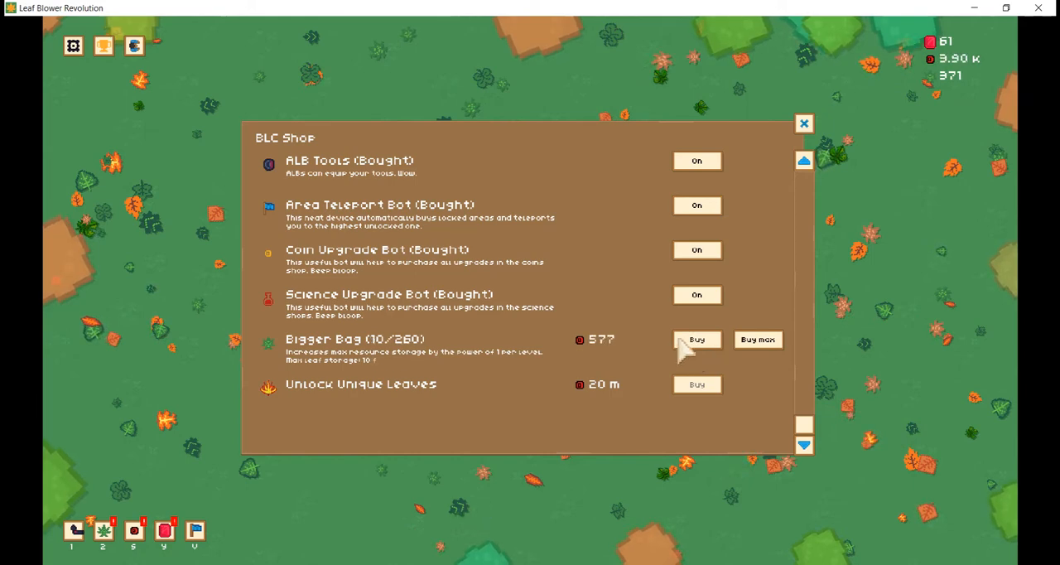
pyautogui.click(696, 340)
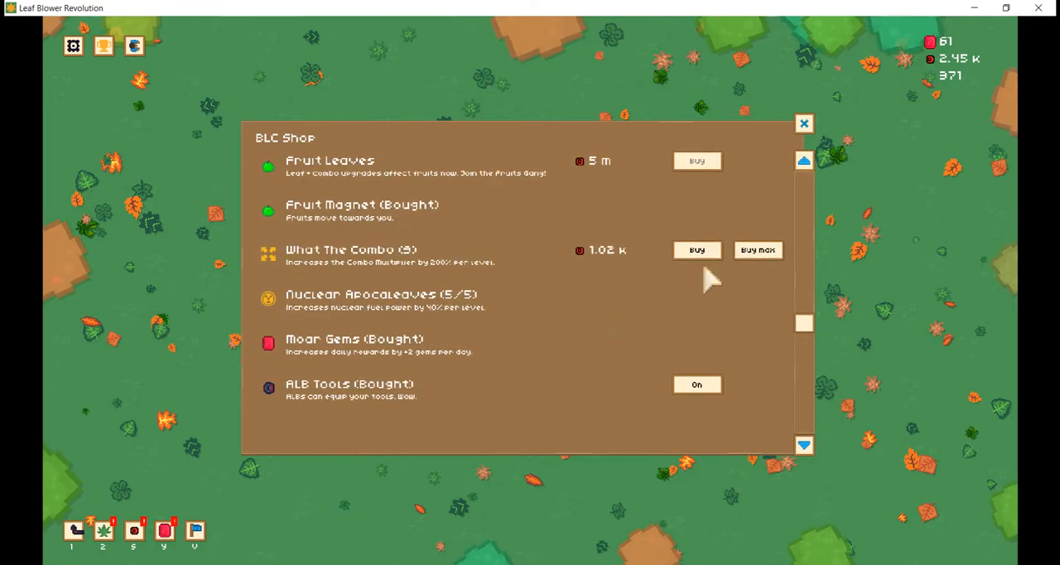
# Raise Master of Leaves to level 11 and close the BLC Shop
pyautogui.scroll(3)
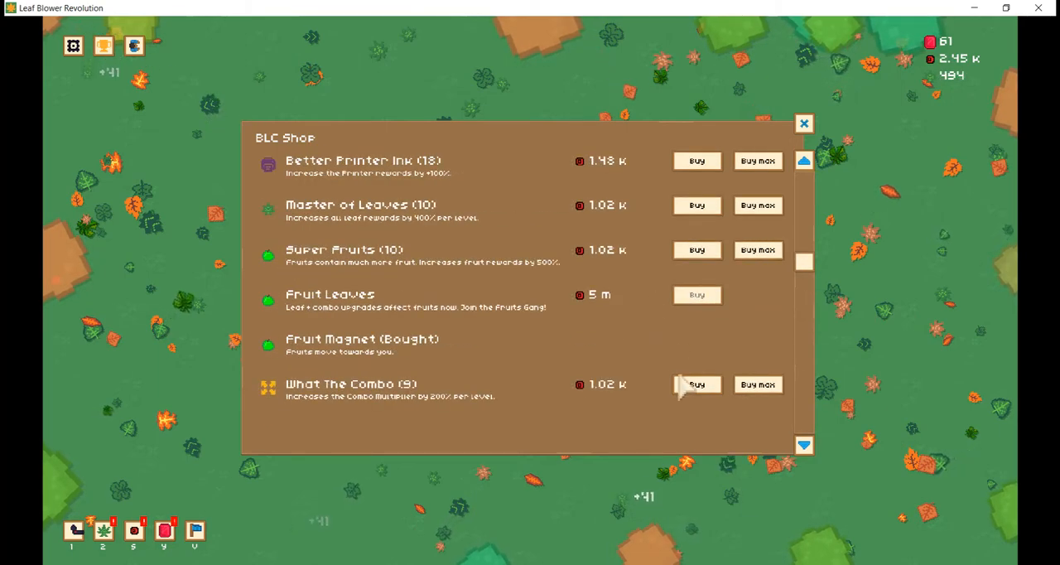
pyautogui.click(696, 384)
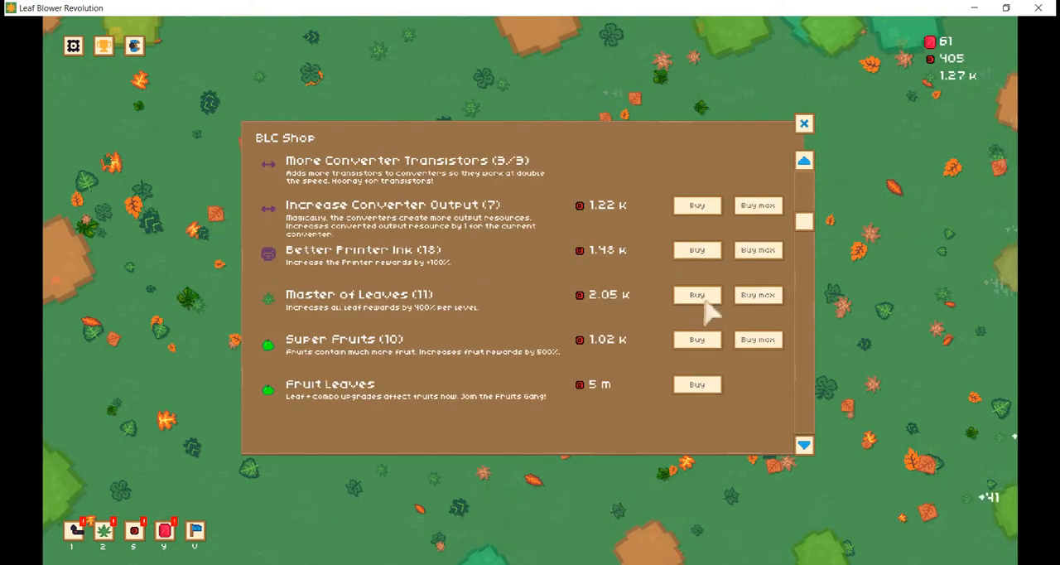
pyautogui.scroll(3)
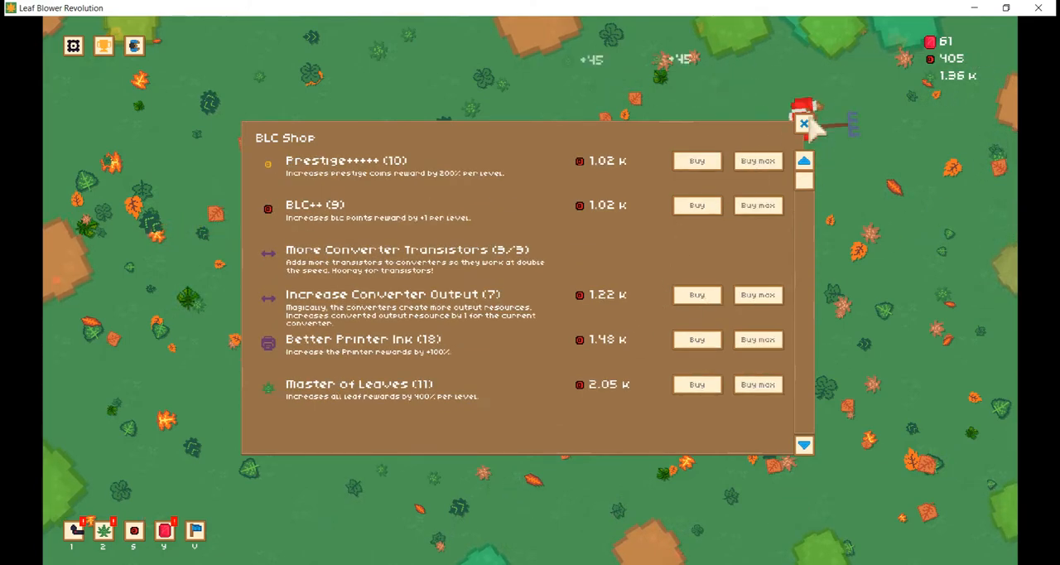
pyautogui.click(803, 123)
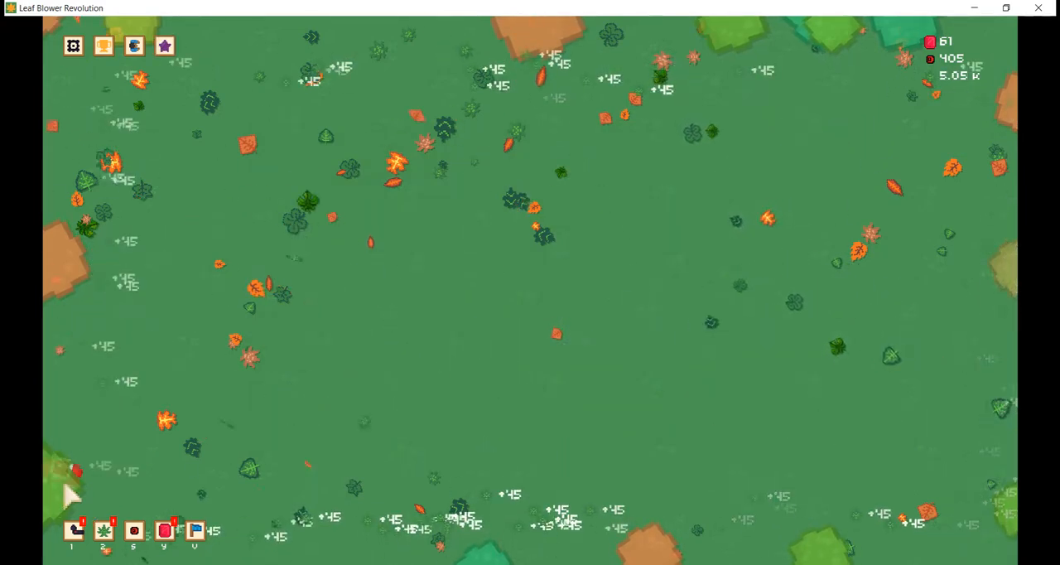
# Equip the unnamed 5 k tool and buy max Auto Leaf Blowers
pyautogui.click(73, 530)
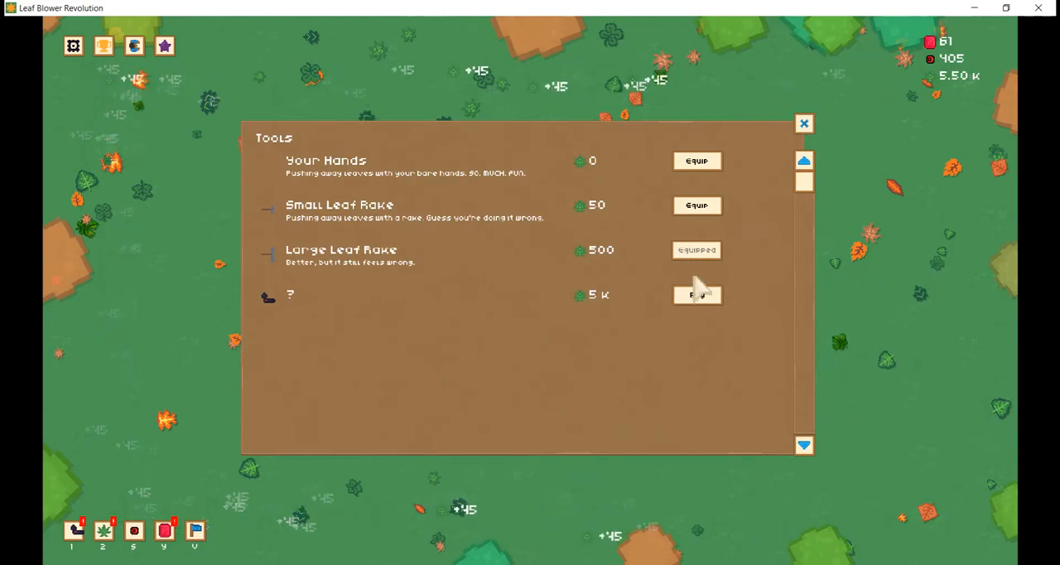
pyautogui.click(802, 123)
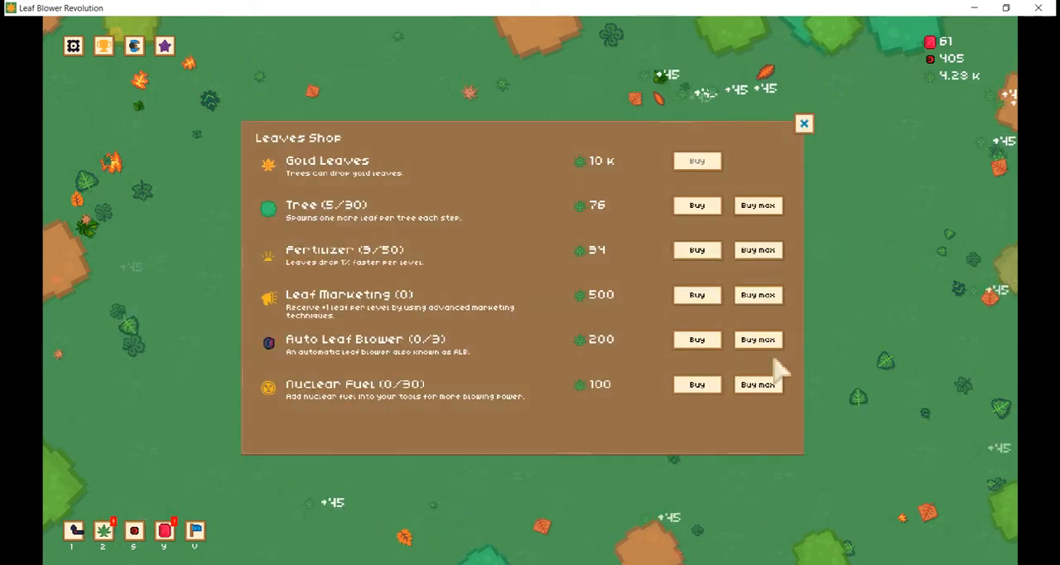
pyautogui.click(757, 338)
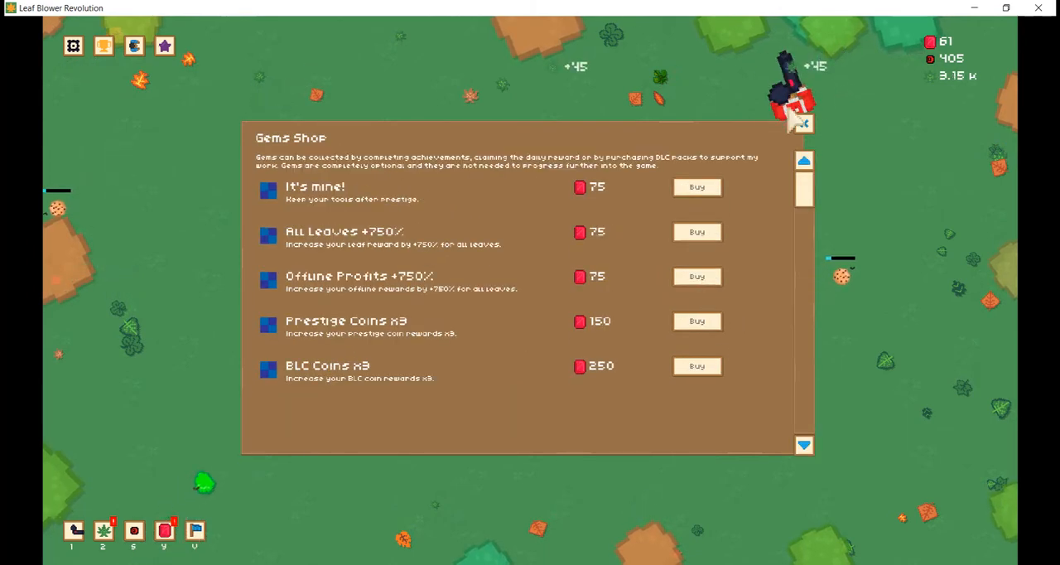
# Close the Gems Shop and buy max Tree to 17 and Fertilizer to 18
pyautogui.click(103, 531)
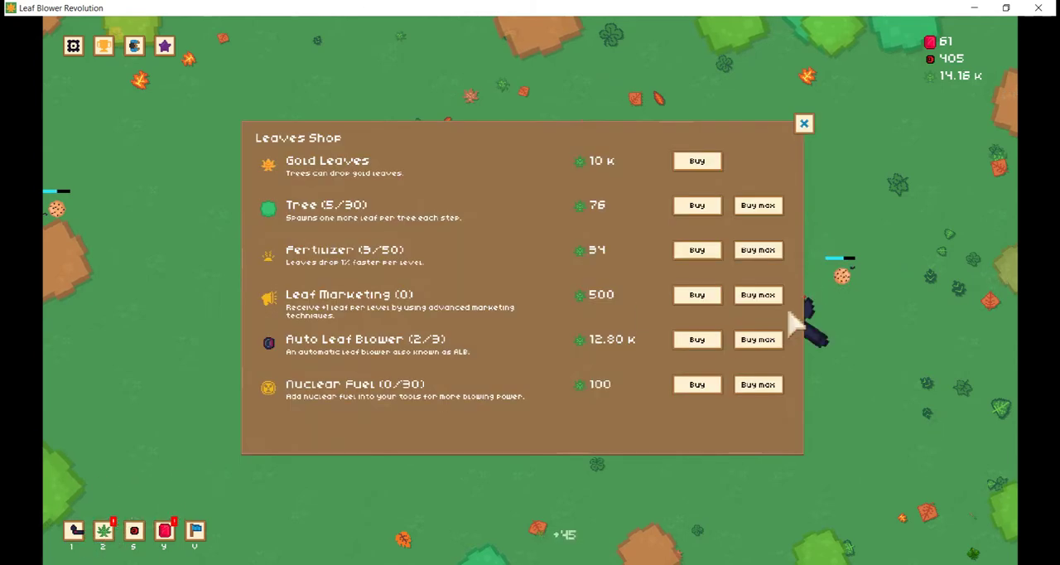
pyautogui.moveTo(725, 372)
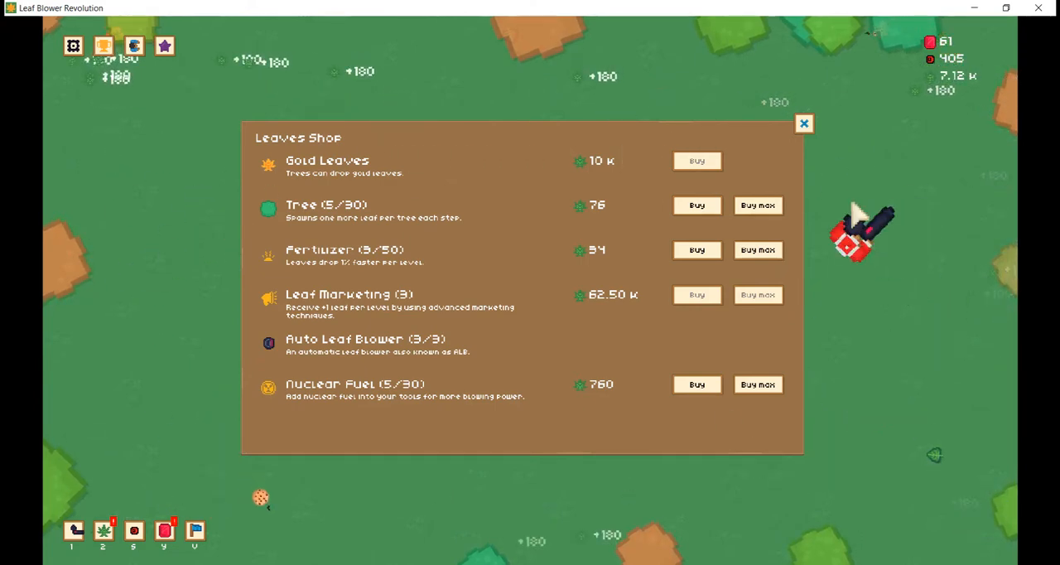
pyautogui.click(757, 249)
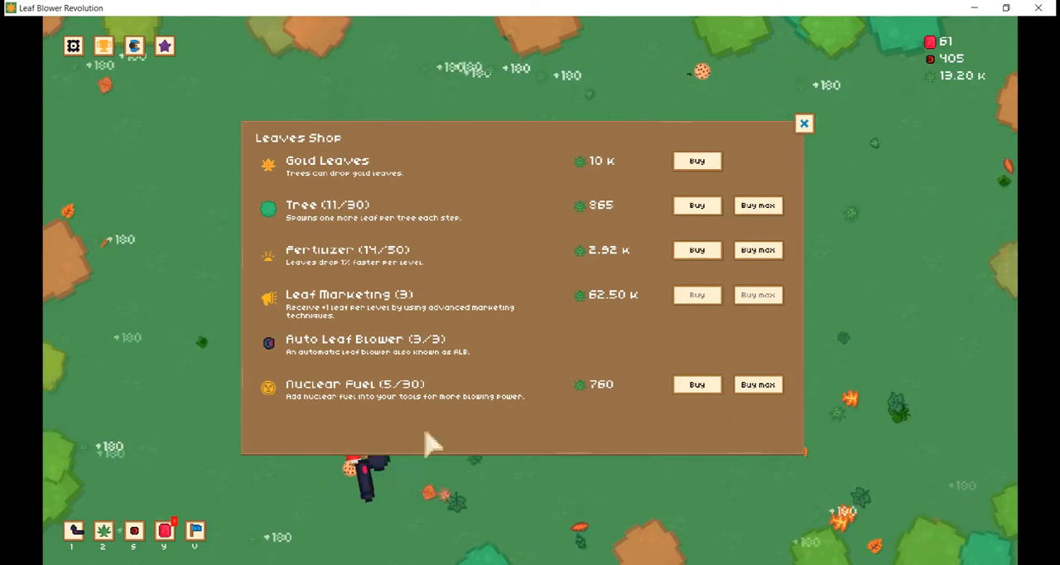
pyautogui.moveTo(691, 373)
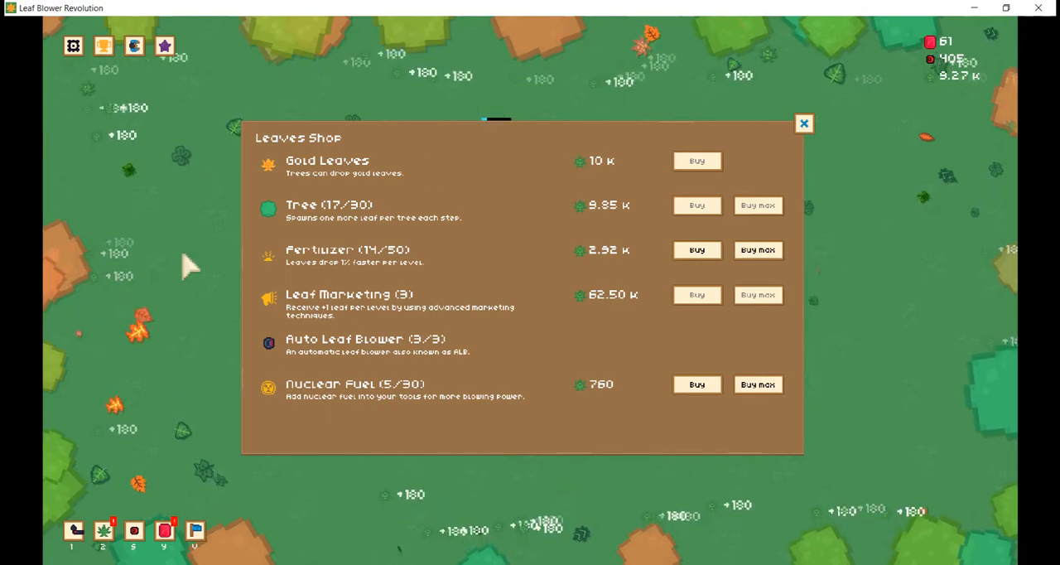
pyautogui.click(757, 250)
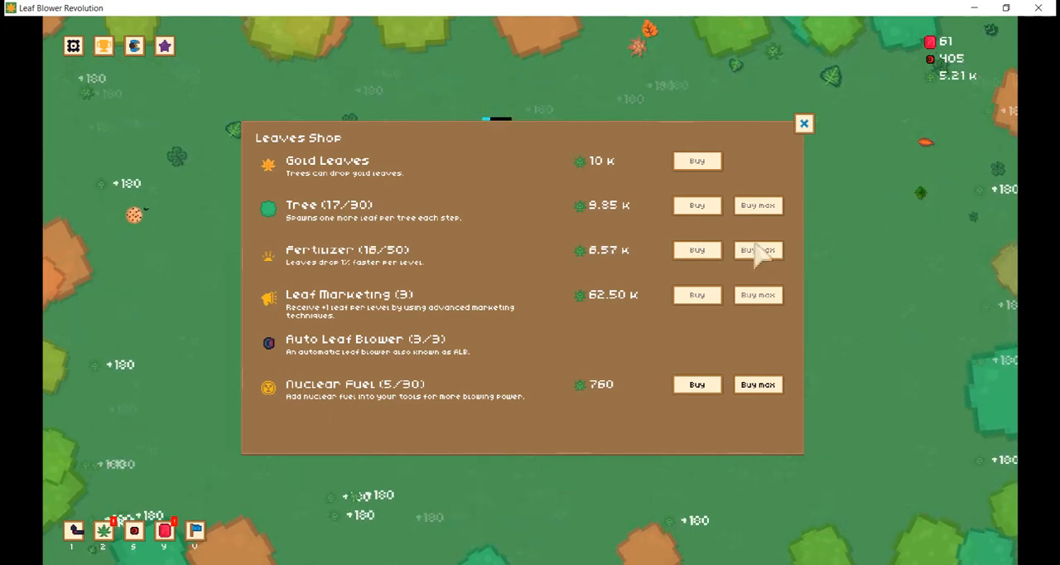
pyautogui.moveTo(766, 253)
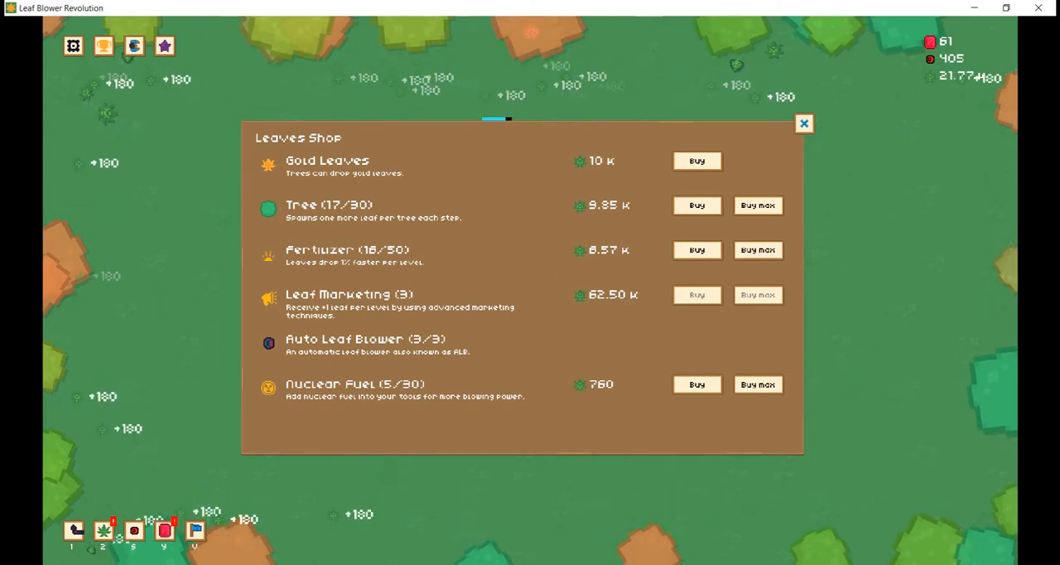
pyautogui.click(696, 160)
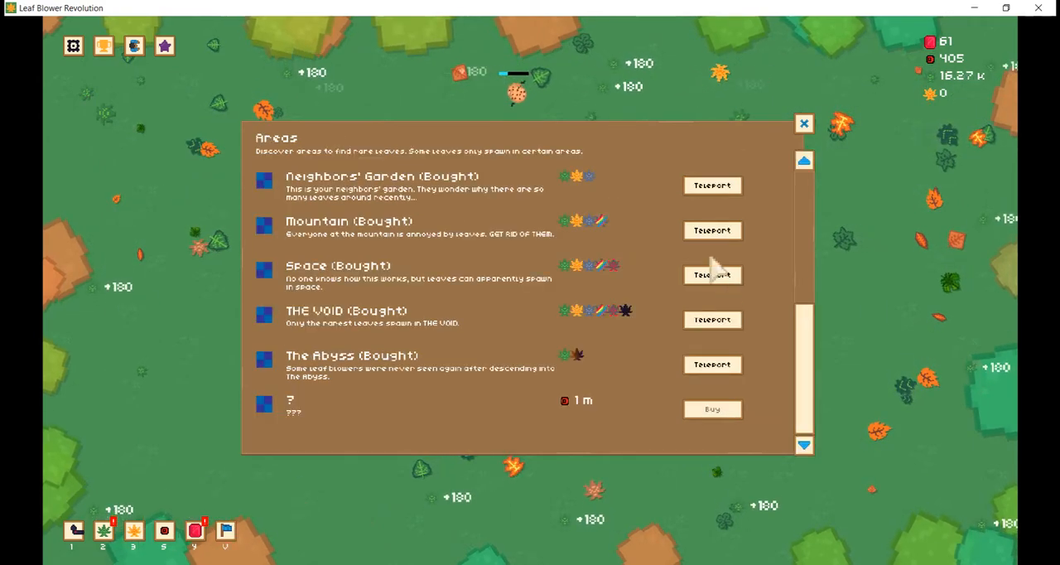
# Teleport to THE VOID and raise Gold Fertilizer to 4/50 in the Gold Shop
pyautogui.click(712, 319)
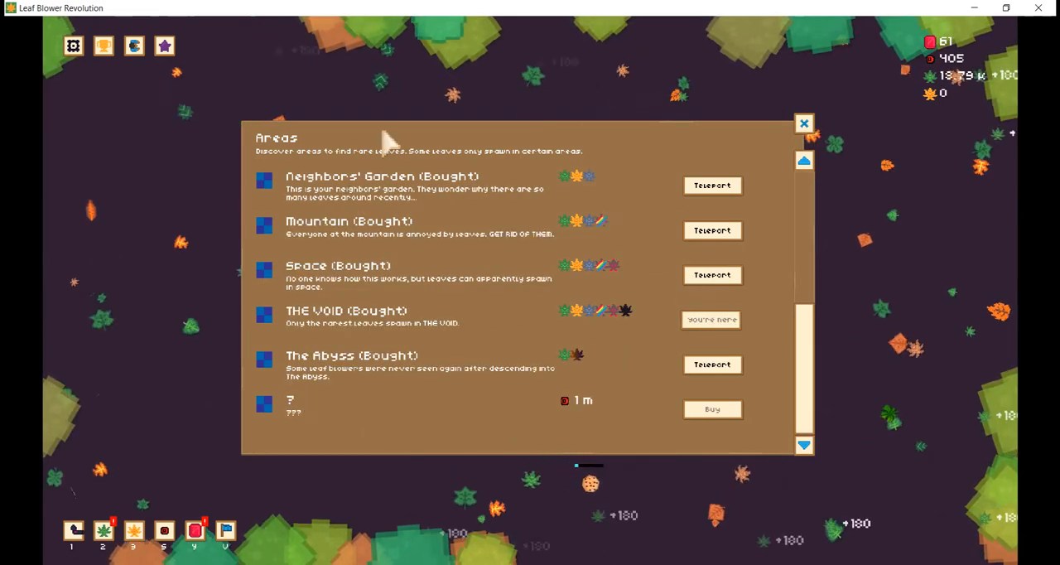
pyautogui.click(802, 123)
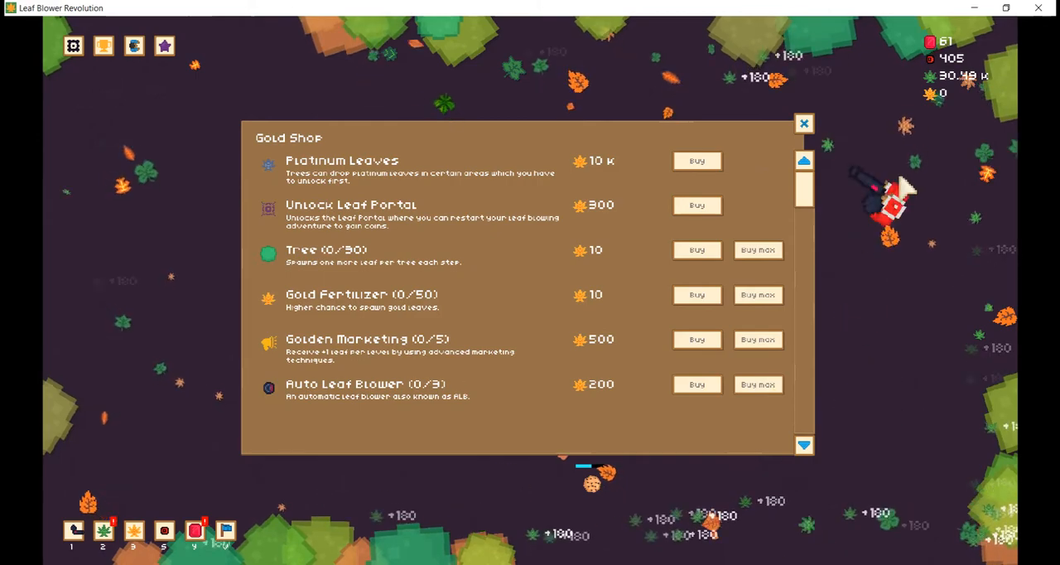
pyautogui.click(104, 530)
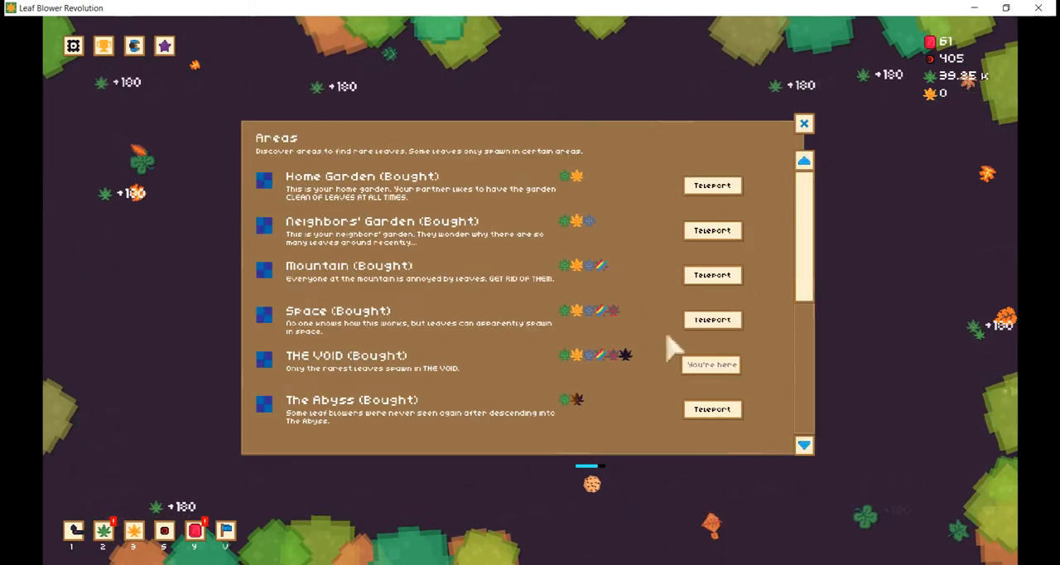
pyautogui.scroll(-3)
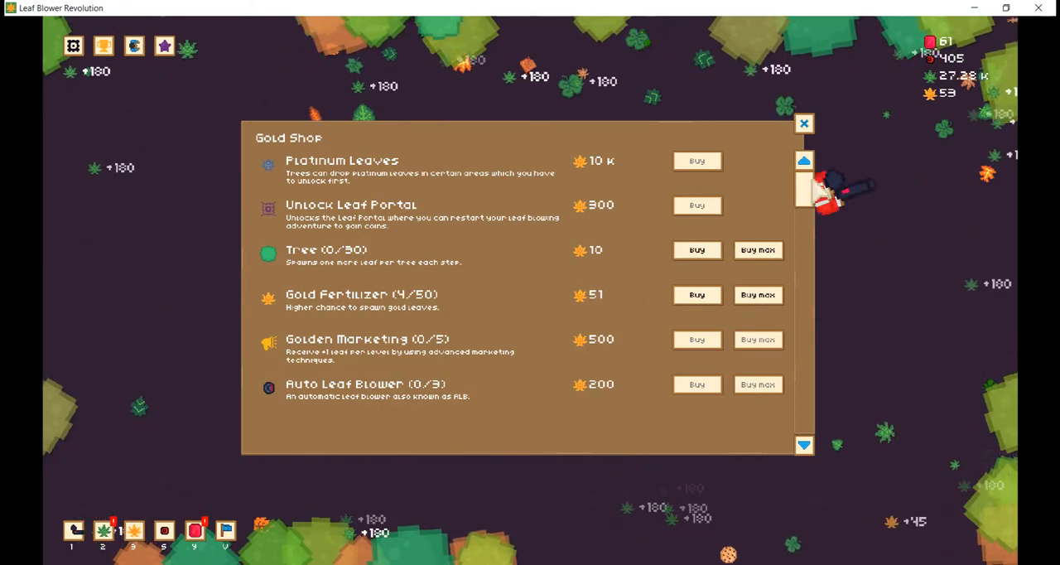
pyautogui.click(802, 123)
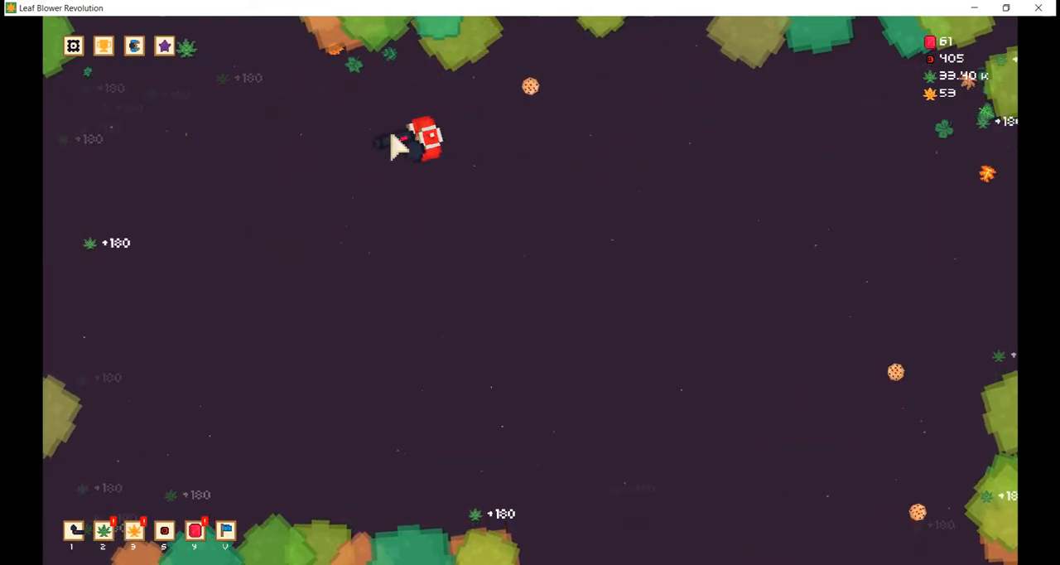
pyautogui.moveTo(732, 485)
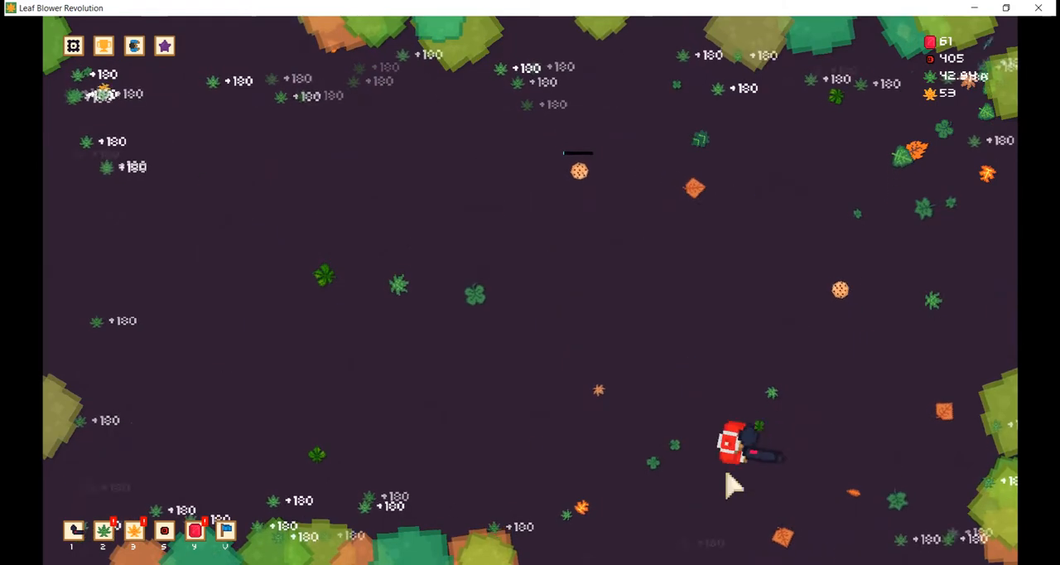
pyautogui.moveTo(339, 423)
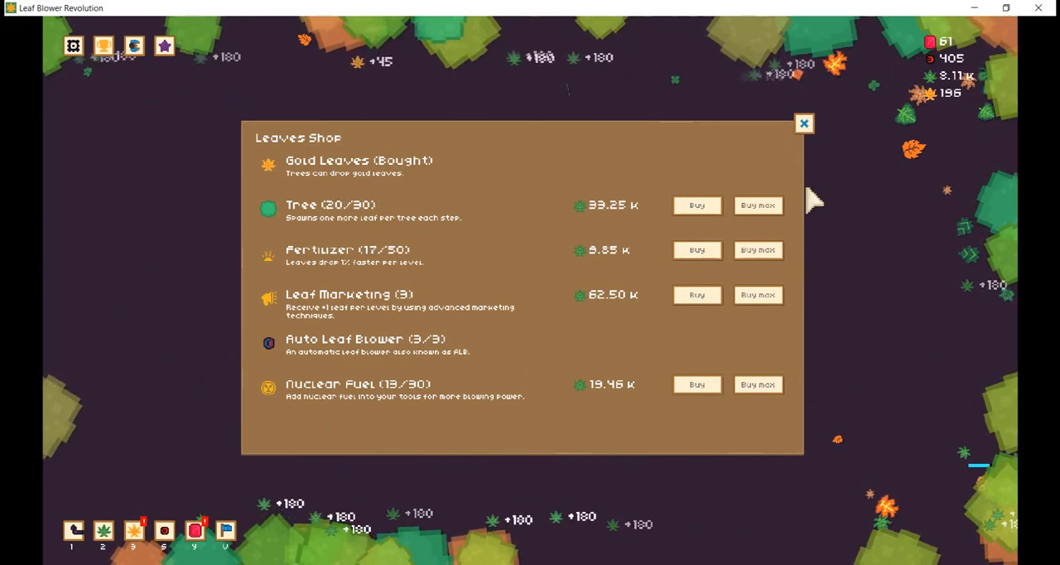
# Buy Fertilizer to 18/50 and Tree to 20/30 in the Leaves Shop
pyautogui.click(696, 250)
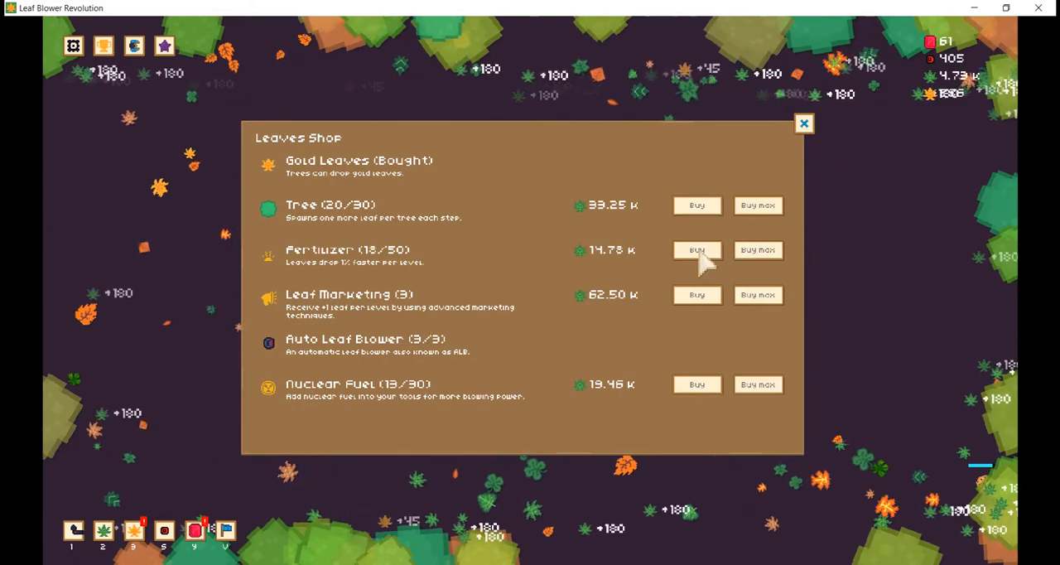
pyautogui.click(697, 249)
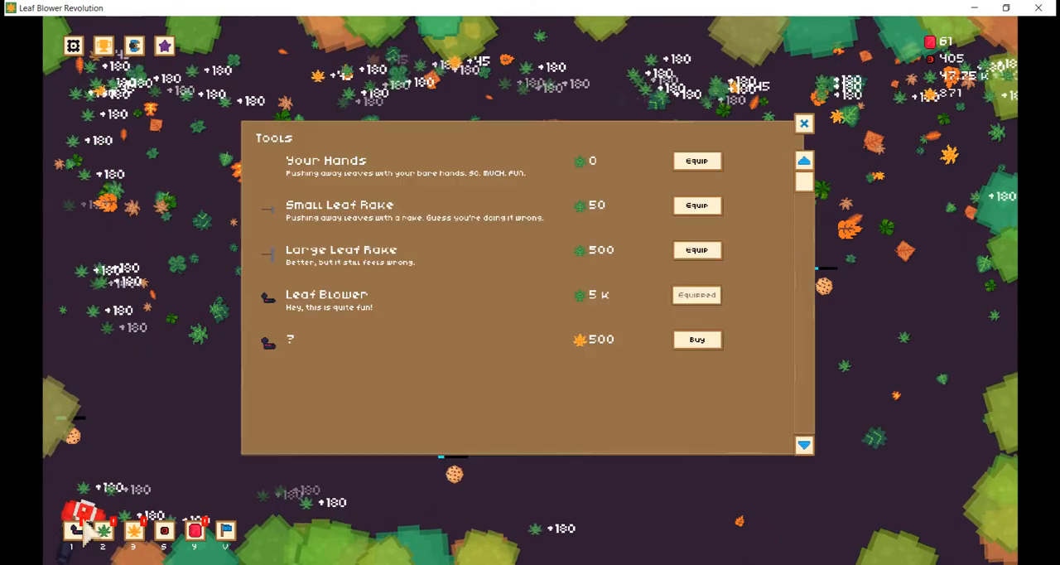
# Switch to the Gold Shop, where gold Tree reads 4/30
pyautogui.click(696, 339)
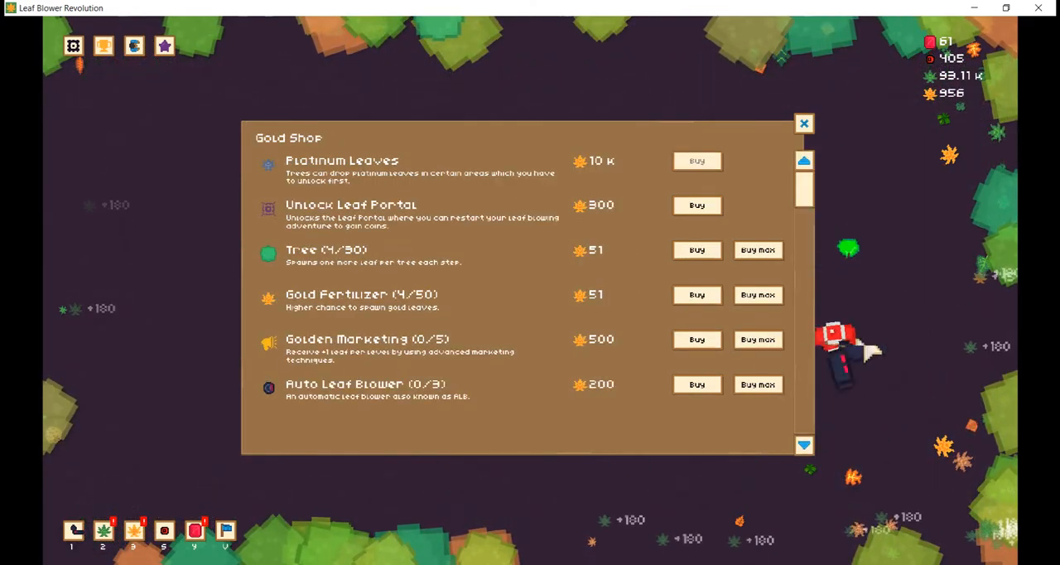
# Buy an Auto Leaf Blower level and the Leaf Combo upgrade with gold leaves
pyautogui.click(696, 204)
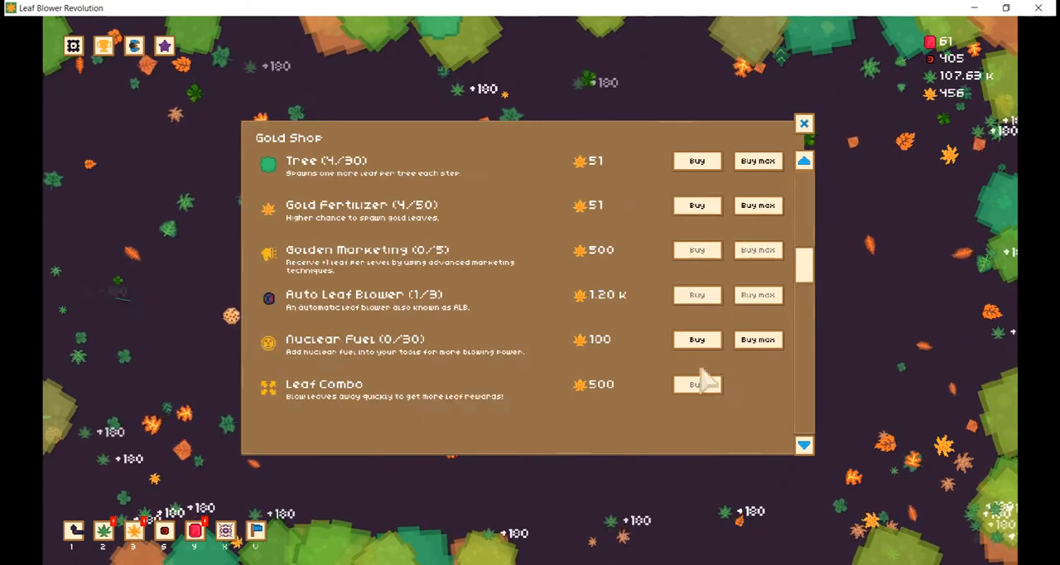
pyautogui.scroll(-3)
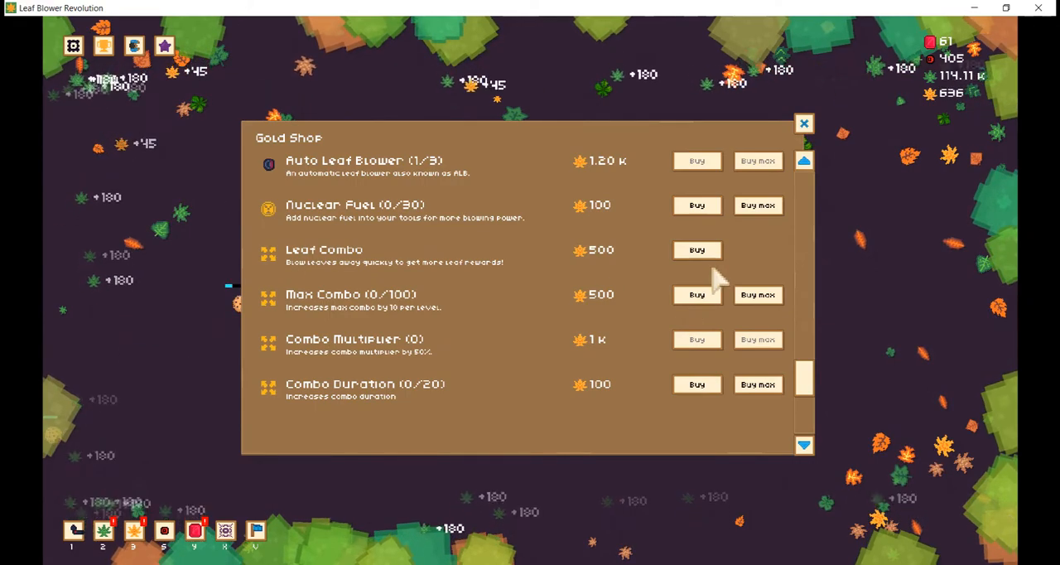
pyautogui.click(696, 249)
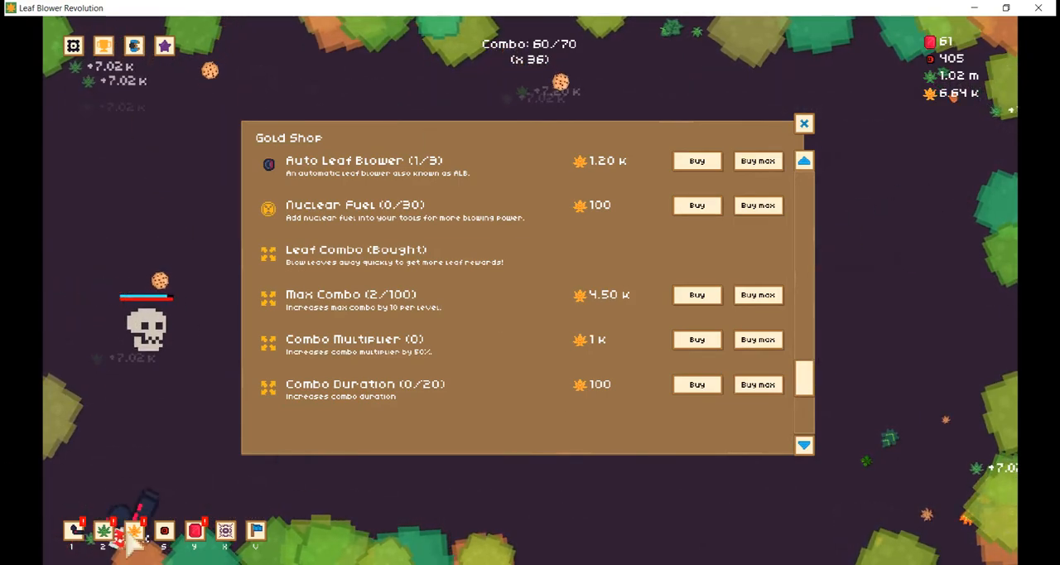
pyautogui.click(135, 46)
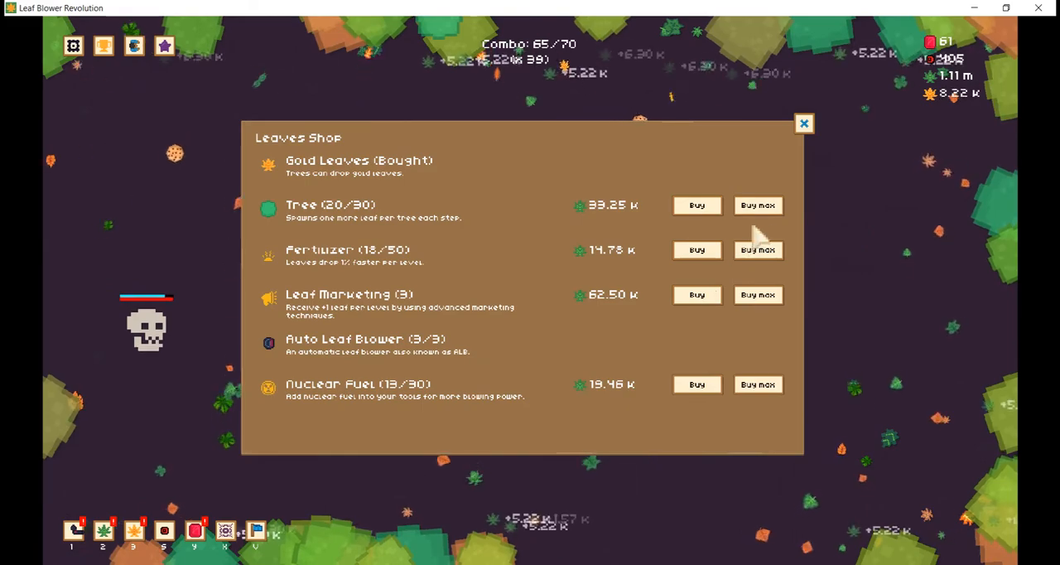
pyautogui.click(757, 205)
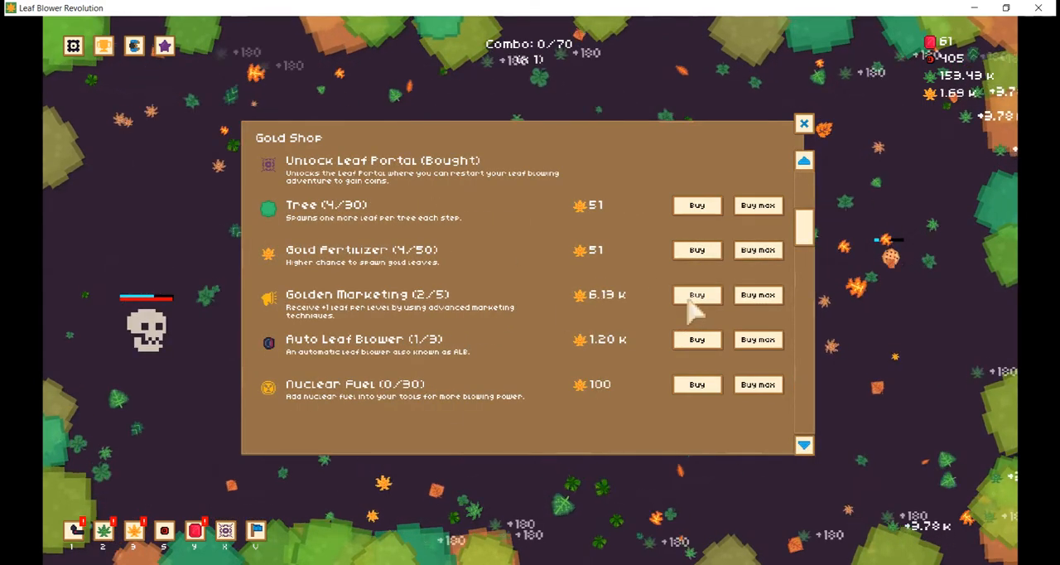
# Raise Golden Marketing to 3/5, buy max Gold Fertilizer (17/50) and Tree (18/30)
pyautogui.click(696, 294)
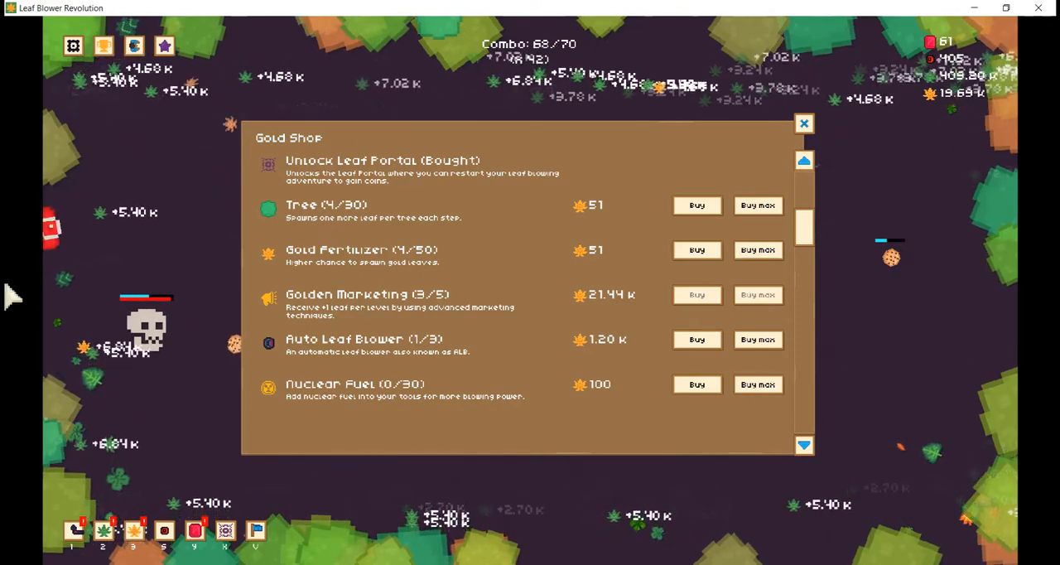
pyautogui.click(756, 249)
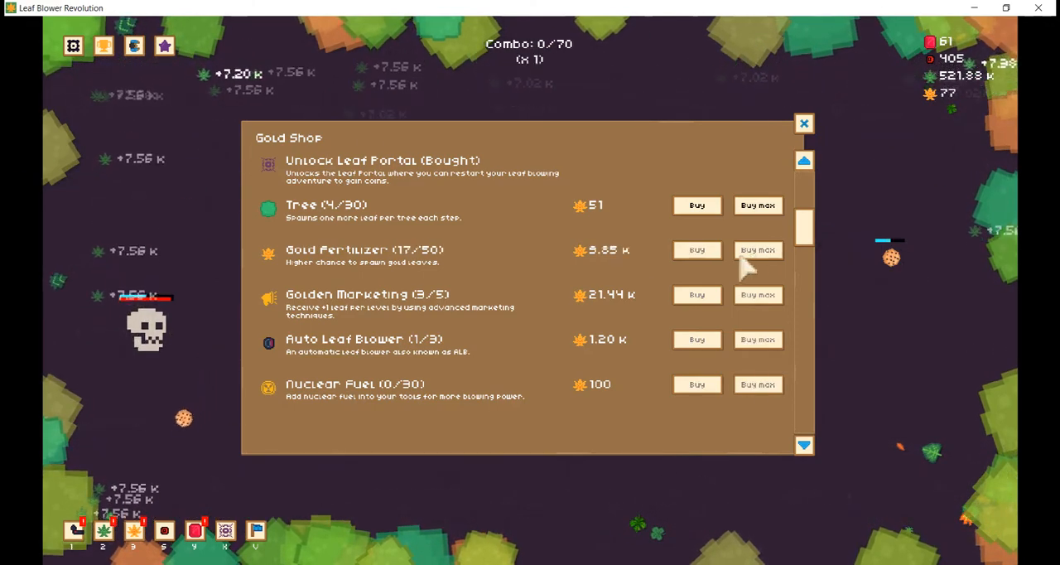
pyautogui.click(758, 205)
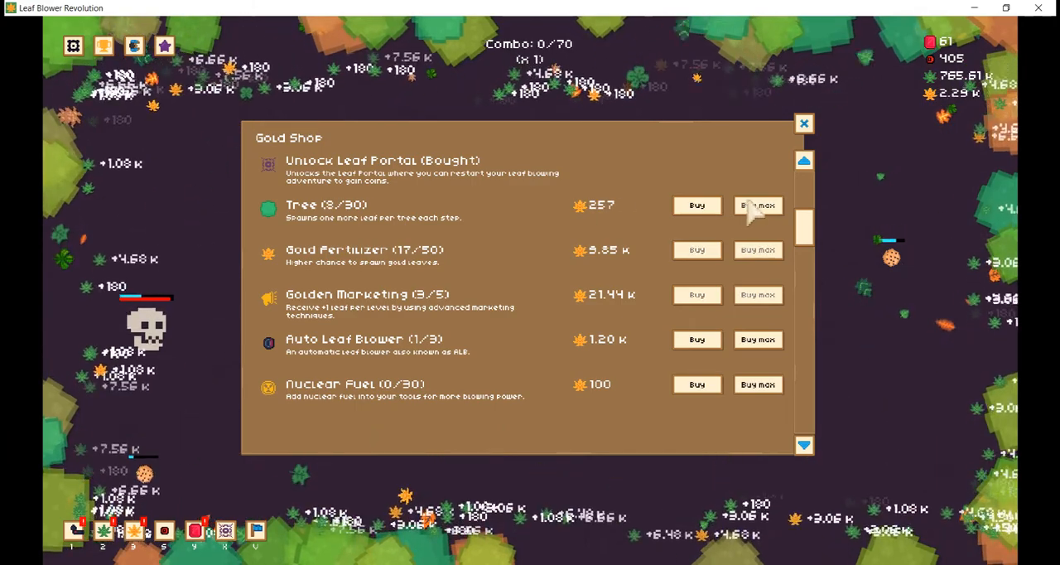
pyautogui.click(757, 204)
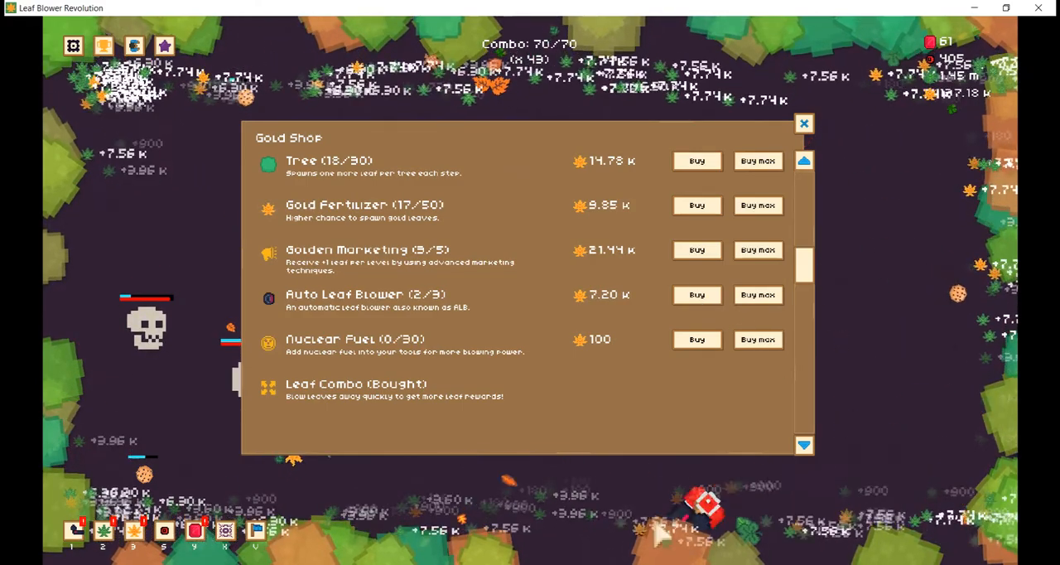
pyautogui.scroll(-3)
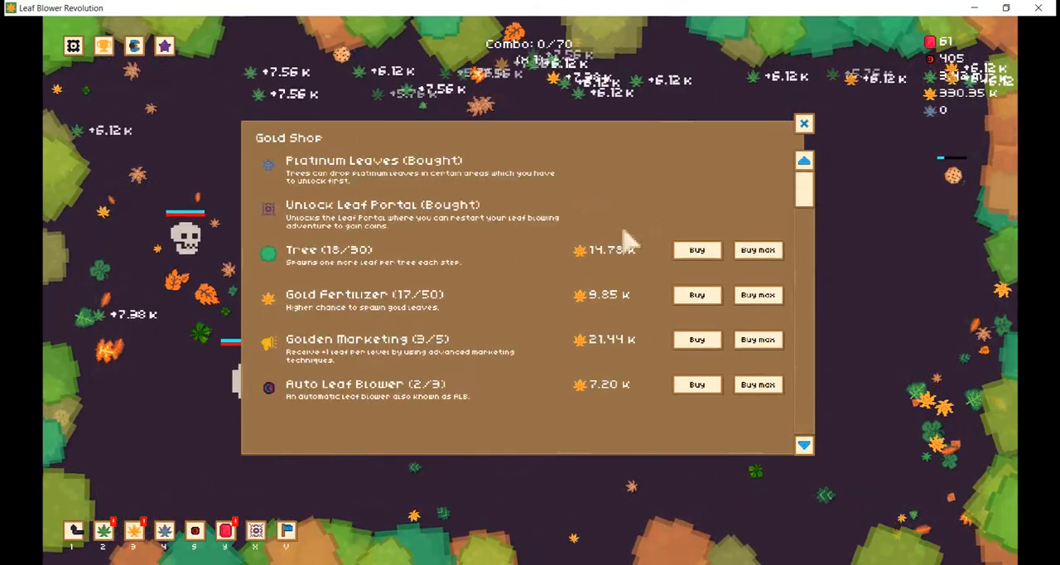
# Max Golden Marketing, buy gold Nuclear Fuel to 20/30, and equip the Nuclear Leaf Blower
pyautogui.click(757, 294)
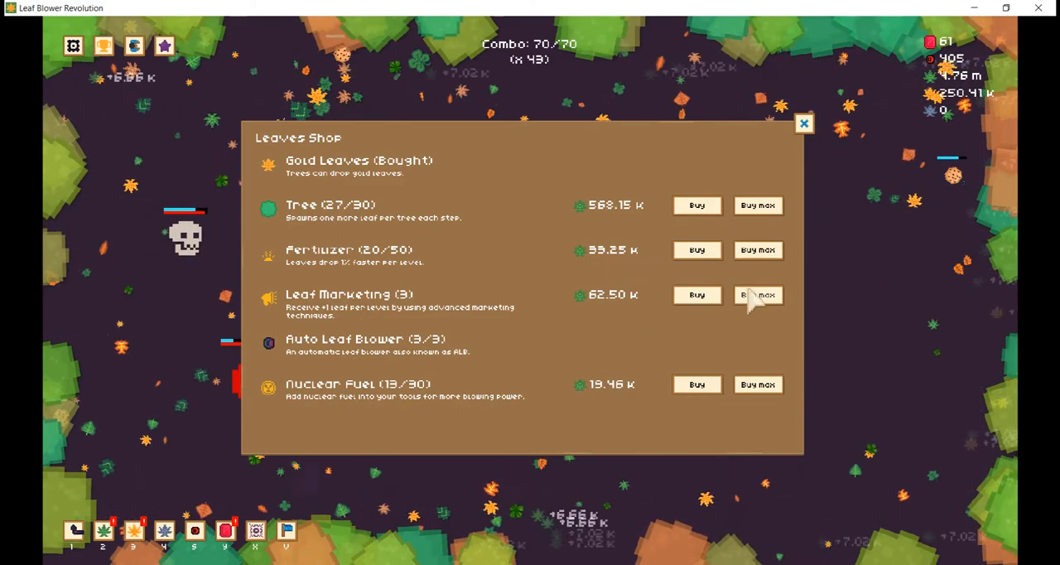
pyautogui.click(696, 294)
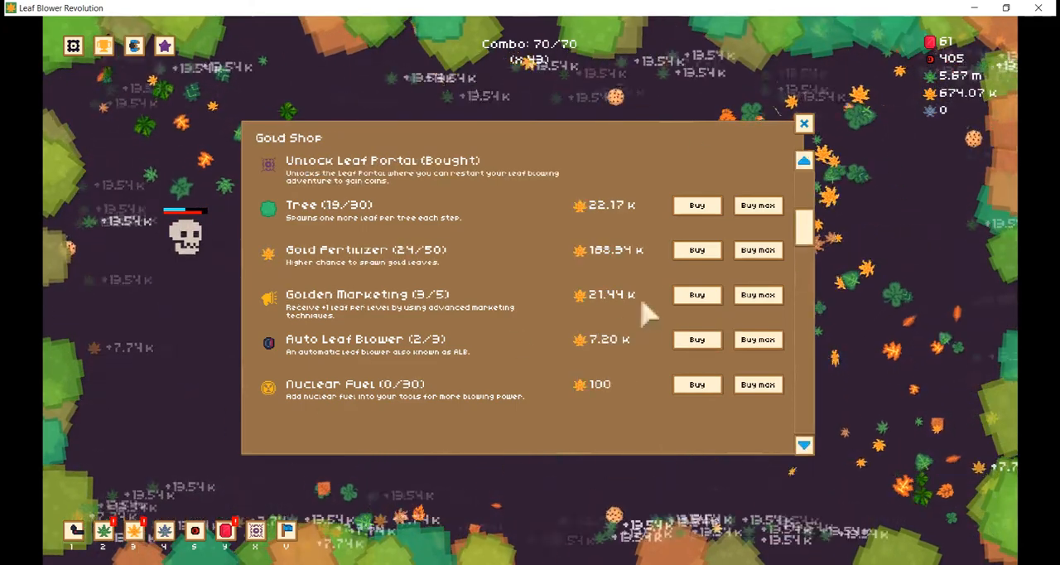
pyautogui.click(756, 294)
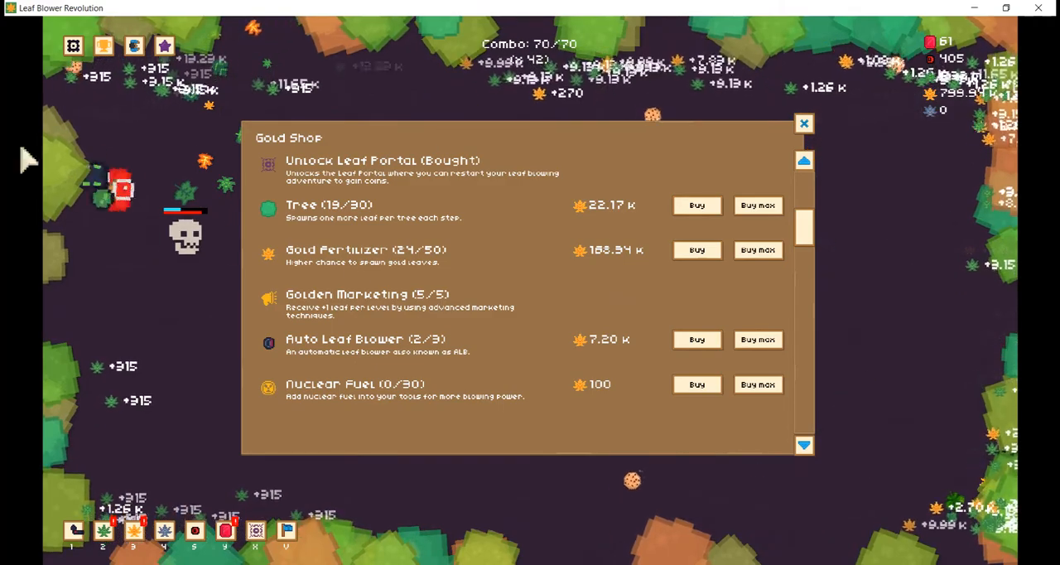
pyautogui.click(757, 383)
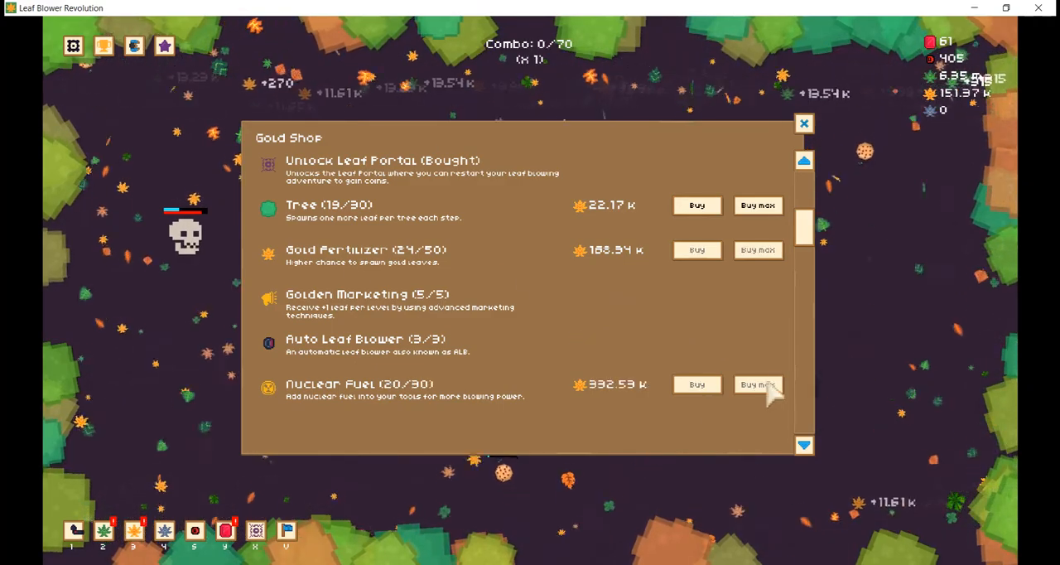
pyautogui.click(758, 205)
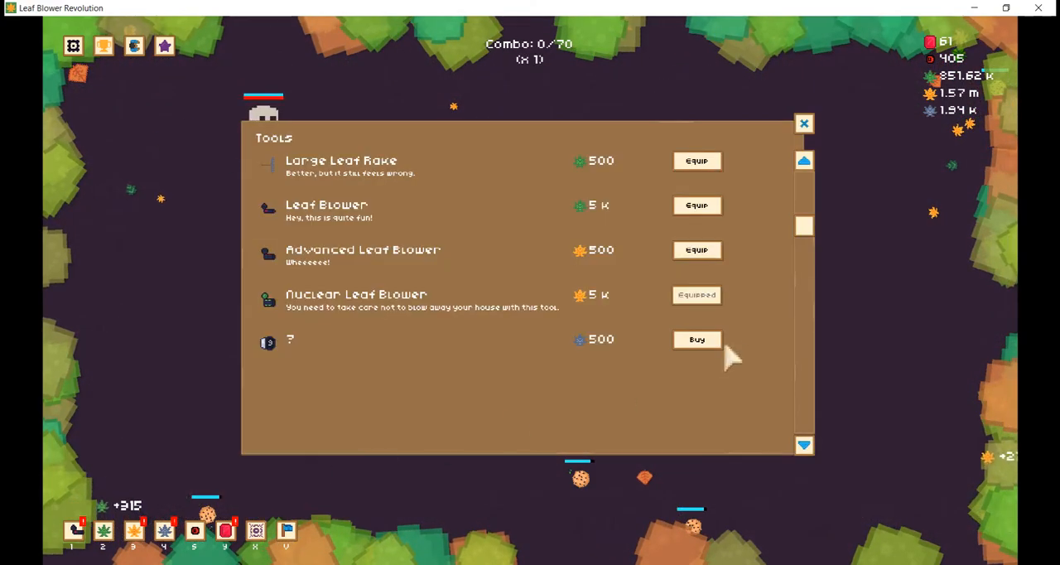
# In the Platinum Shop, buy max Platinum Fertilizer and a level of ALB Speed (1/5)
pyautogui.click(697, 339)
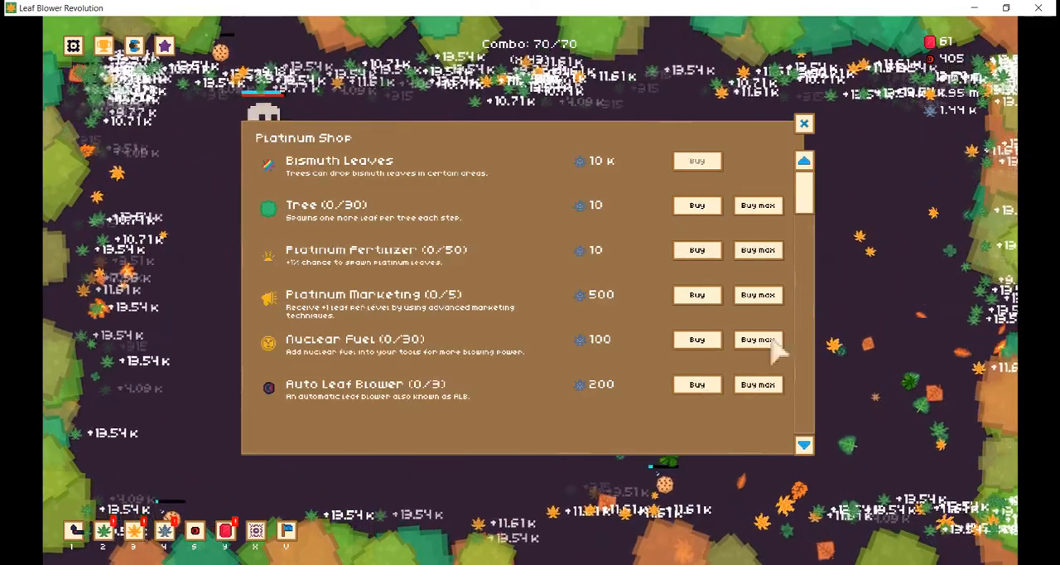
pyautogui.click(757, 249)
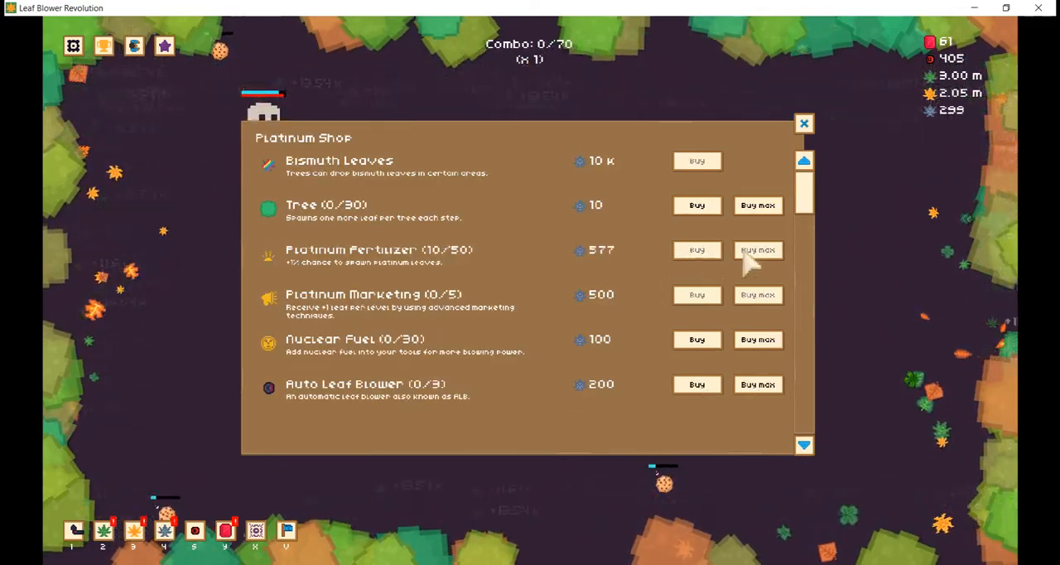
pyautogui.scroll(-3)
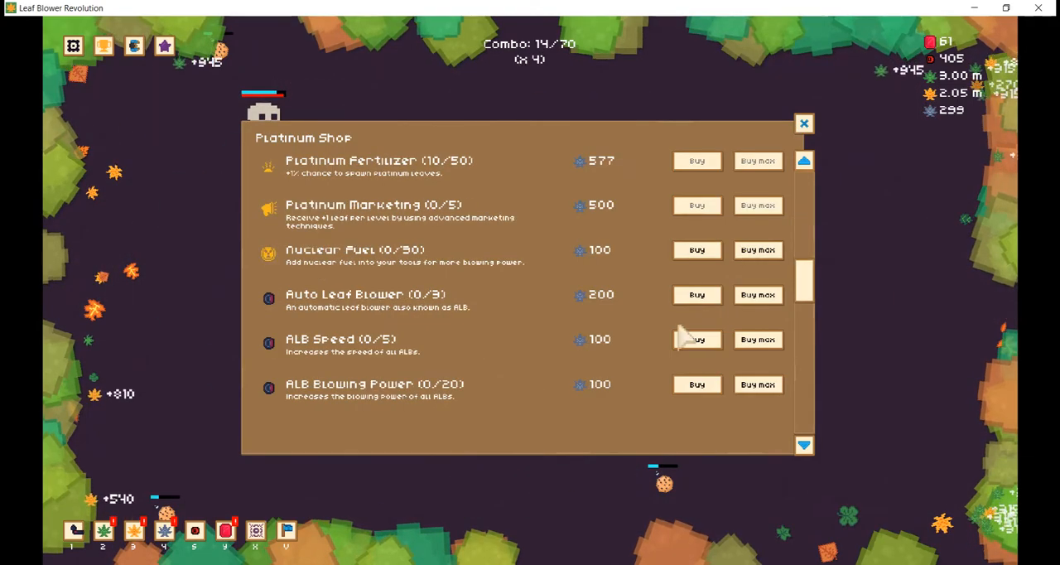
pyautogui.click(696, 294)
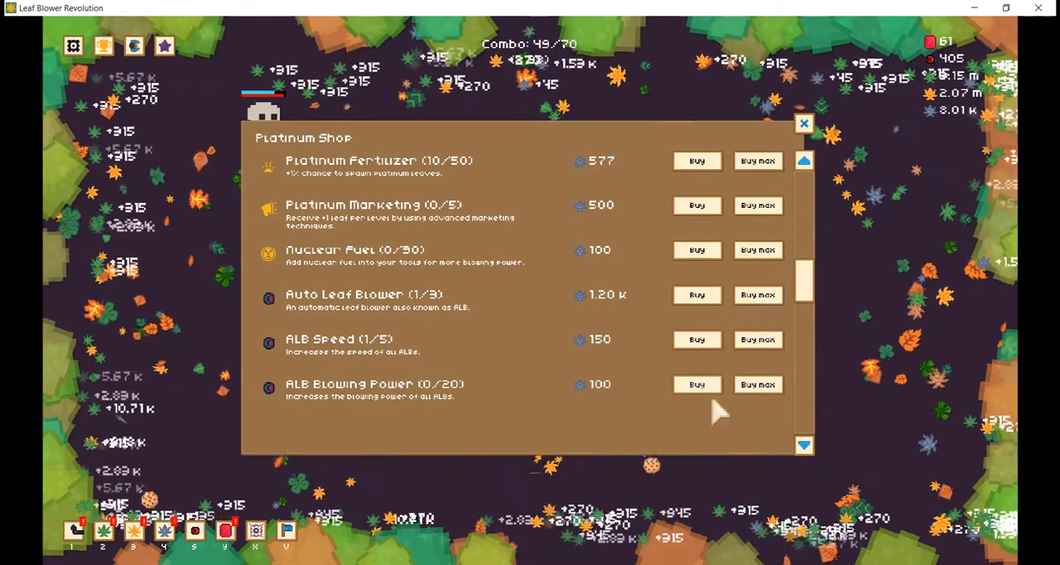
# Raise platinum Tree to 17/30 and Fertilizer to 17/50, then buy Bismuth Leaves
pyautogui.scroll(-3)
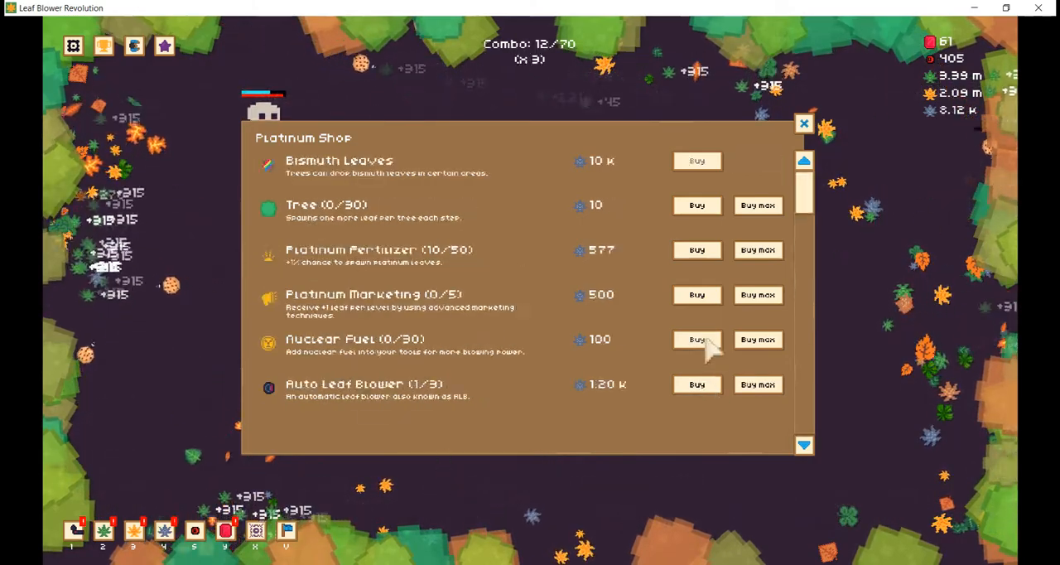
pyautogui.click(757, 204)
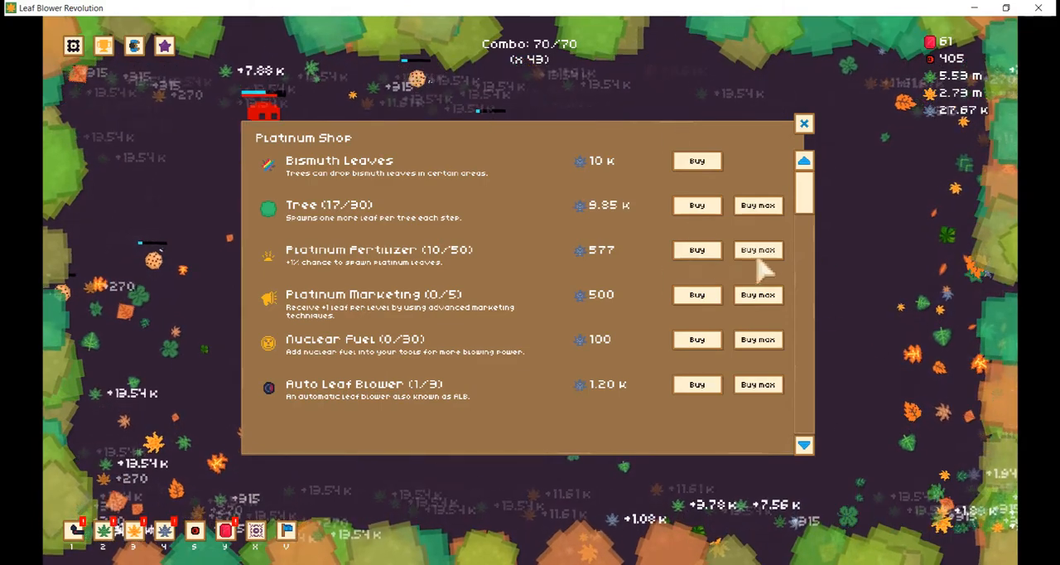
pyautogui.click(756, 249)
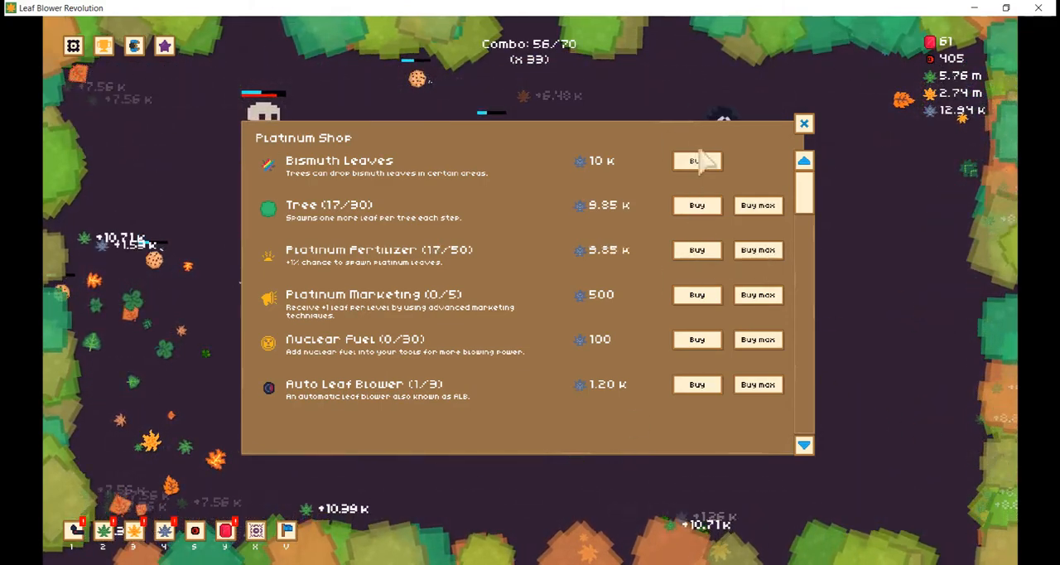
pyautogui.click(803, 124)
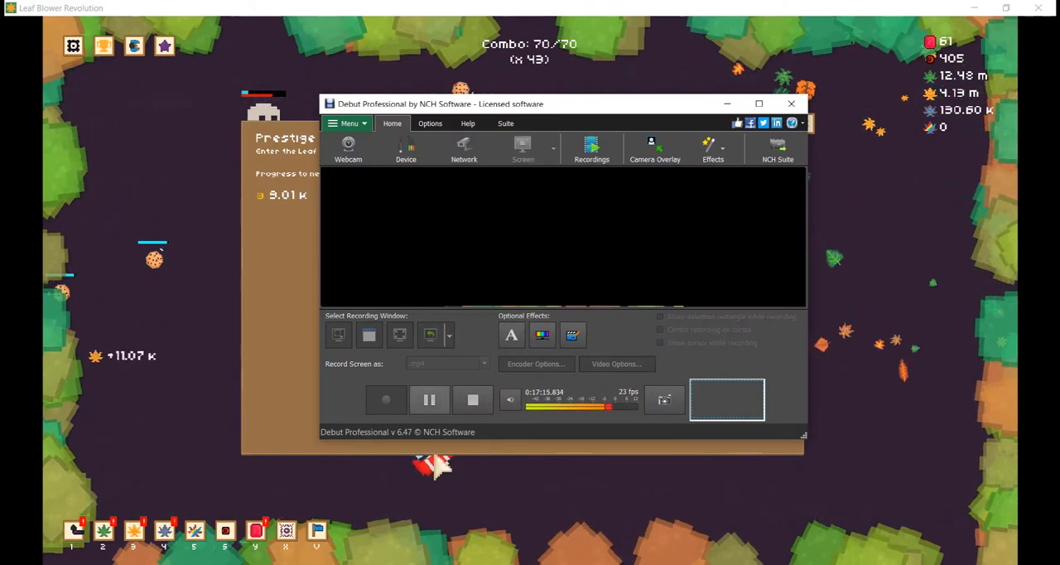
# Bring the game back and max the Leaves Shop: Tree 30/30, Fertilizer 50/50, Nuclear Fuel 26/30
pyautogui.click(789, 102)
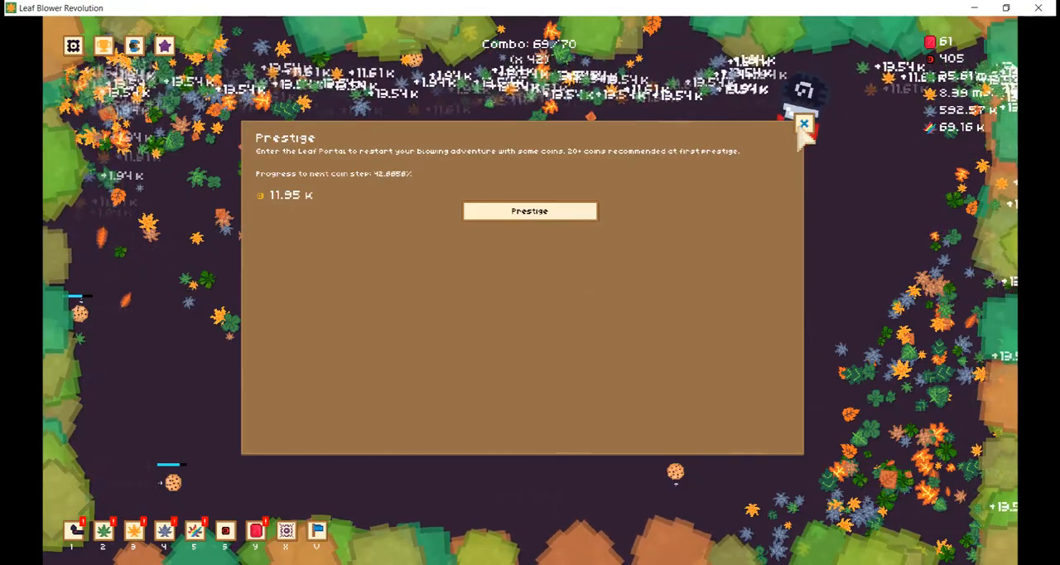
pyautogui.click(803, 123)
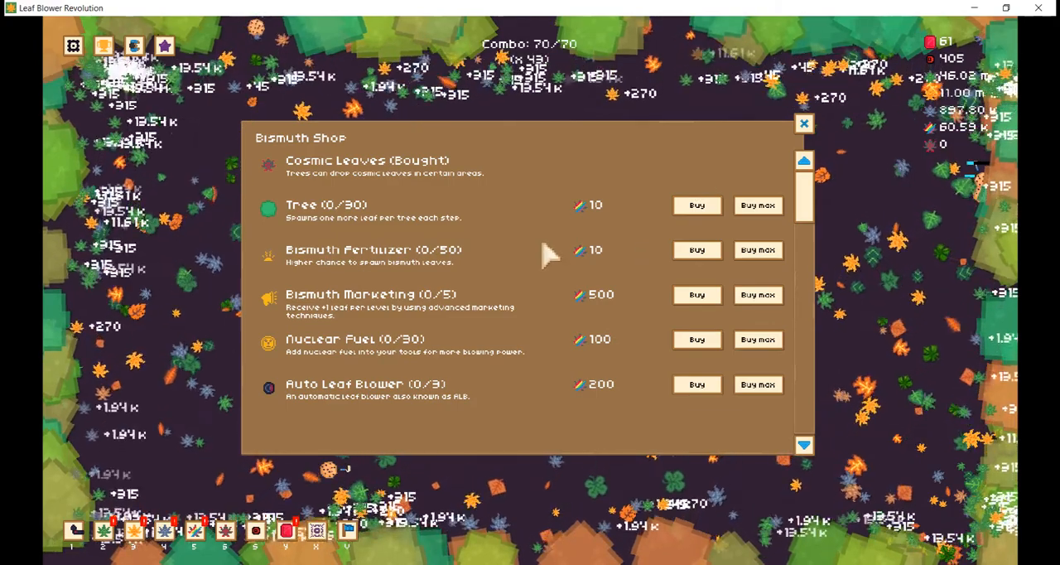
pyautogui.click(757, 383)
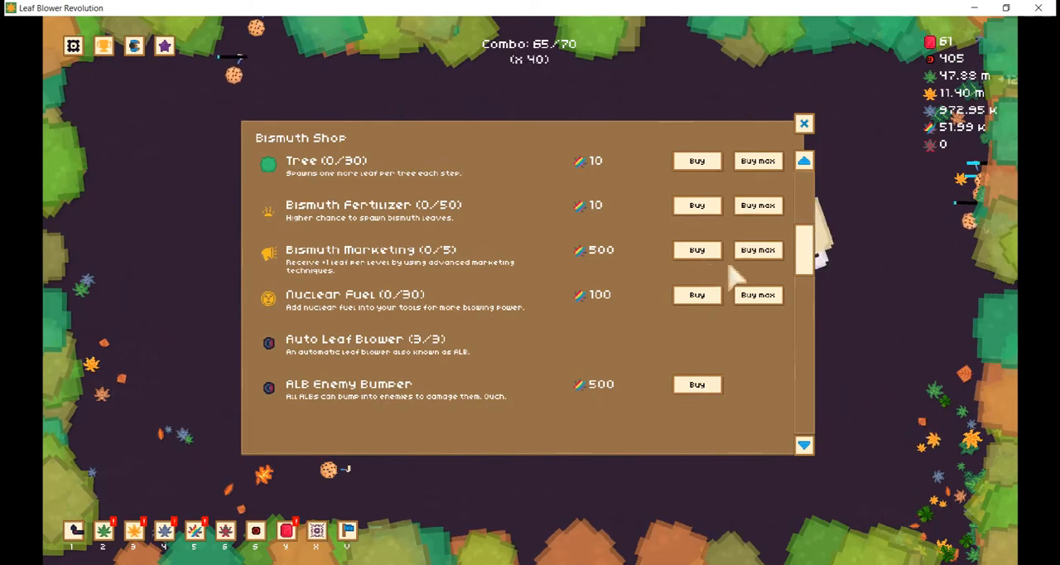
pyautogui.click(756, 249)
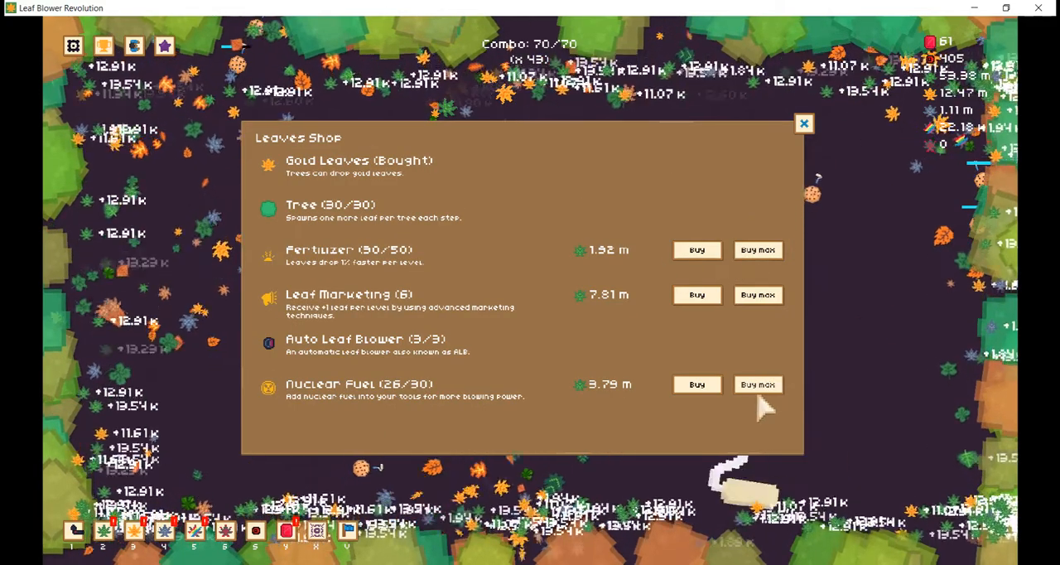
# Prestige through the Leaf Portal and confirm, restarting the field with 292 coins
pyautogui.click(756, 385)
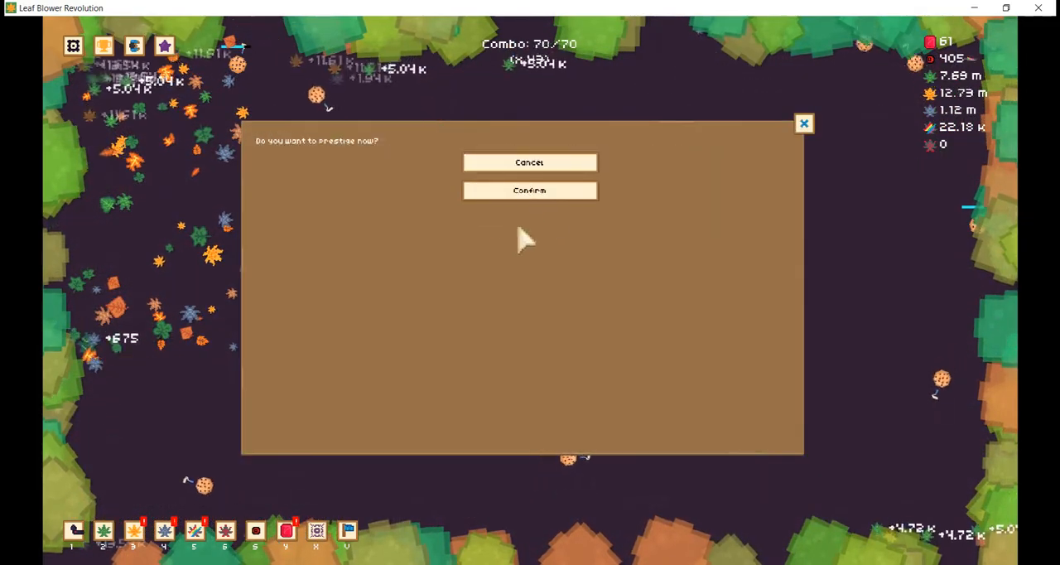
pyautogui.click(529, 191)
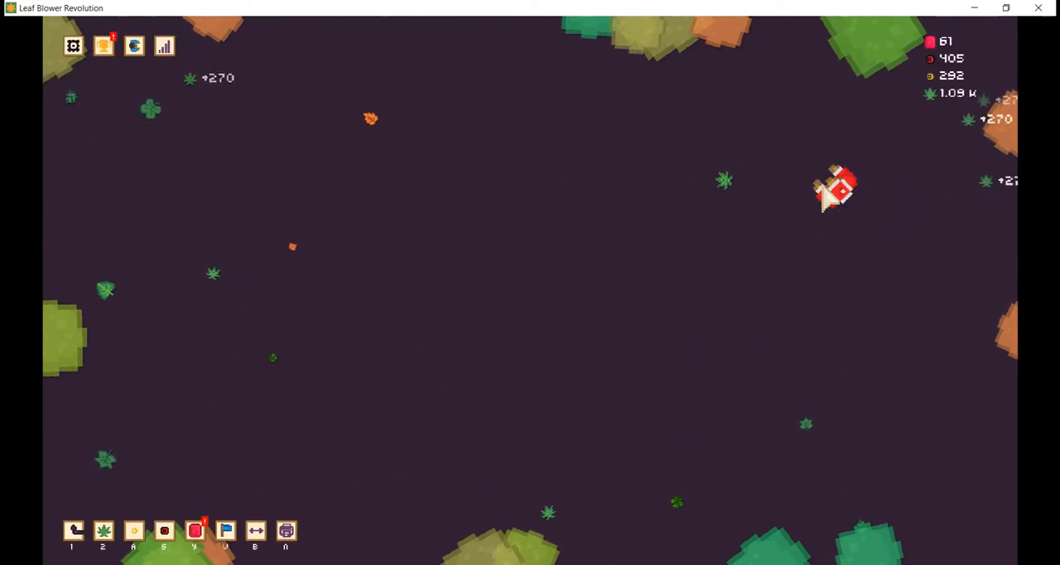
# Browse the Coins Shop and BLC Shop upgrades, then show the tools list with Small Leaf Rake equipped
pyautogui.click(133, 530)
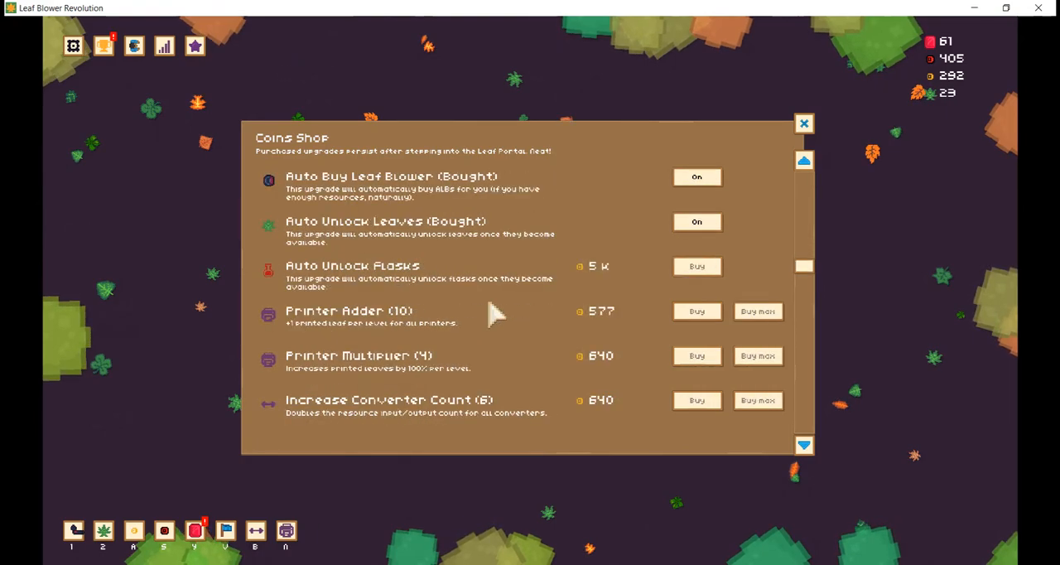
pyautogui.scroll(-3)
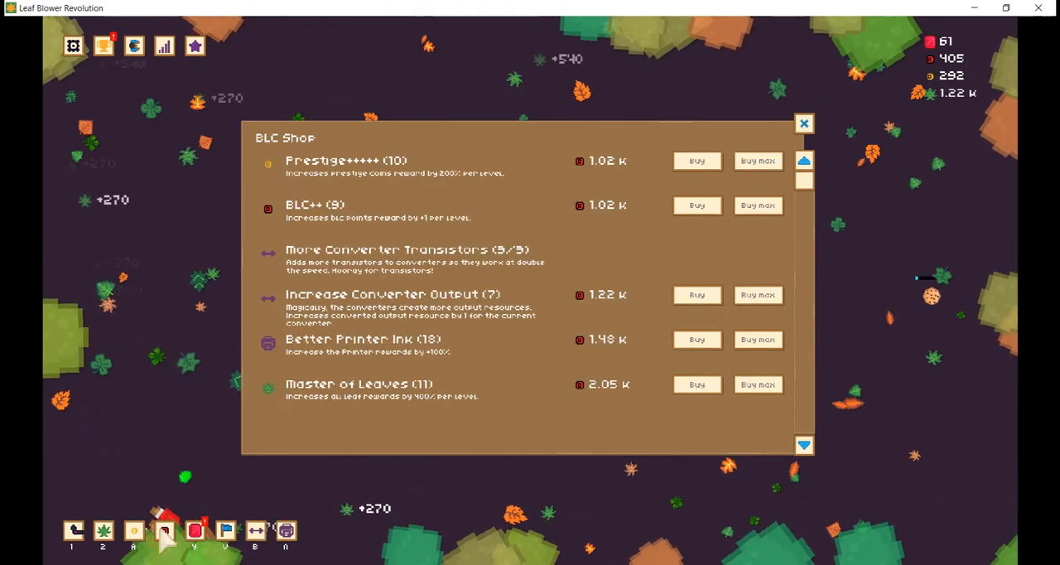
pyautogui.scroll(3)
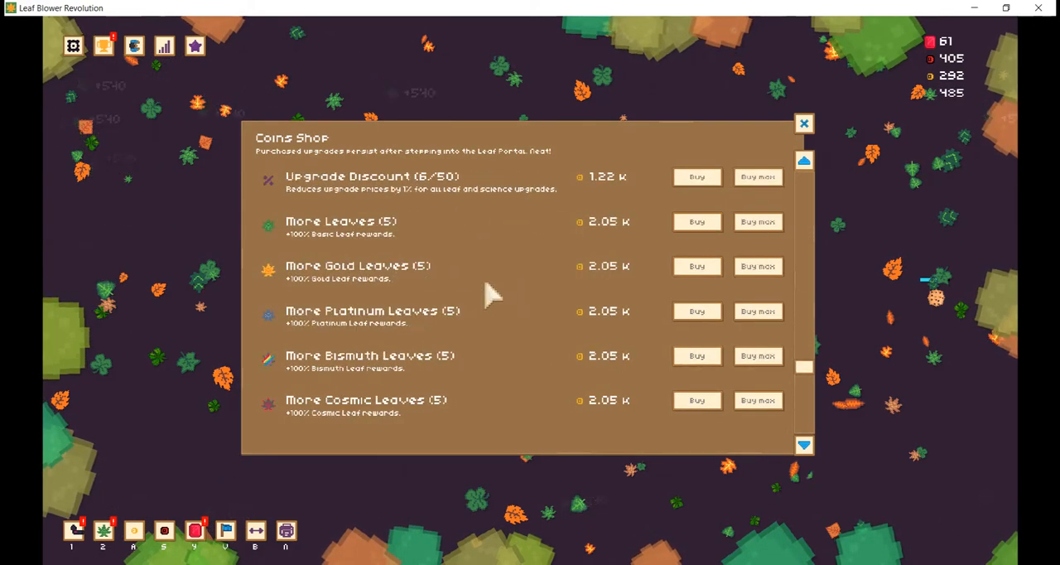
pyautogui.scroll(-3)
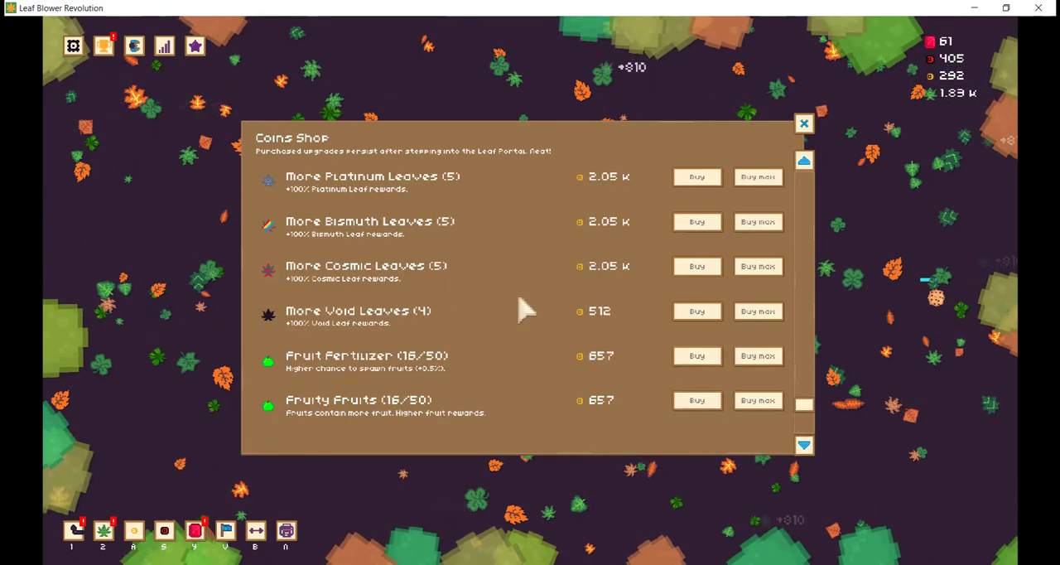
pyautogui.scroll(-3)
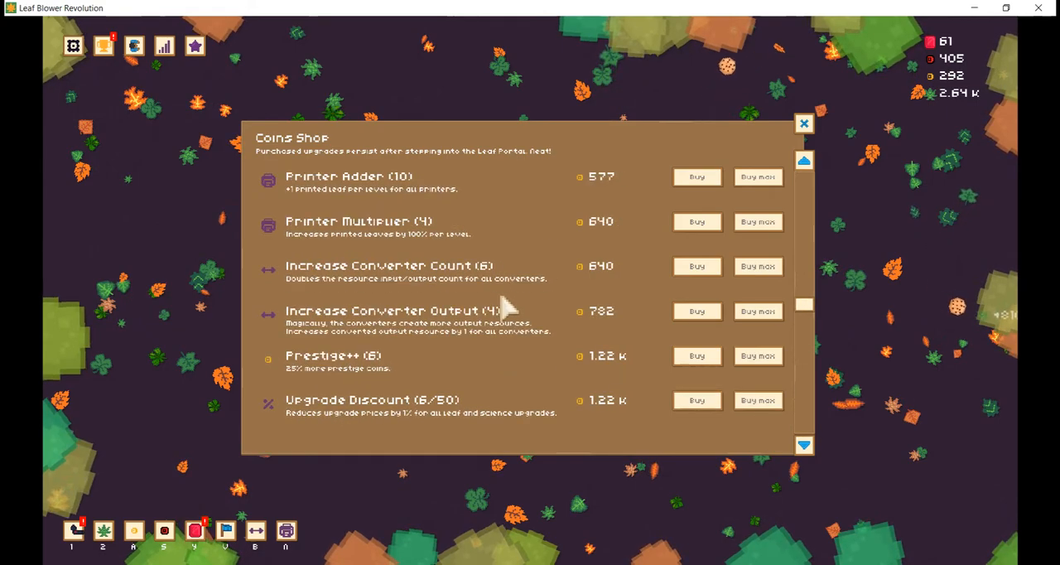
pyautogui.click(803, 123)
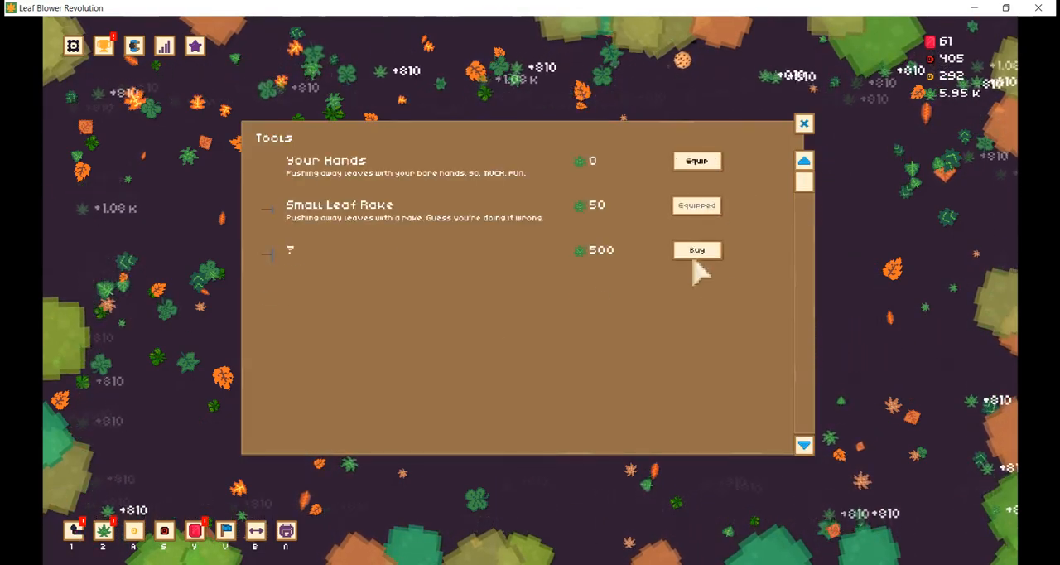
# Buy and equip the Large Leaf Rake and Leaf Blower, and claim an achievement reward
pyautogui.click(696, 249)
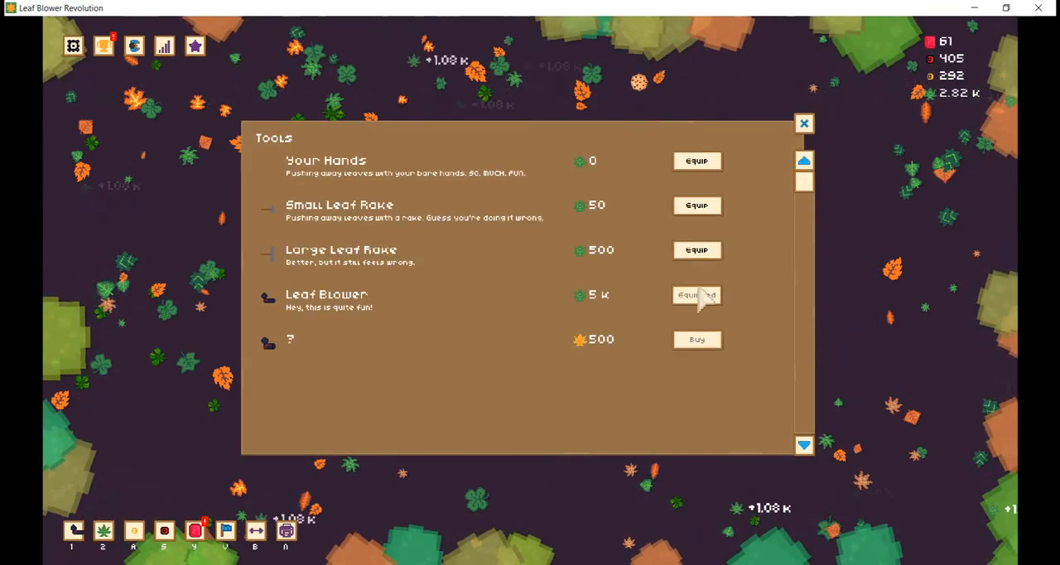
pyautogui.click(696, 295)
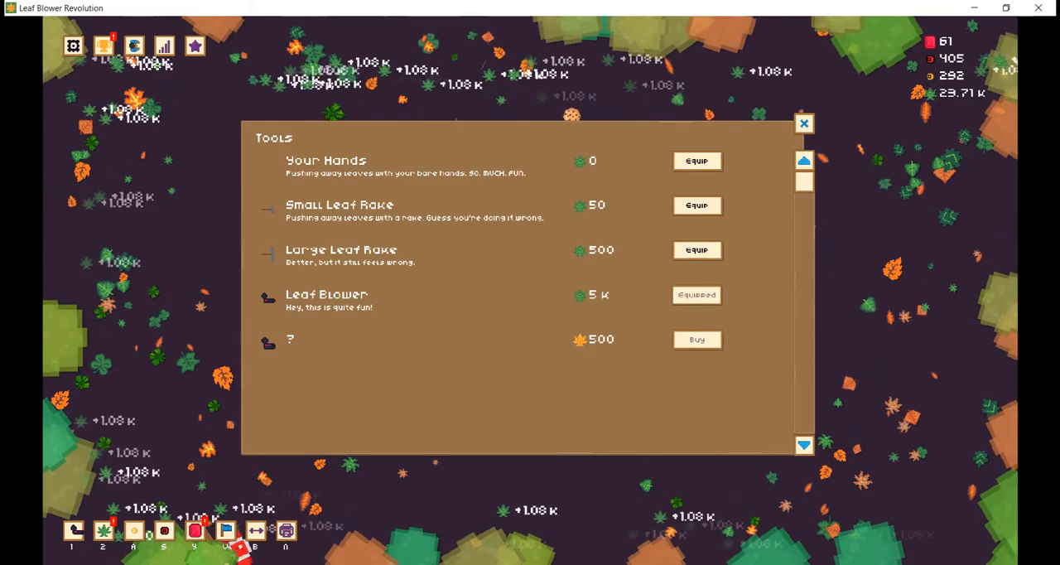
pyautogui.click(803, 122)
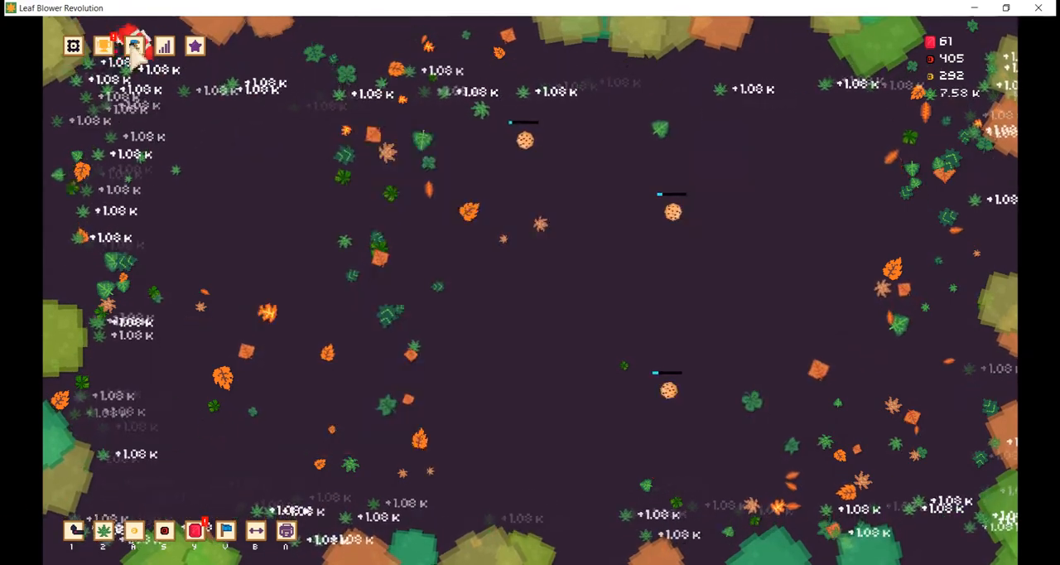
pyautogui.click(195, 46)
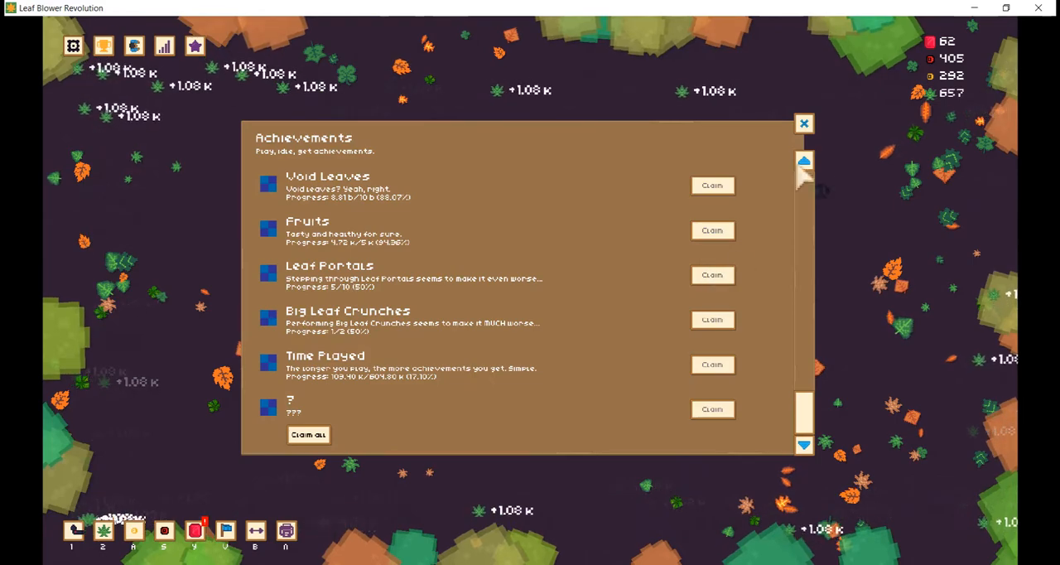
pyautogui.click(803, 122)
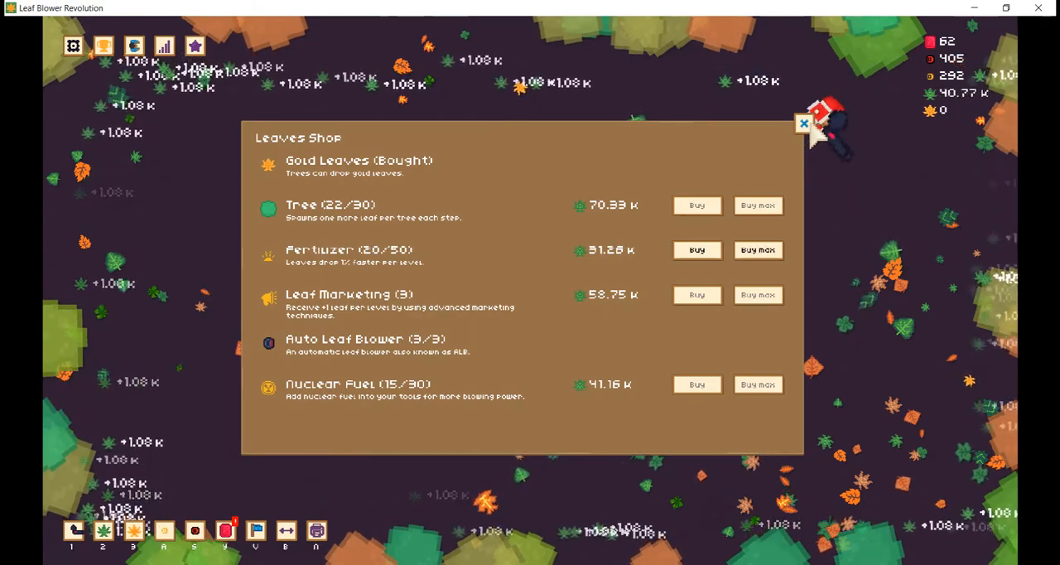
# In the Gold Shop, level gold upgrades, Nuclear Fuel and Golden Marketing, and buy Leaf Combo
pyautogui.click(802, 123)
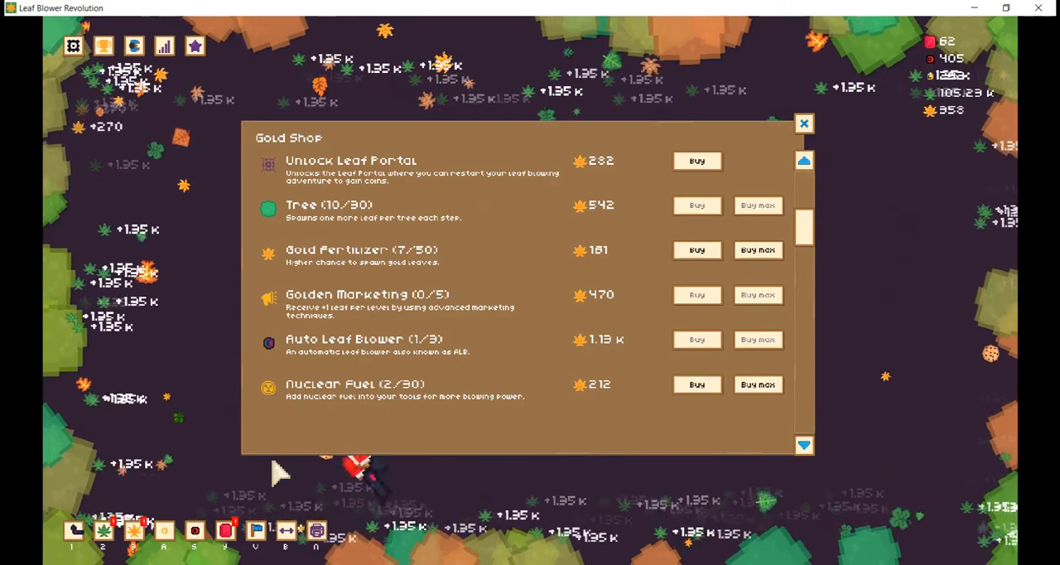
pyautogui.click(696, 204)
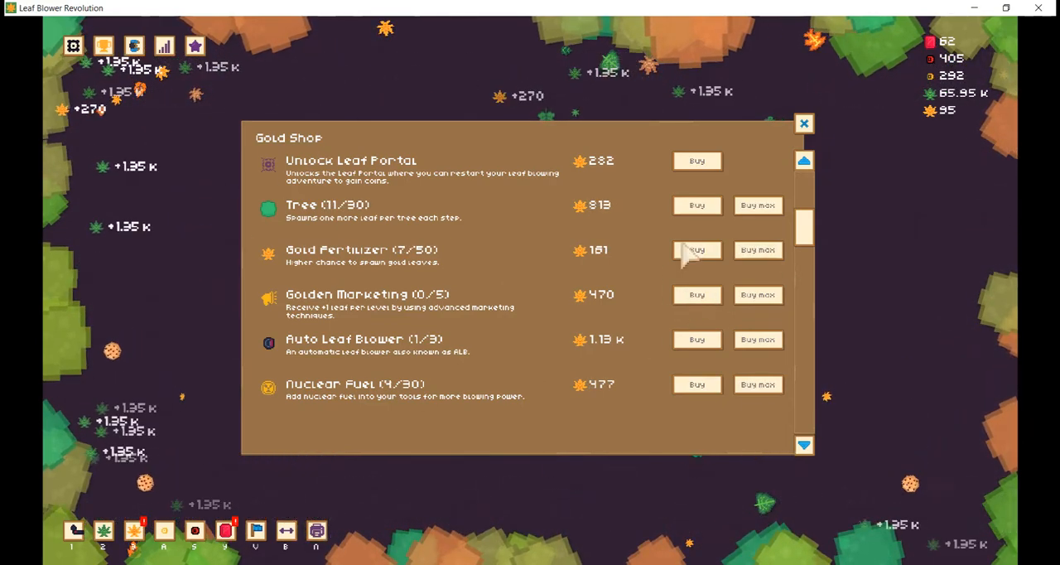
pyautogui.click(696, 384)
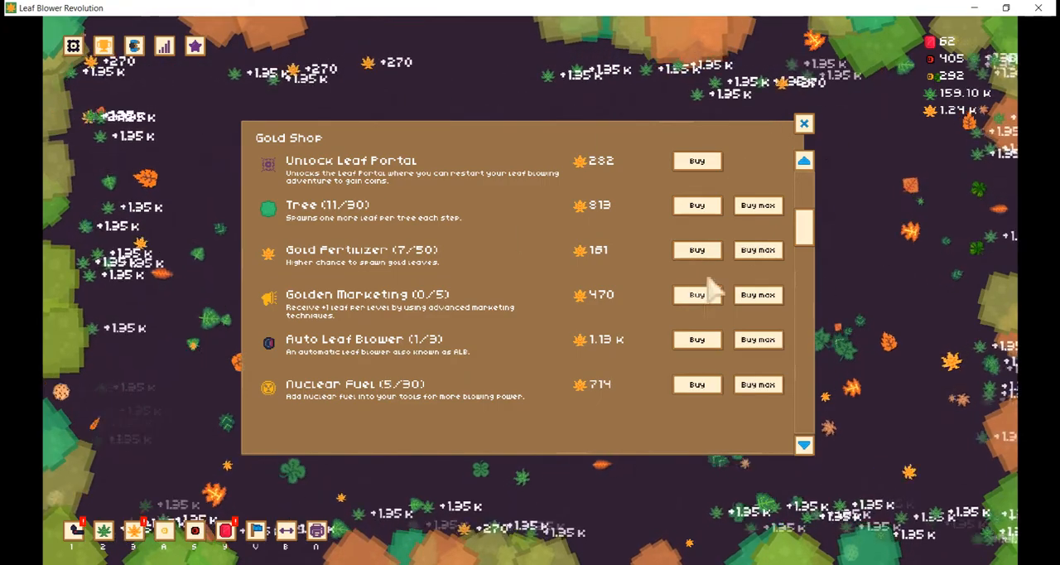
pyautogui.click(696, 294)
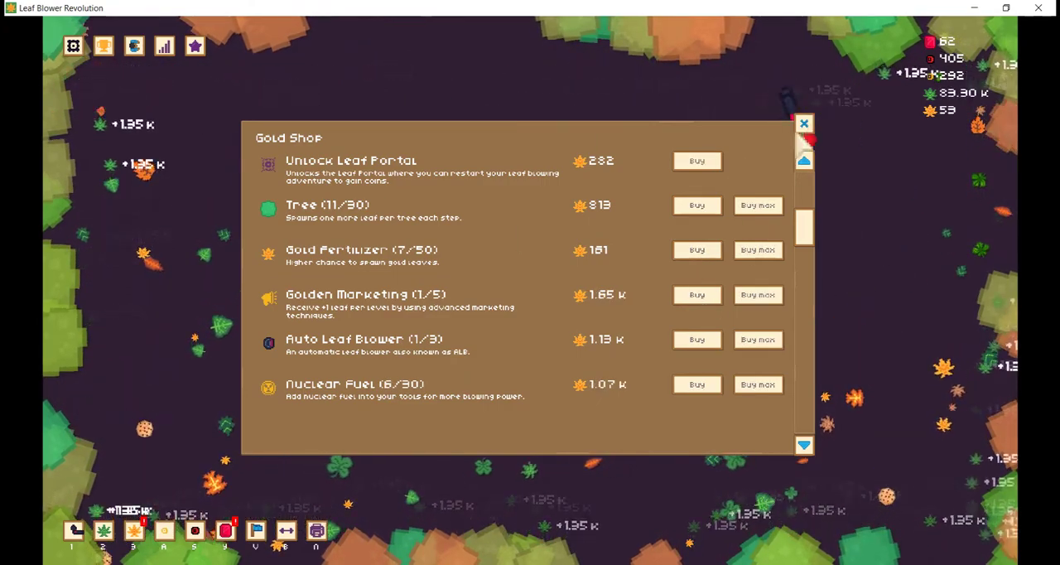
pyautogui.scroll(-3)
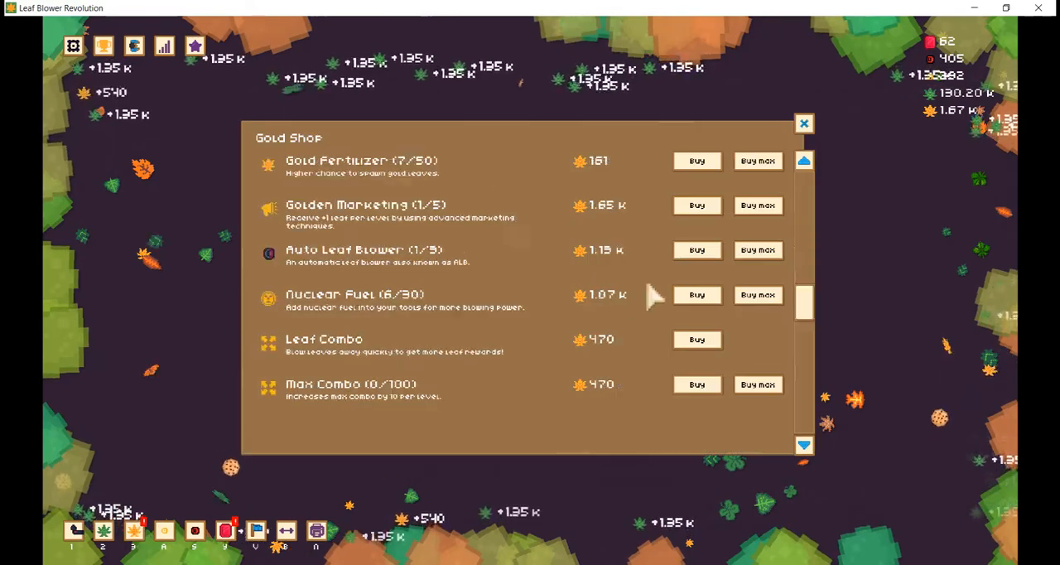
pyautogui.scroll(-3)
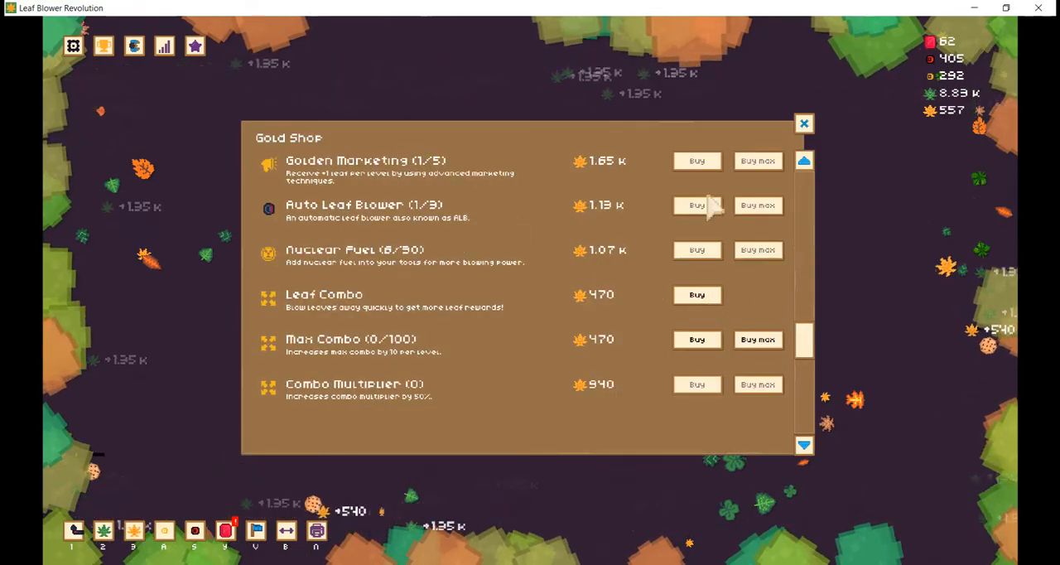
pyautogui.click(696, 293)
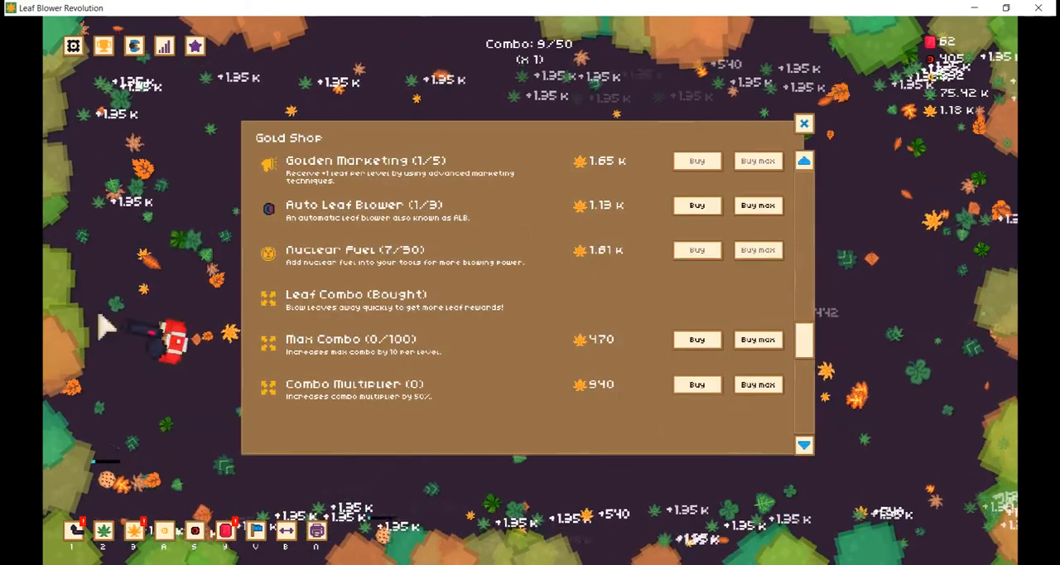
# Buy and equip the Advanced Leaf Blower, then buy Unlock Gold Apples
pyautogui.click(802, 123)
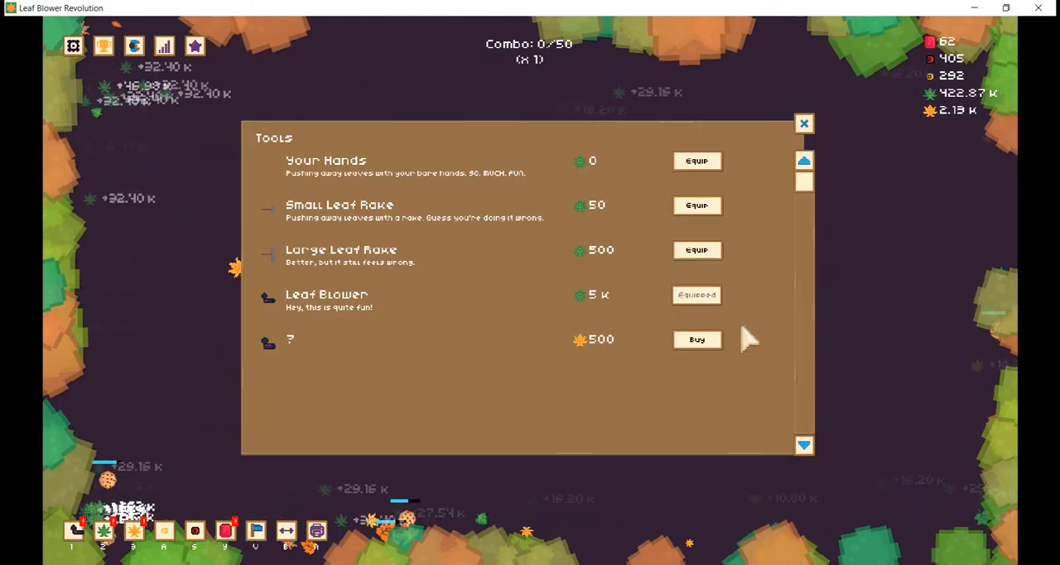
pyautogui.click(803, 123)
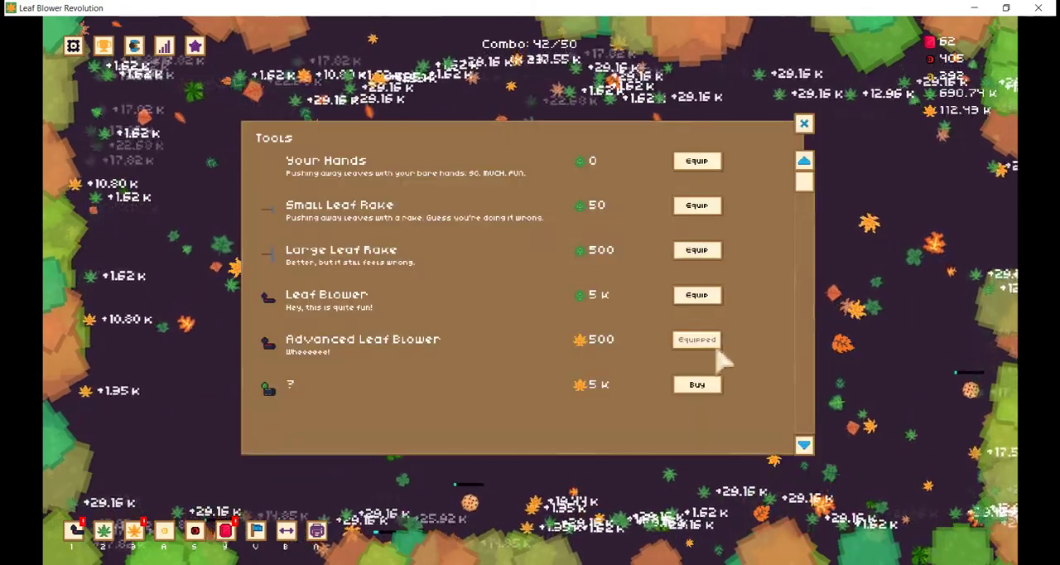
pyautogui.click(802, 122)
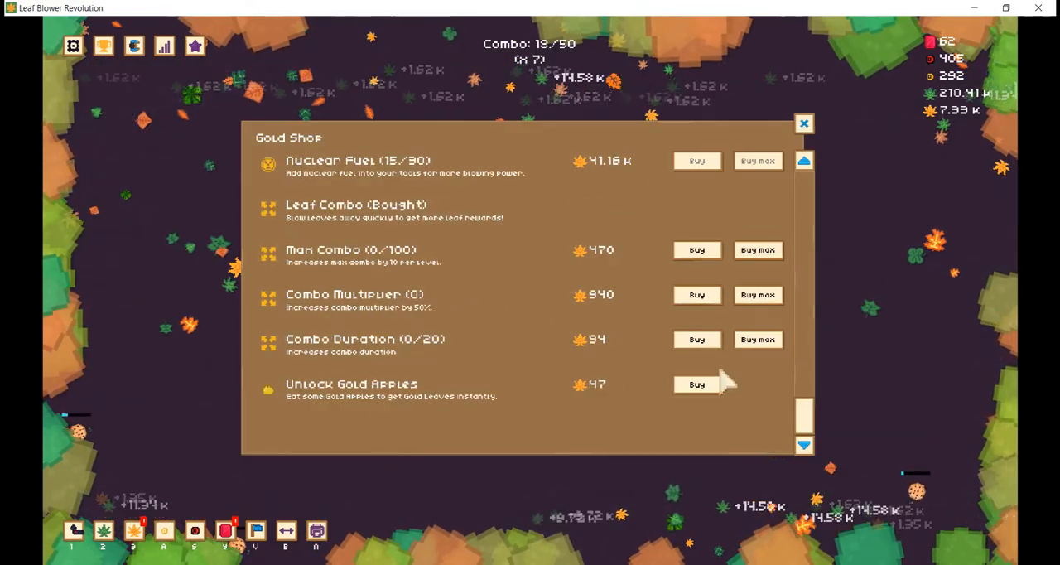
pyautogui.click(696, 383)
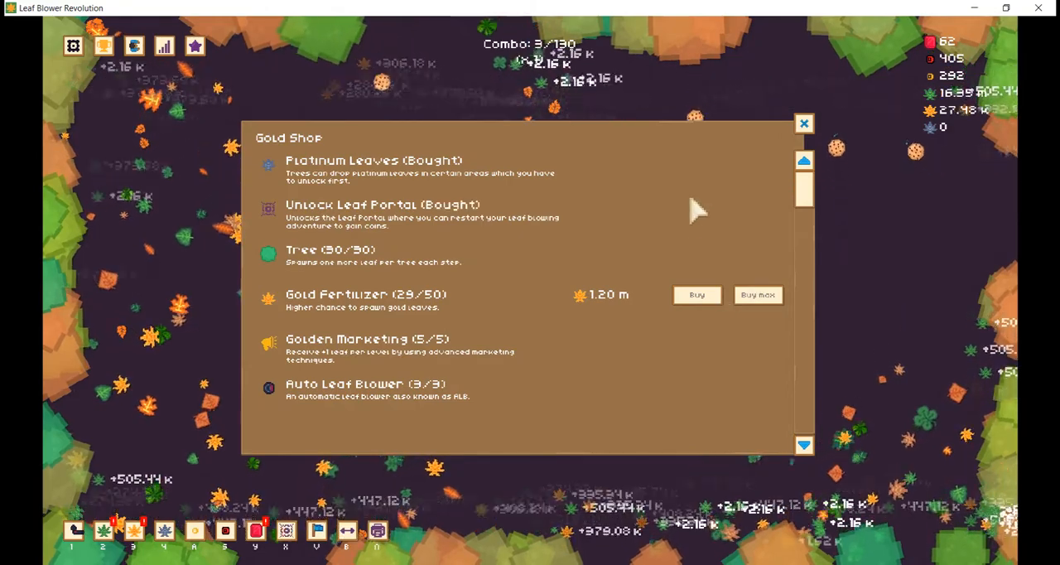
# Finish the Gold Shop purchases, close the shop and open the achievements list
pyautogui.scroll(-3)
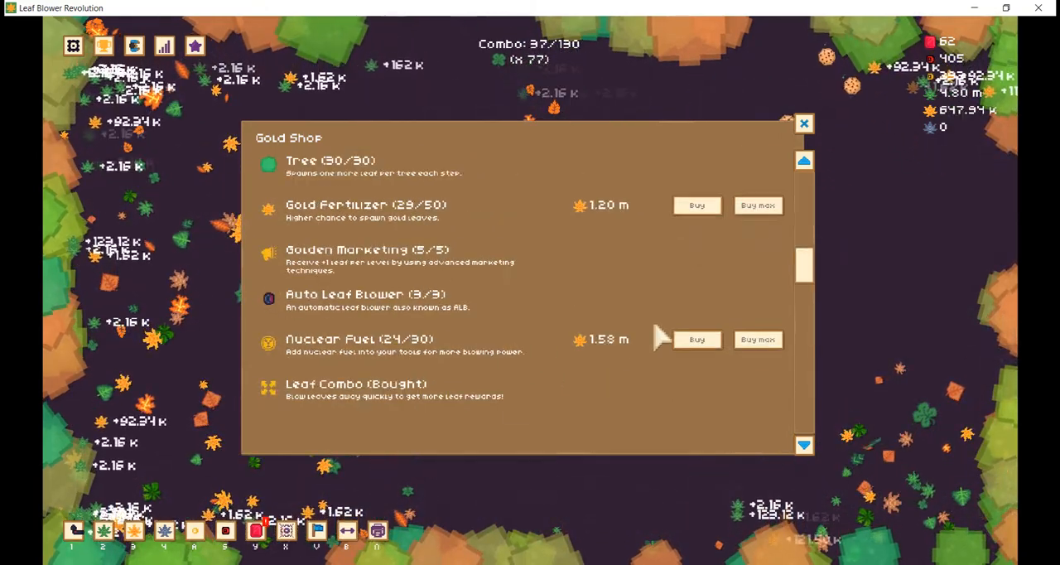
pyautogui.scroll(-3)
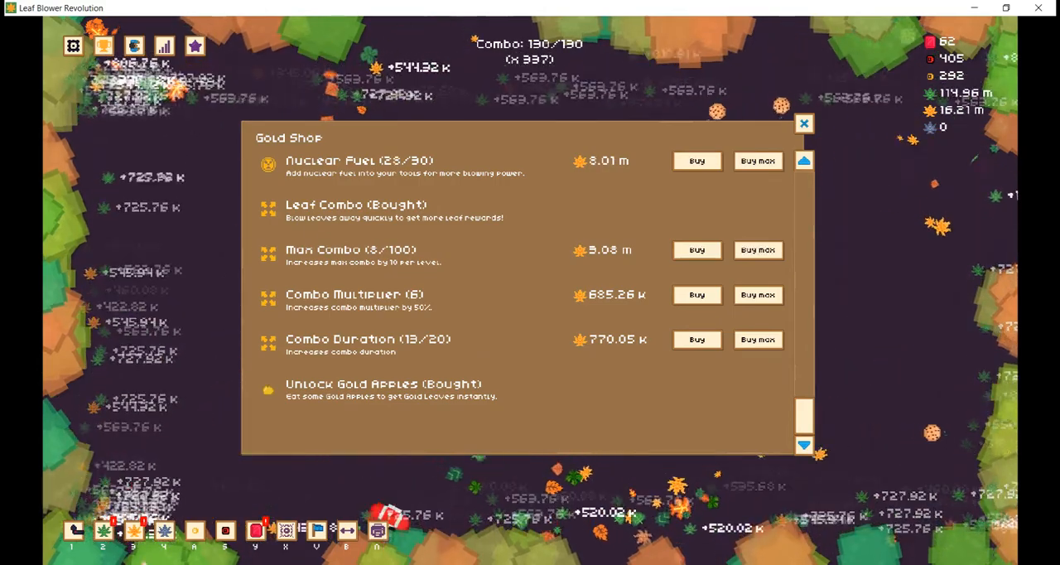
pyautogui.click(756, 161)
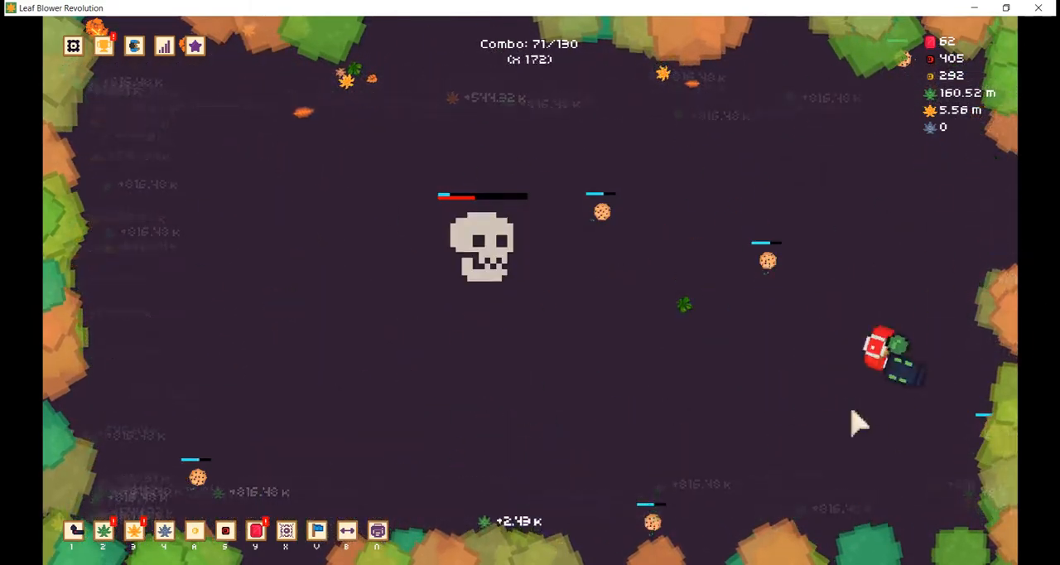
pyautogui.click(103, 531)
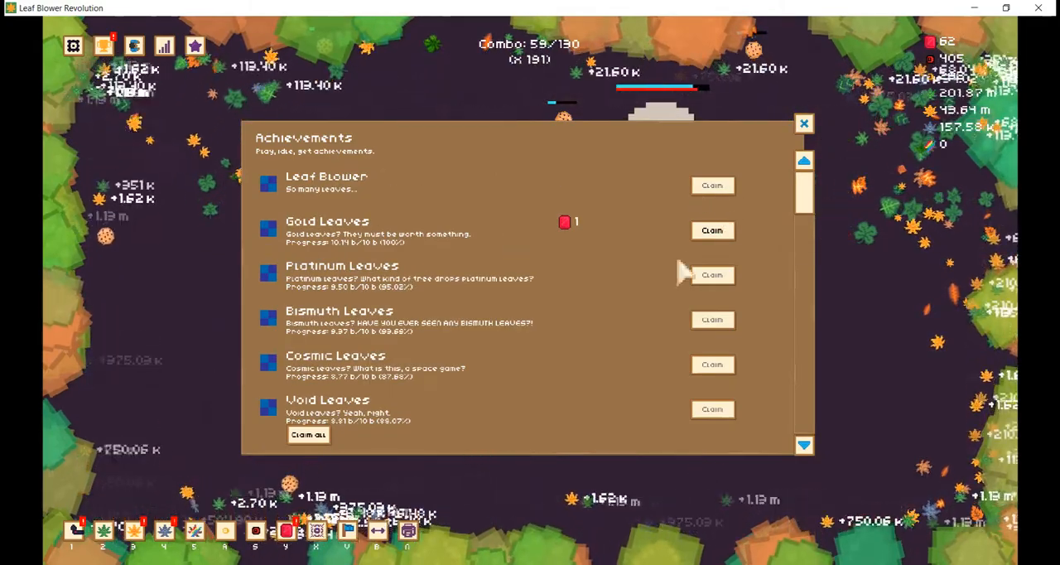
# Claim the Gold Leaves achievement, equip the Airplane Turbine, and buy ALB Battery Charge Rate levels
pyautogui.click(802, 124)
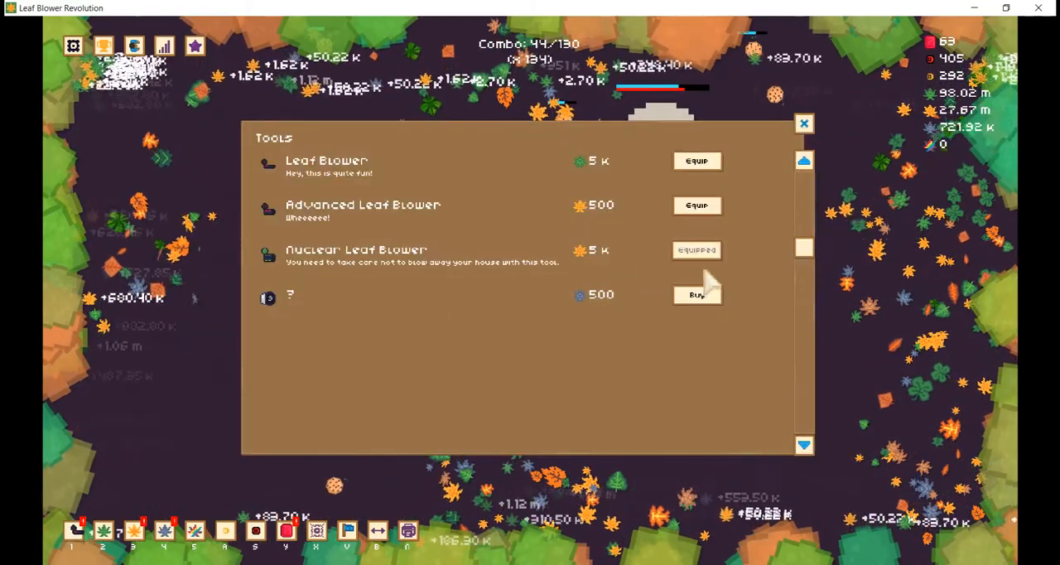
pyautogui.click(696, 295)
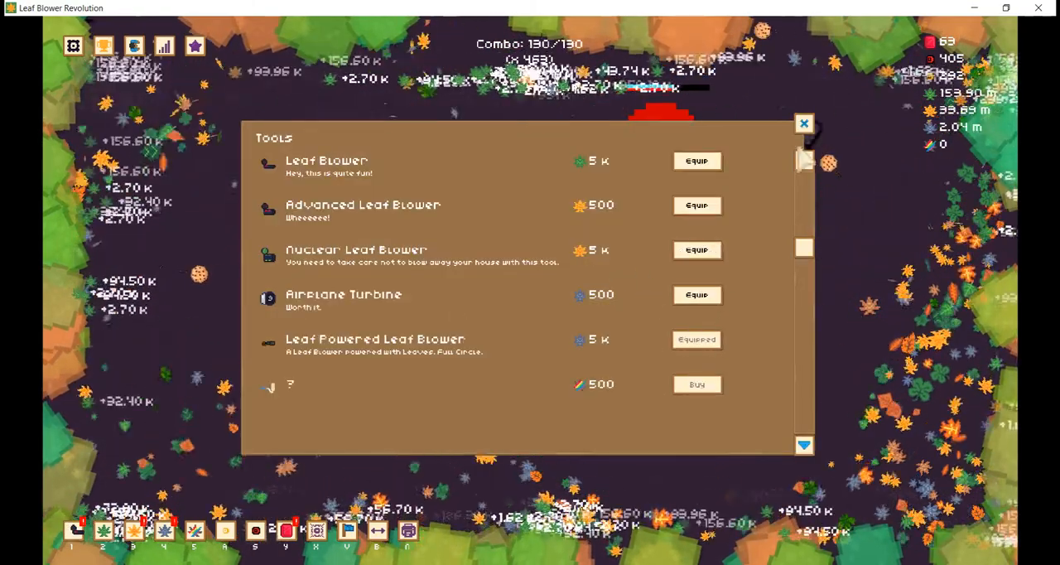
pyautogui.click(803, 123)
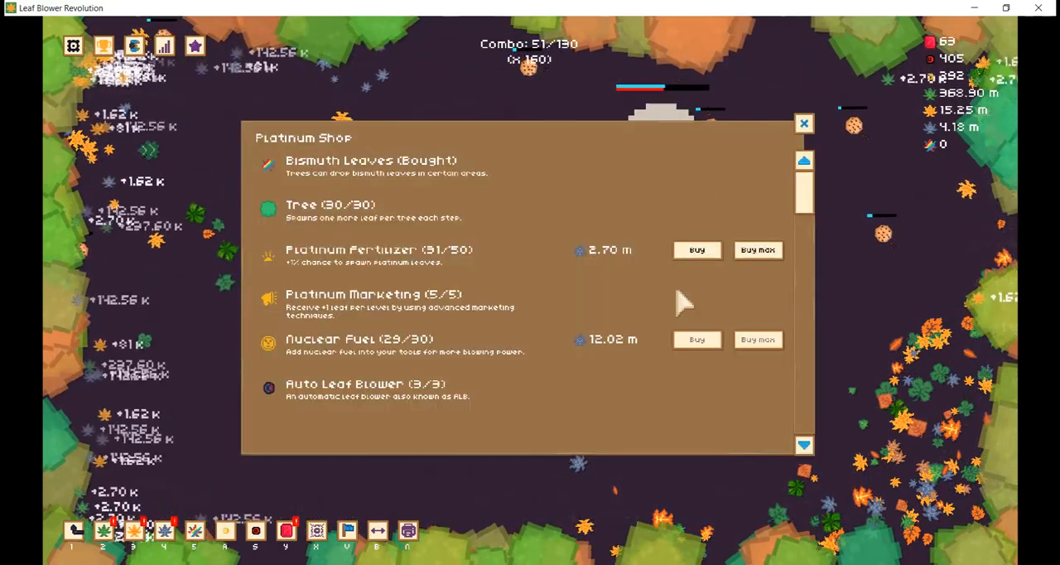
pyautogui.scroll(-3)
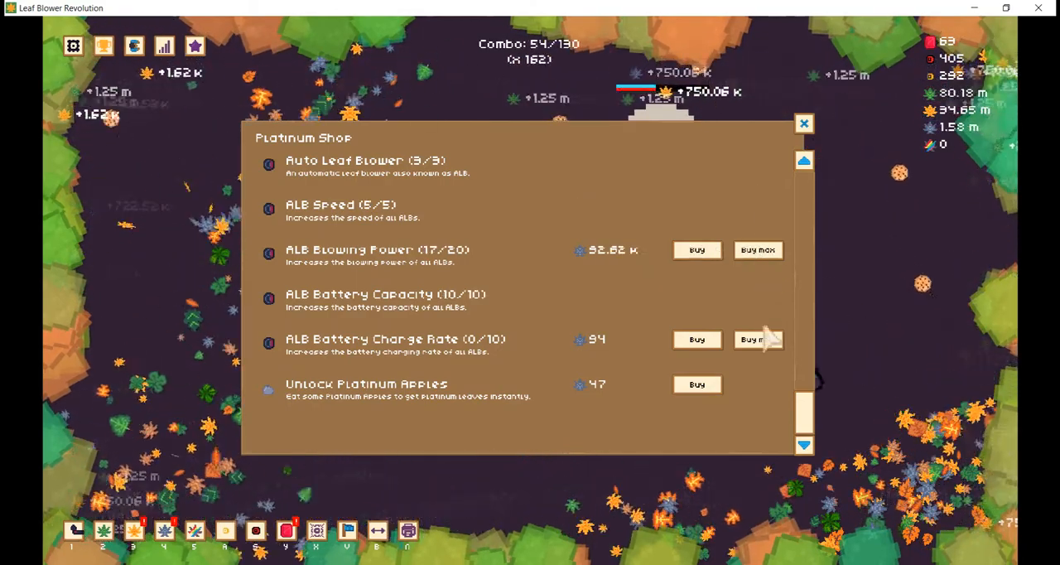
pyautogui.click(757, 338)
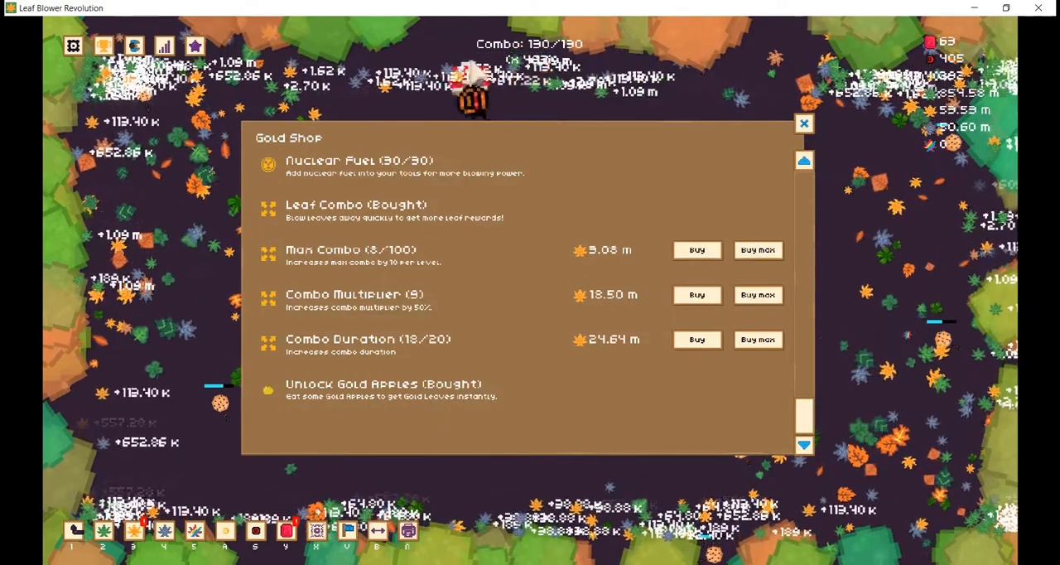
pyautogui.click(697, 339)
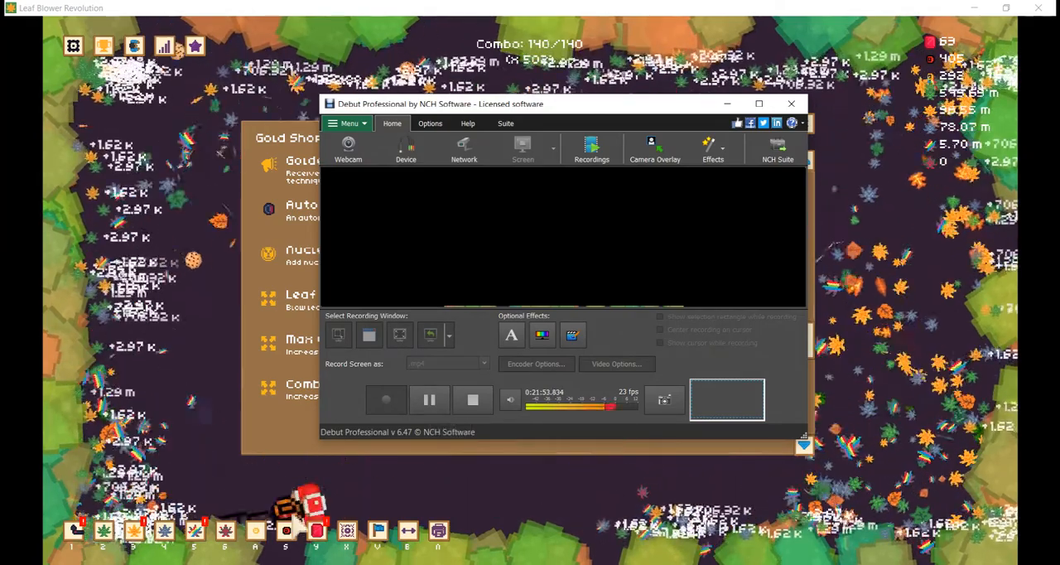
# Check the Cosmic Shop and the five running converters, then close the converters panel
pyautogui.click(790, 103)
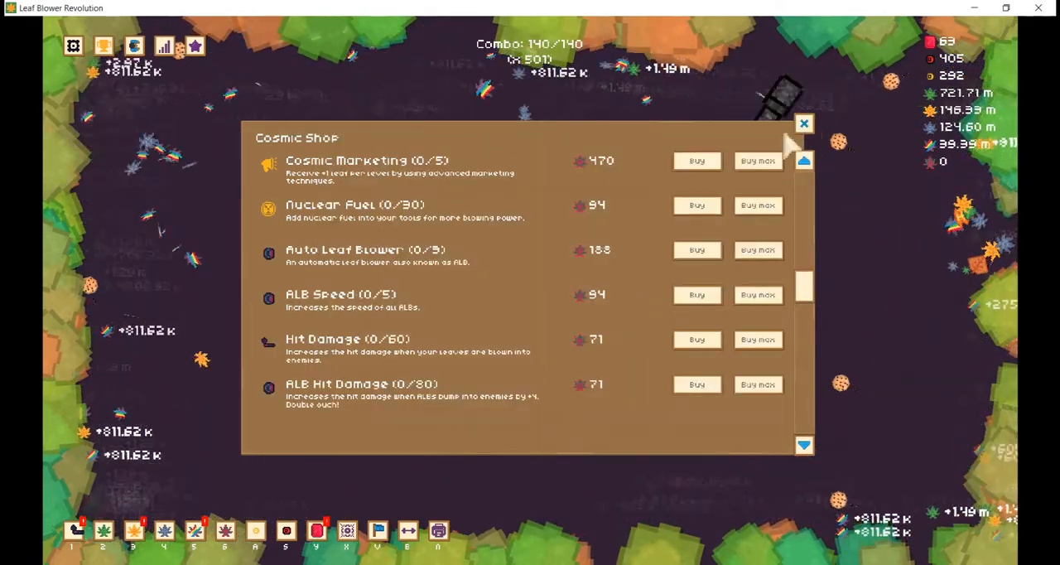
pyautogui.scroll(3)
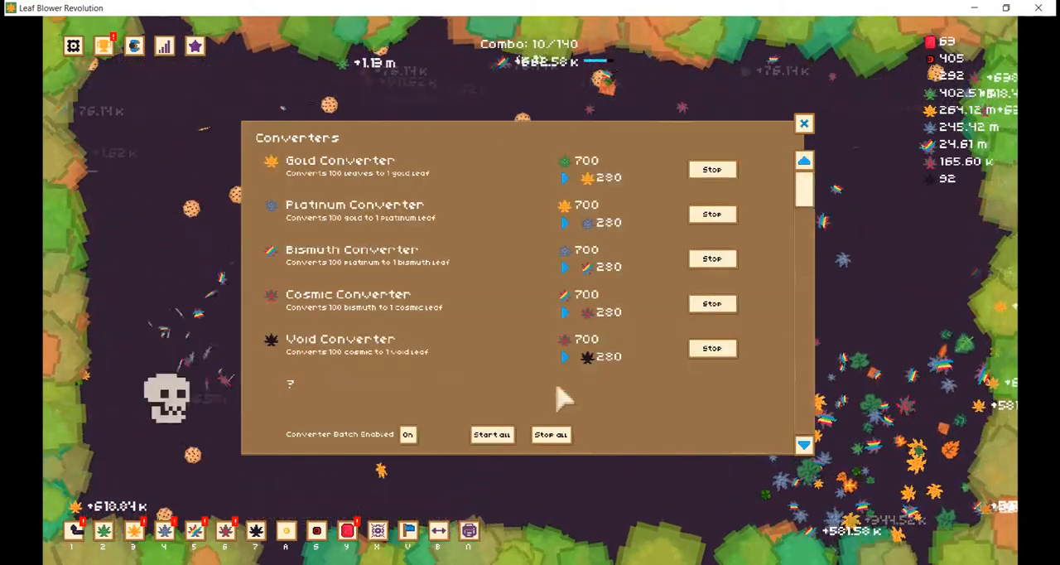
pyautogui.click(803, 122)
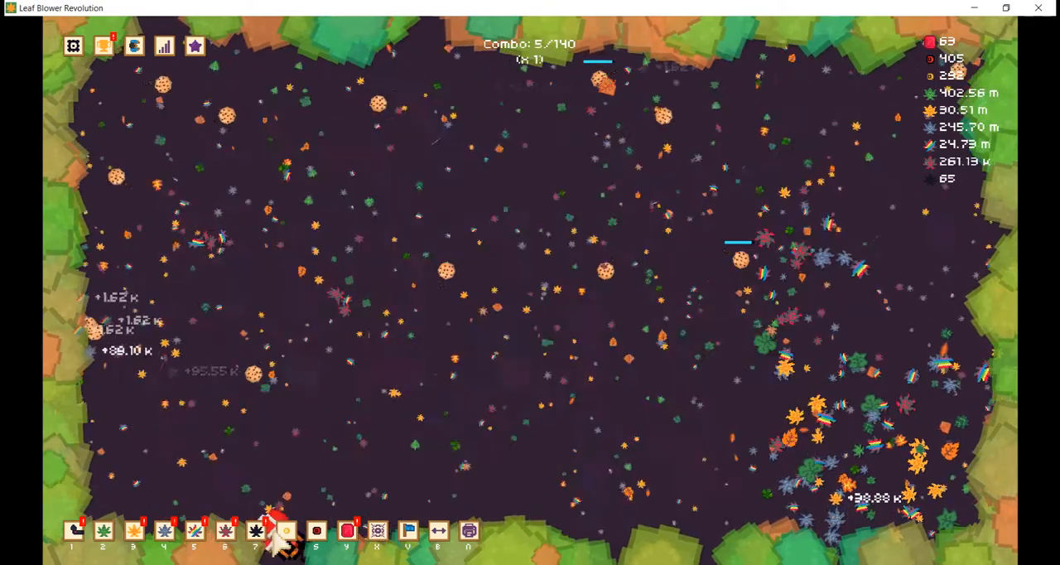
# Buy void upgrades: Tree 14/30, Void Fertilizer 11/50, Void Marketing 2/5, and Void Apples
pyautogui.click(285, 531)
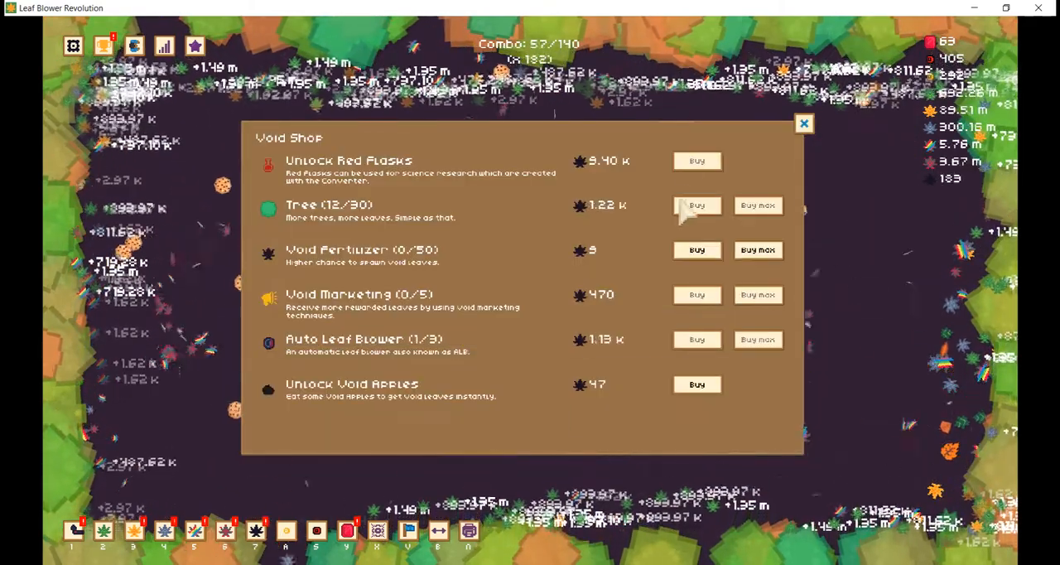
pyautogui.click(696, 204)
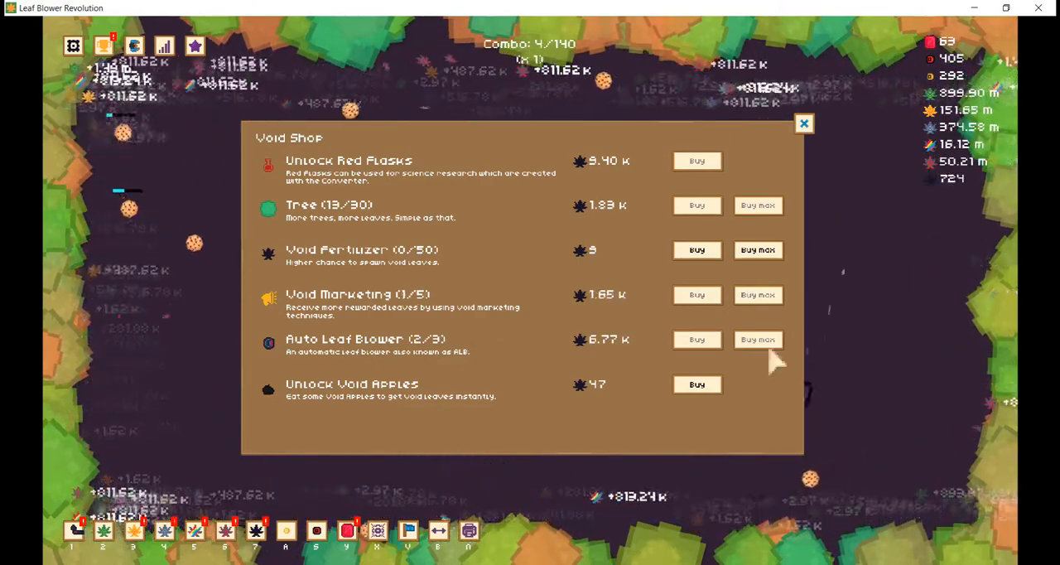
pyautogui.click(696, 205)
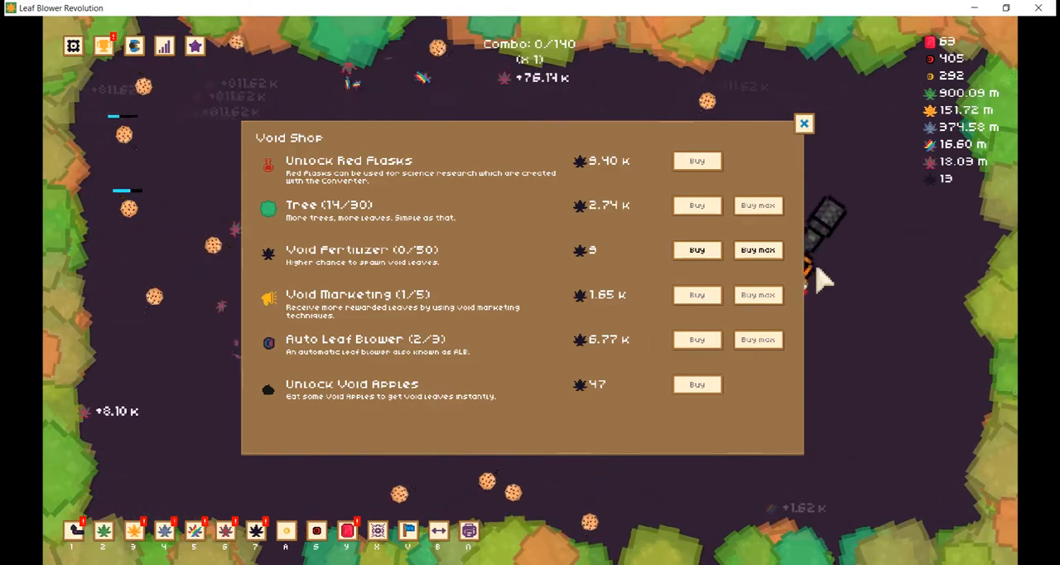
pyautogui.click(757, 249)
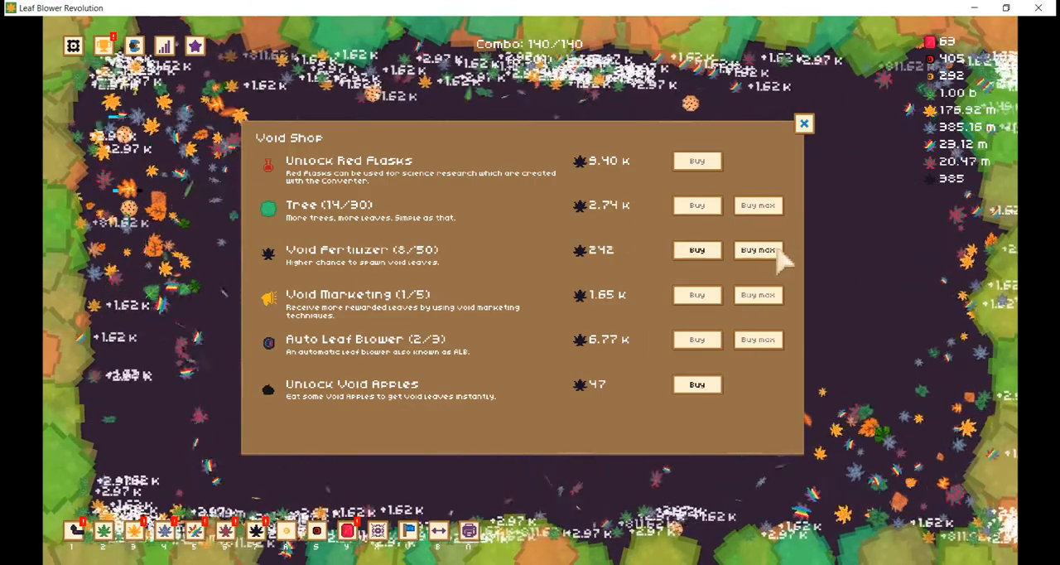
pyautogui.click(758, 249)
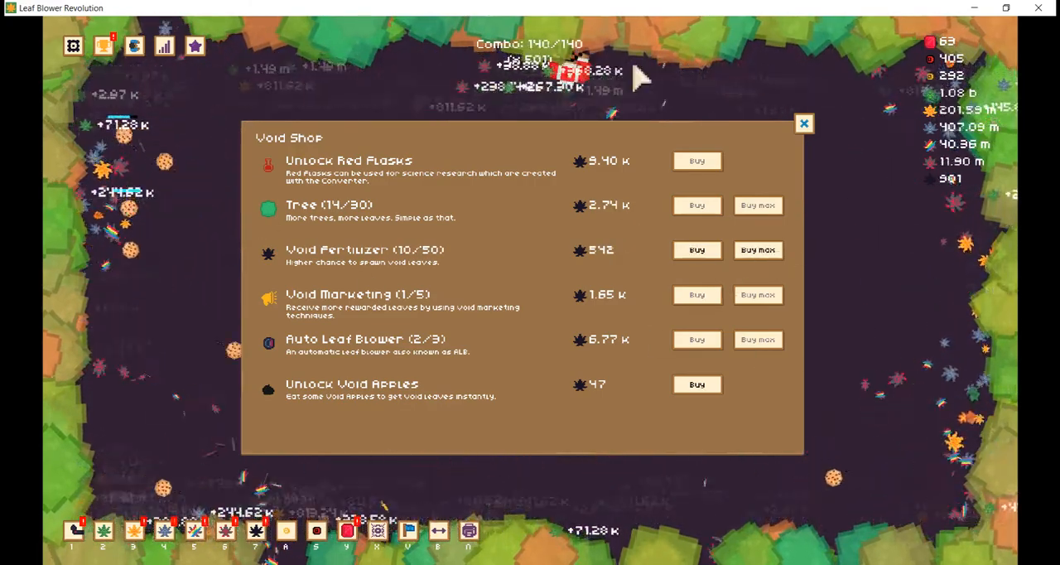
pyautogui.click(697, 249)
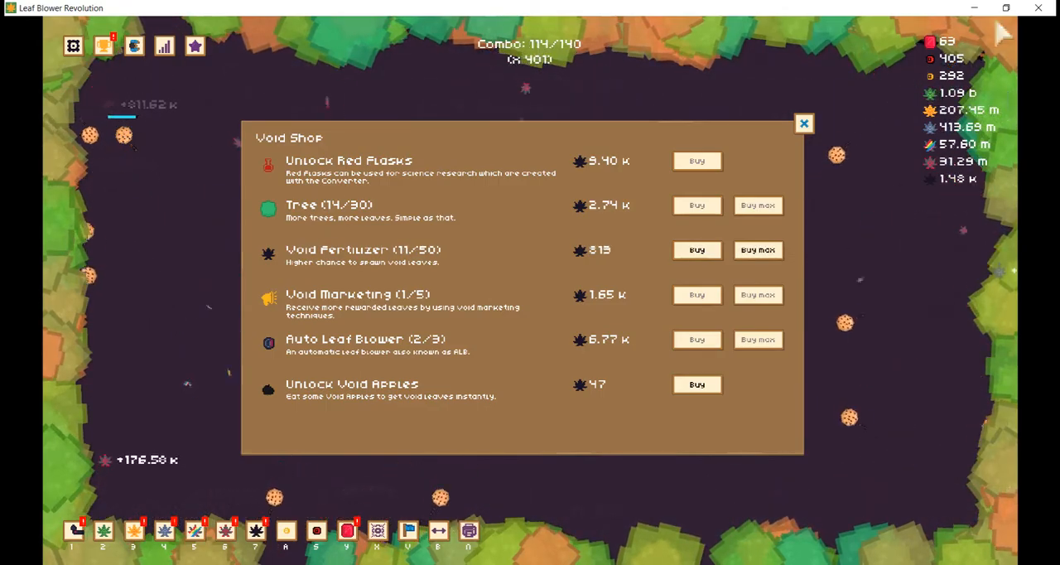
pyautogui.click(696, 383)
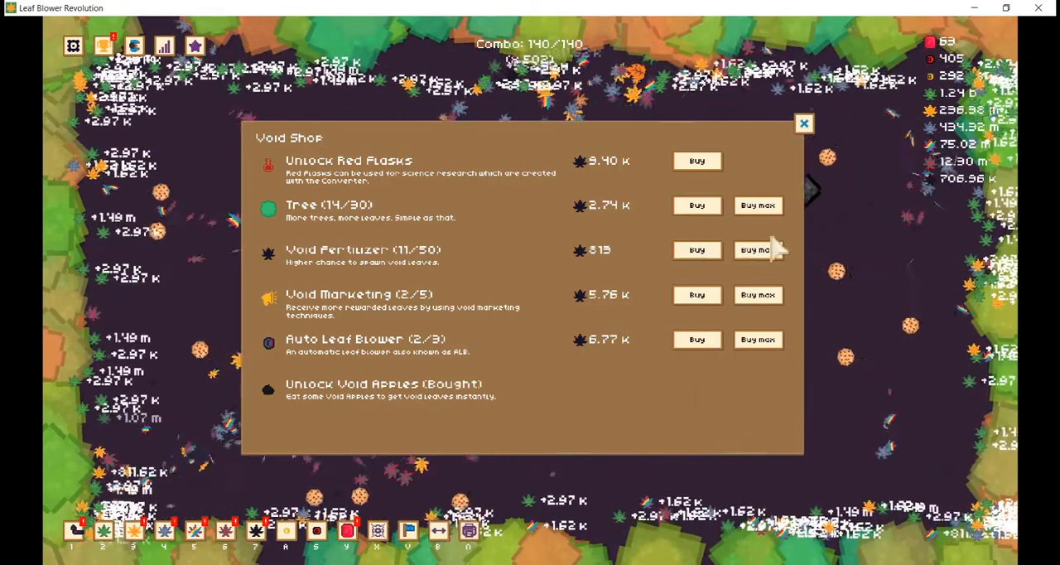
pyautogui.click(757, 294)
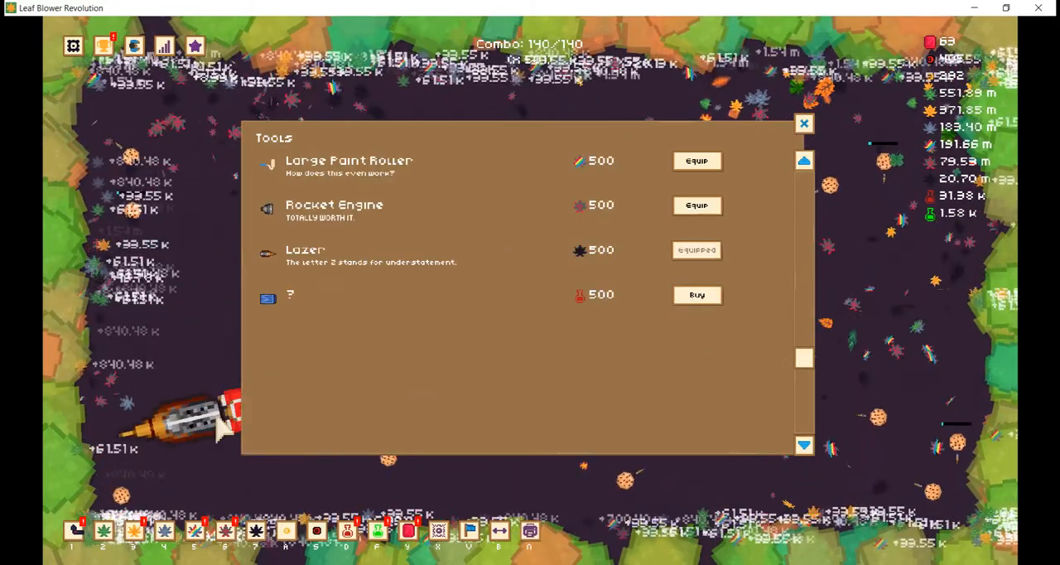
pyautogui.click(696, 294)
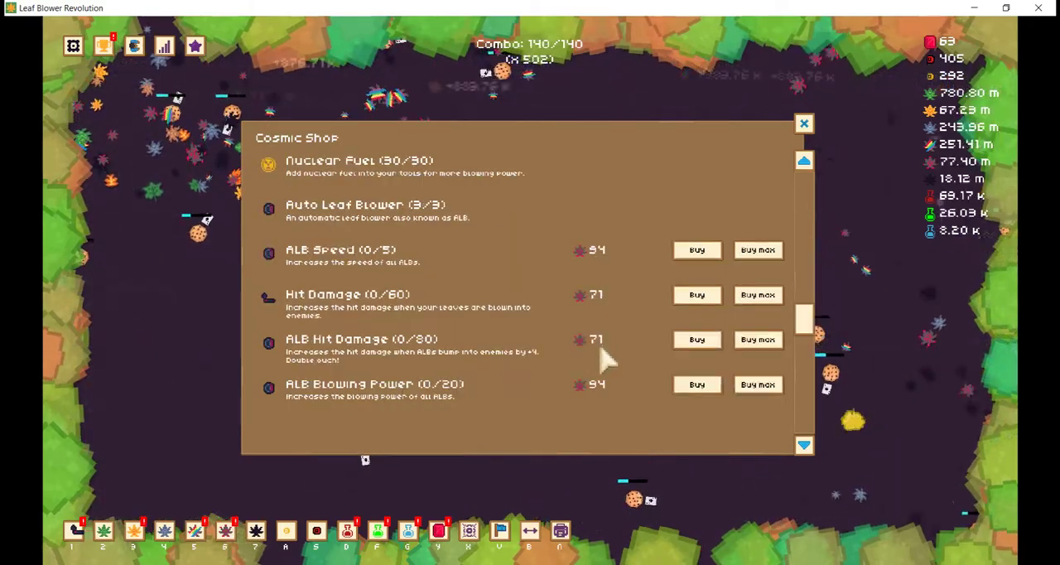
# Max cosmic ALB Blowing Power at 20/20 and raise Hit Damage to 9/60
pyautogui.click(756, 249)
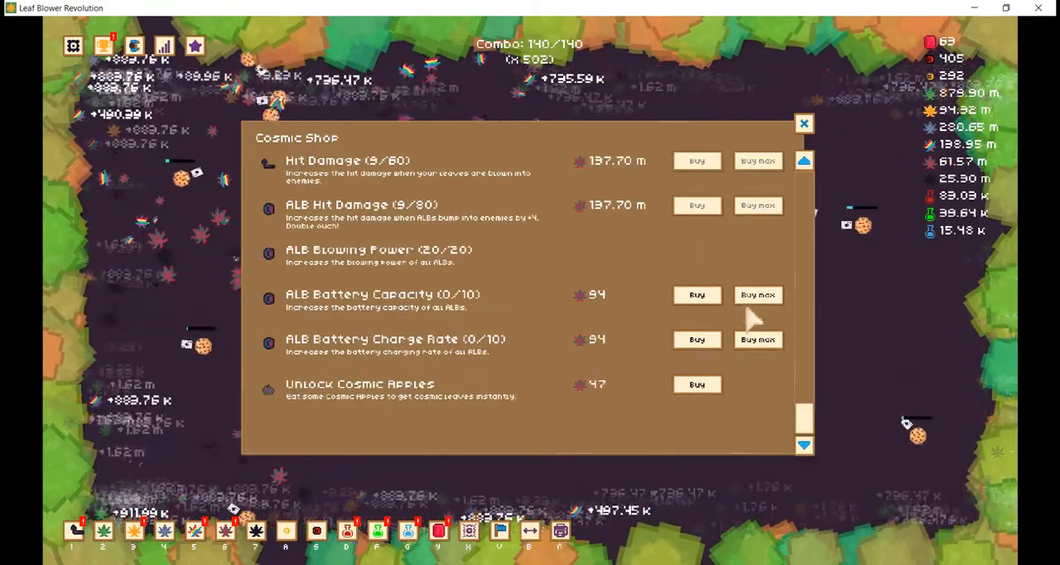
pyautogui.scroll(3)
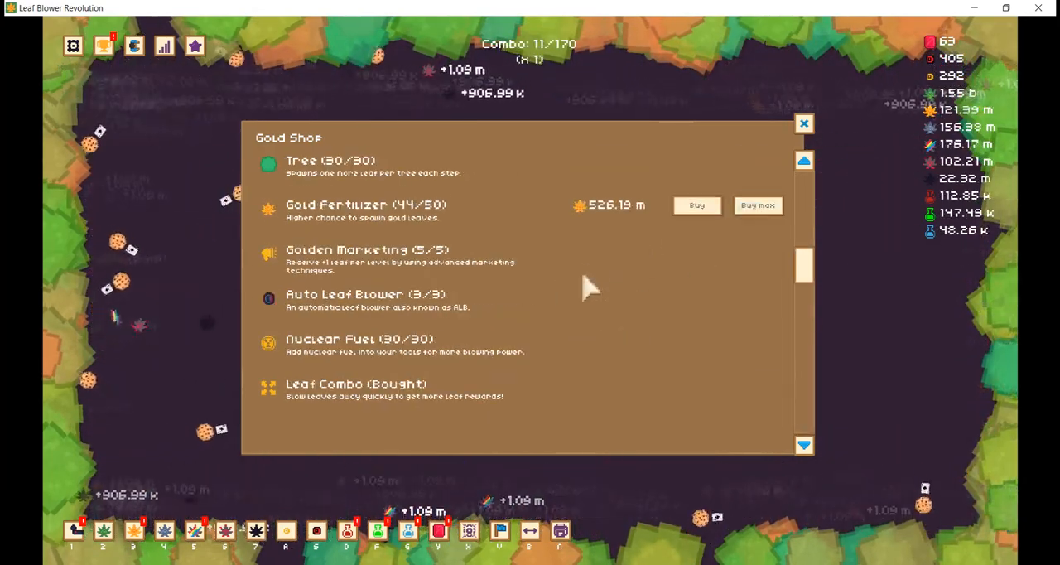
pyautogui.scroll(-3)
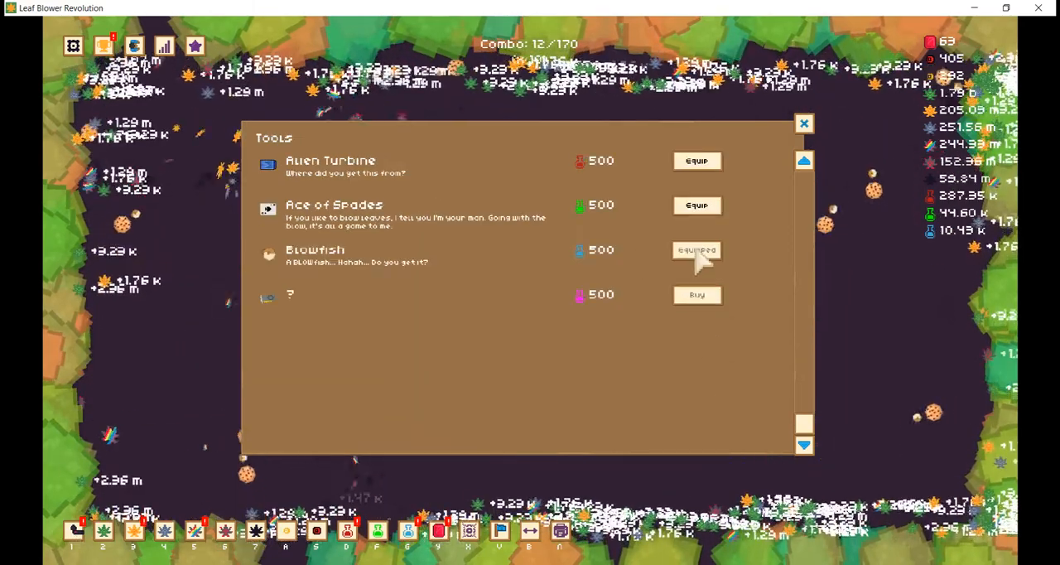
# Claim the available achievement rewards from the achievements list
pyautogui.click(802, 123)
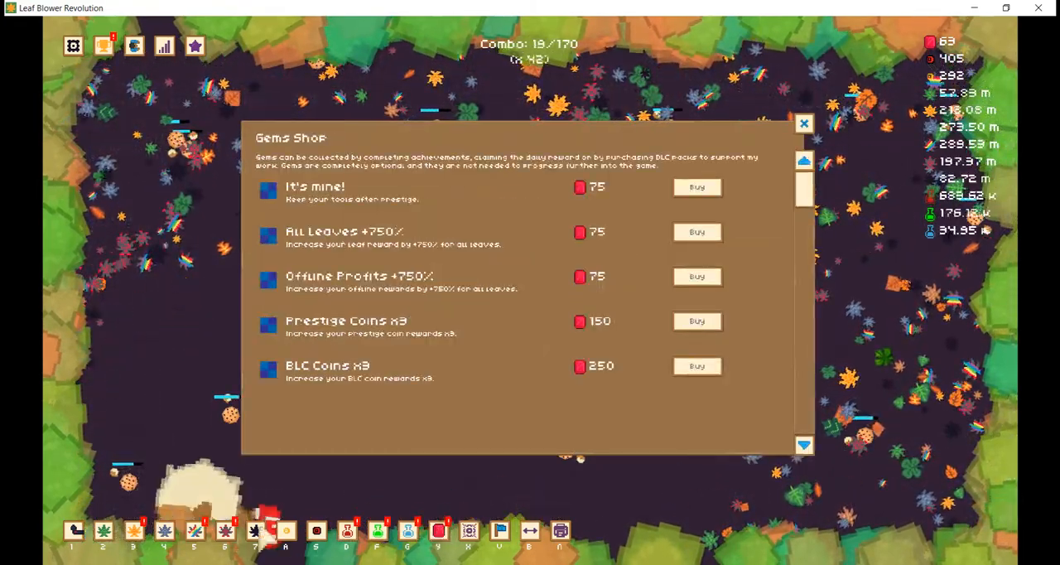
pyautogui.click(802, 124)
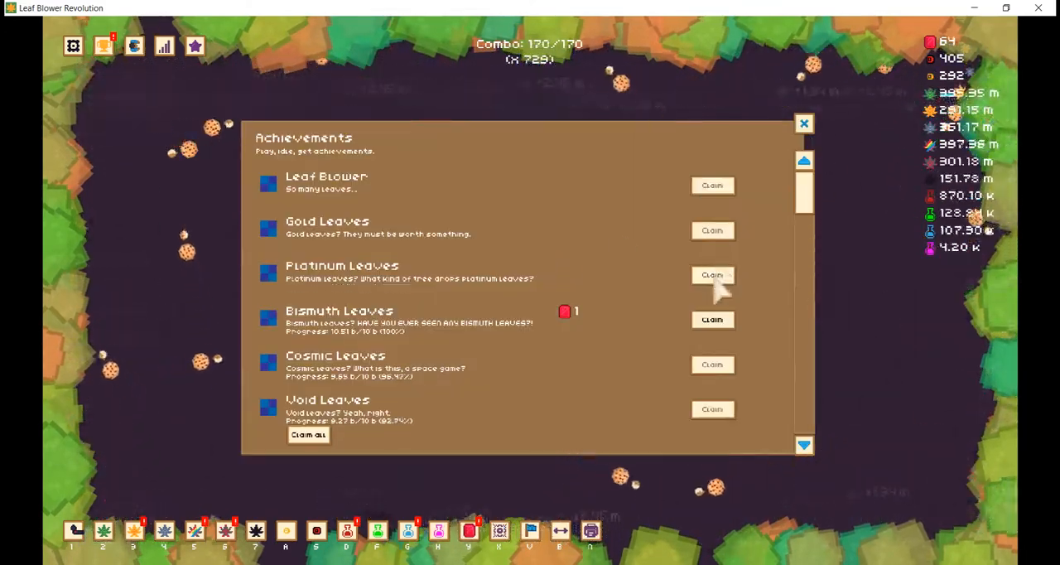
pyautogui.click(712, 319)
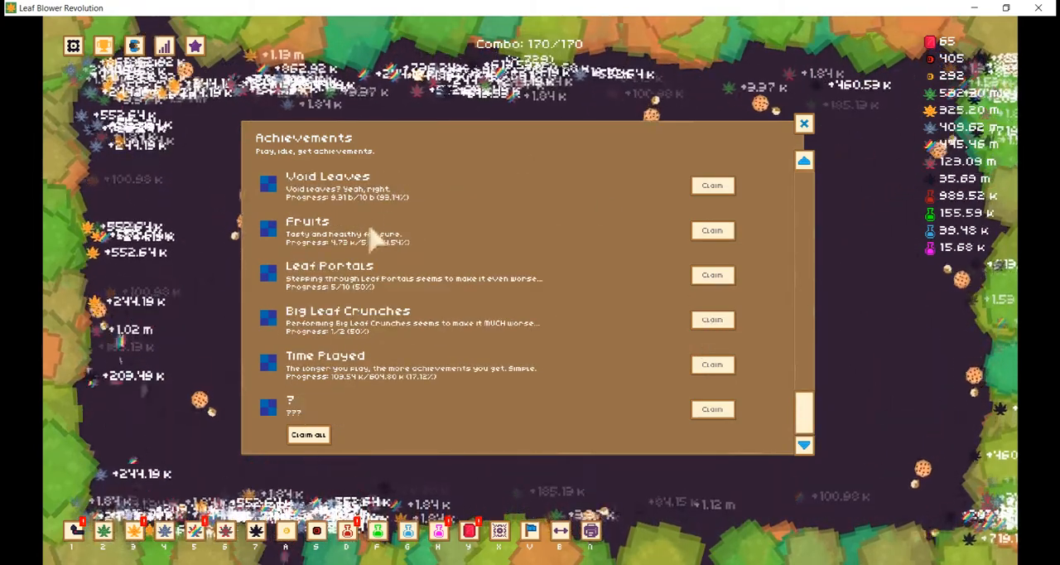
pyautogui.scroll(3)
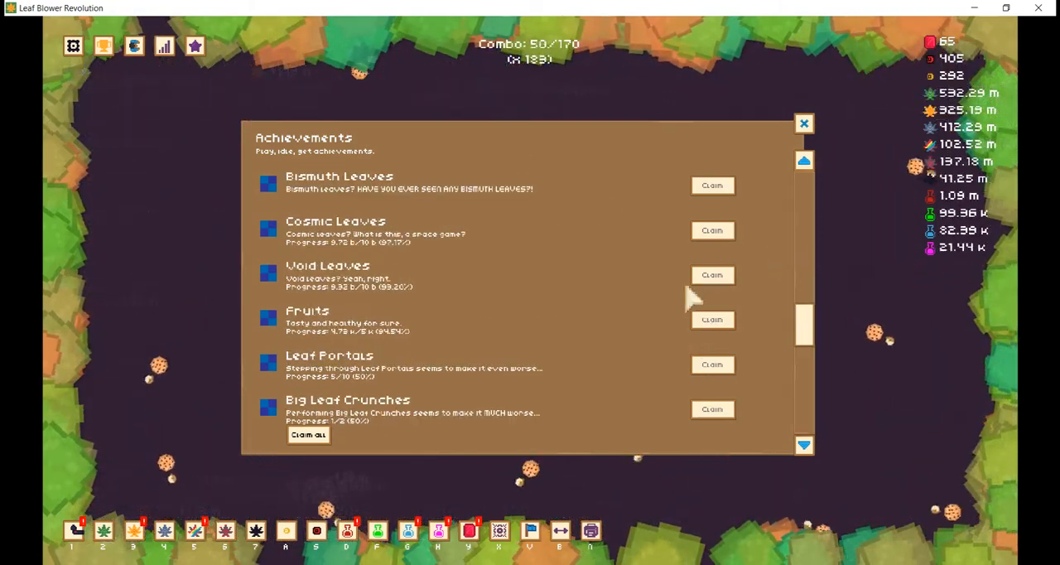
pyautogui.click(802, 123)
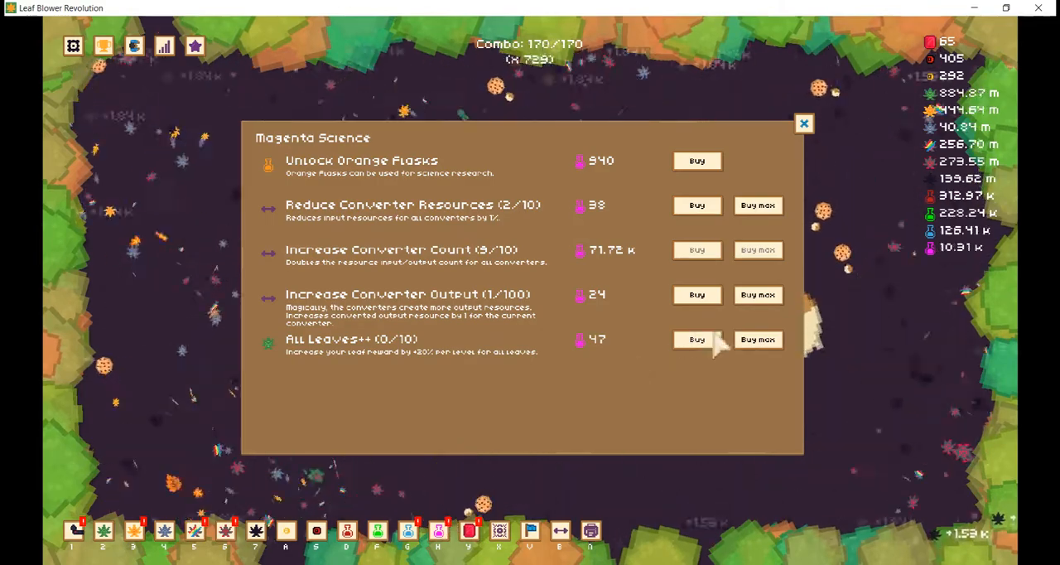
# Max All Leaves++ (10/10) and Reduce Converter Resources, then buy and equip the Drill
pyautogui.click(757, 339)
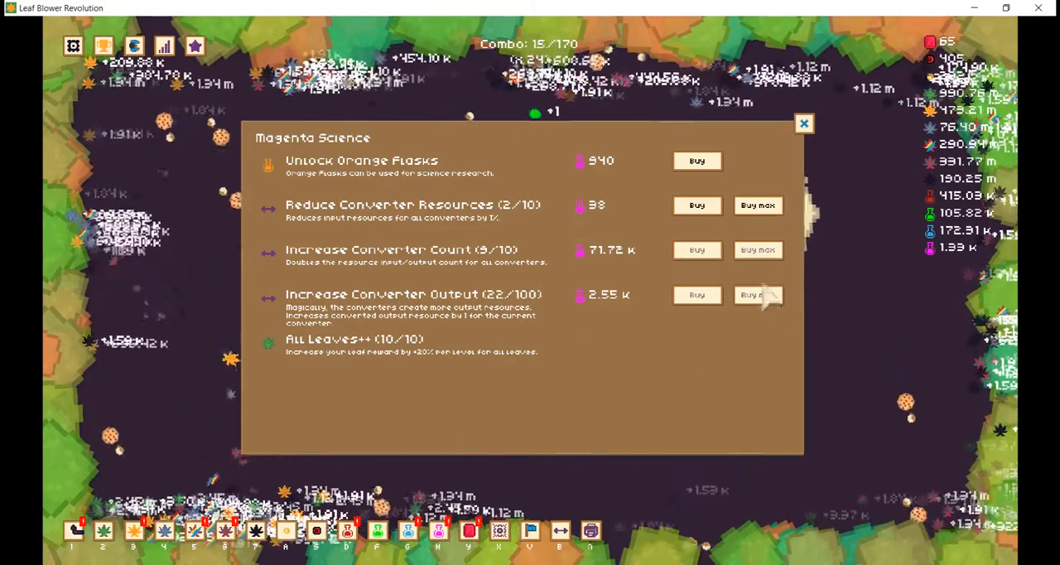
pyautogui.click(756, 204)
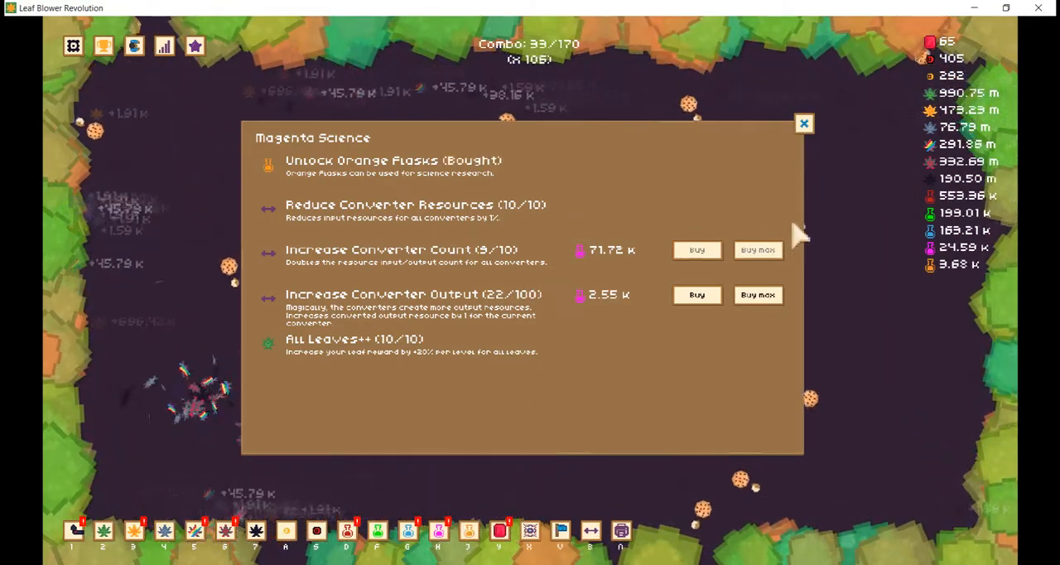
pyautogui.click(802, 122)
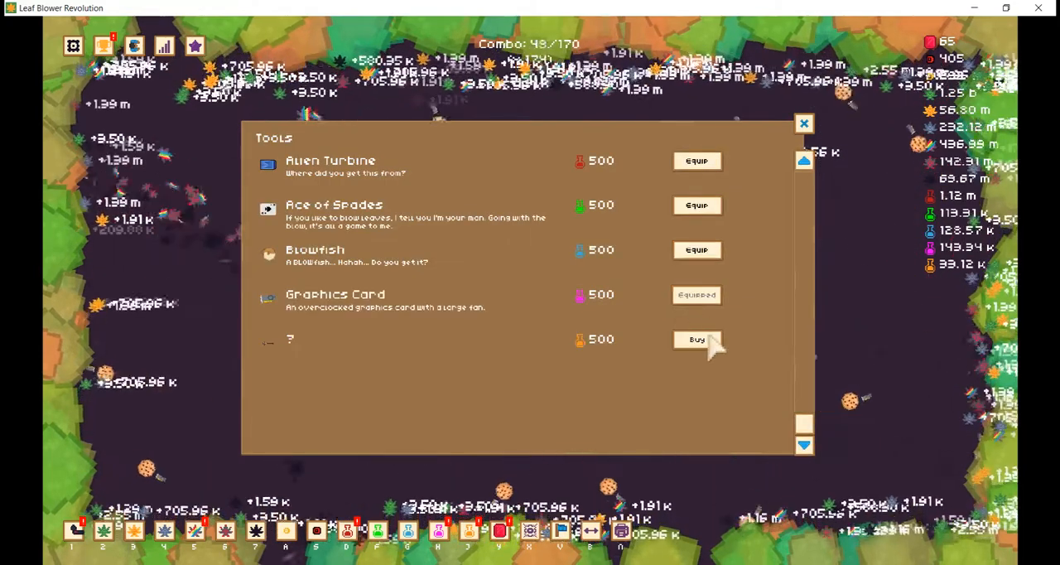
pyautogui.click(696, 339)
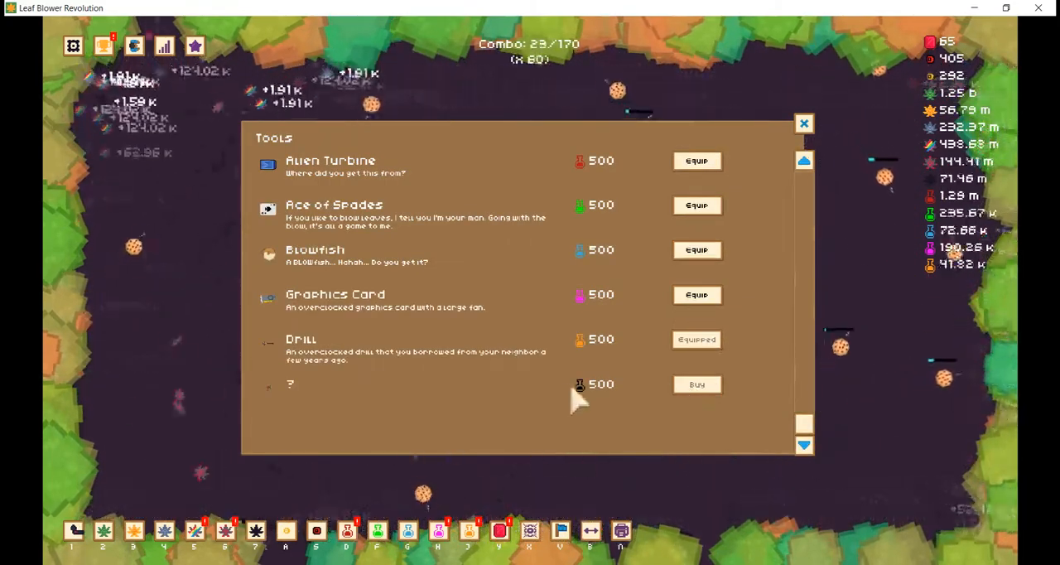